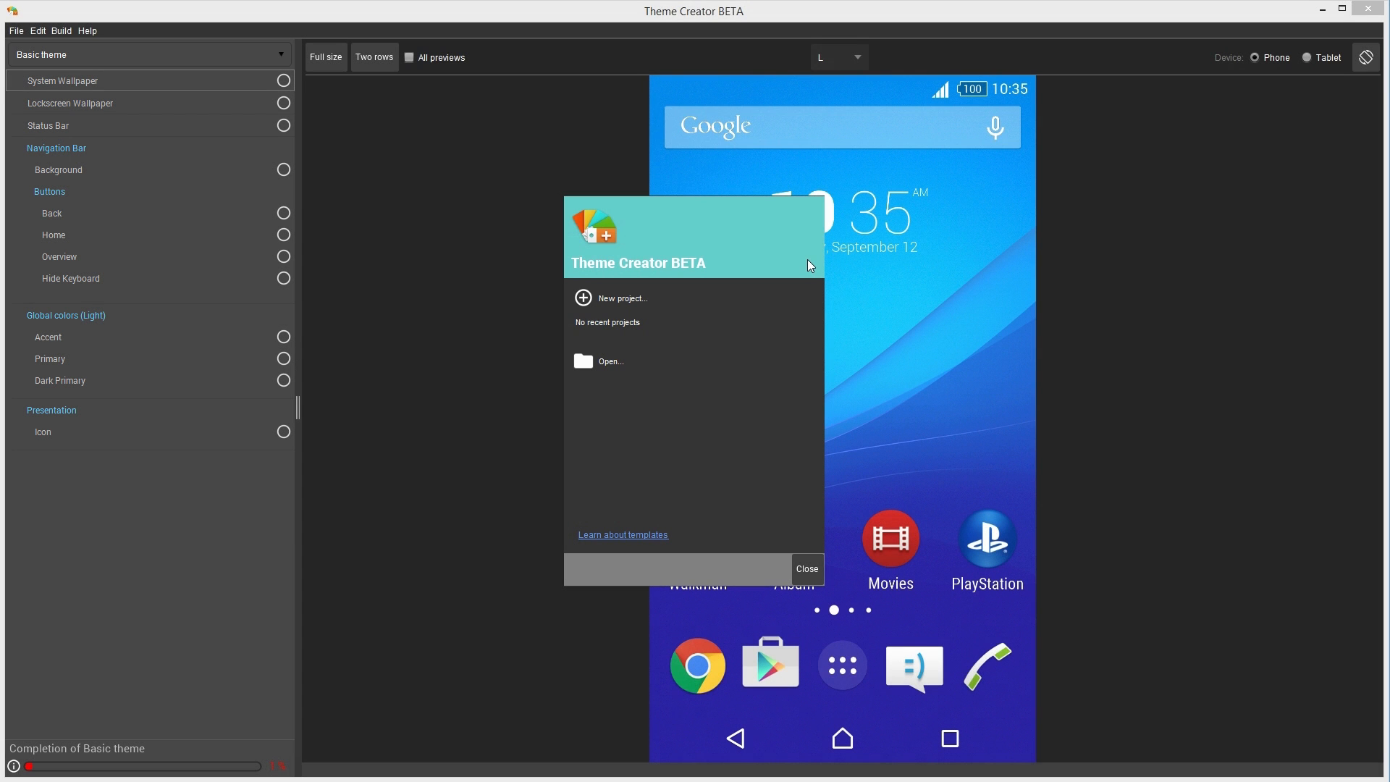
Start a new project named 'My First Theme'
left_click(622, 299)
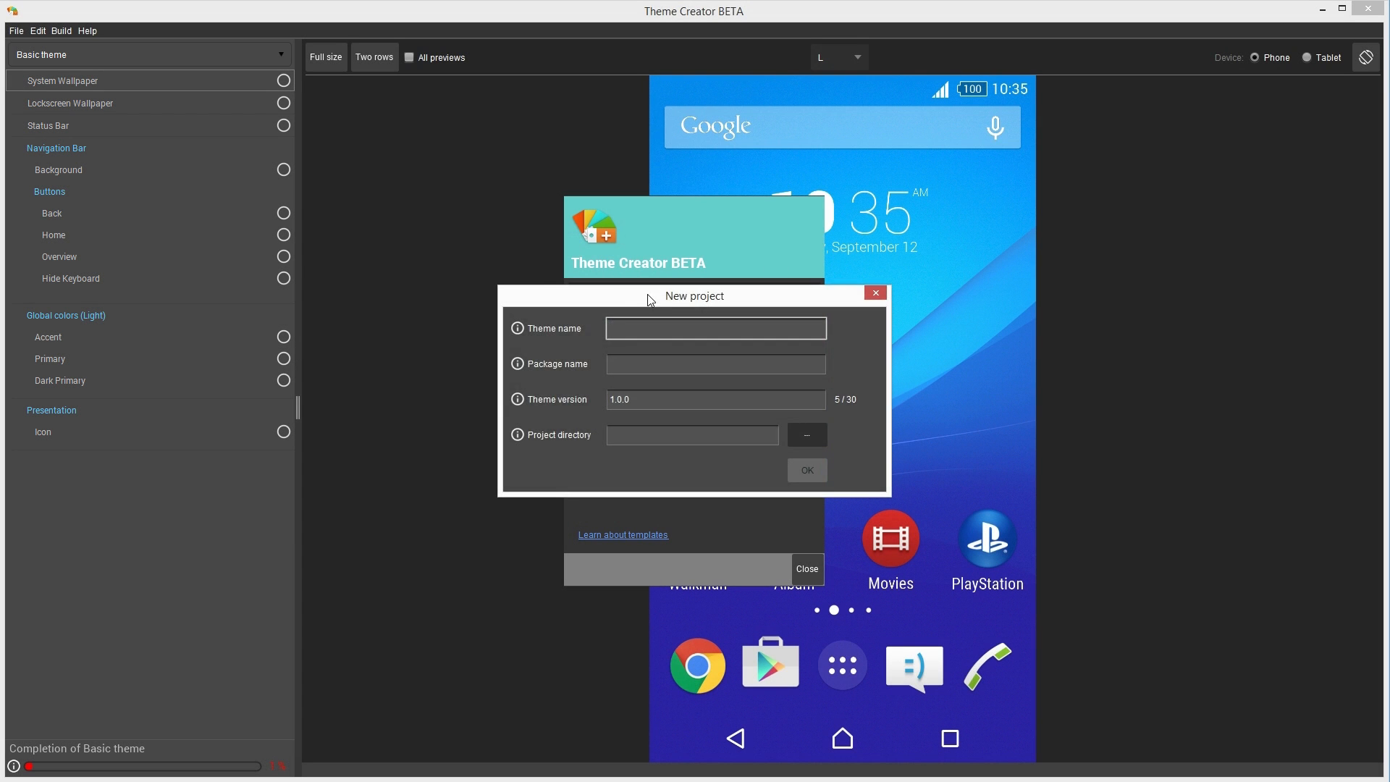
mouse_move(594, 409)
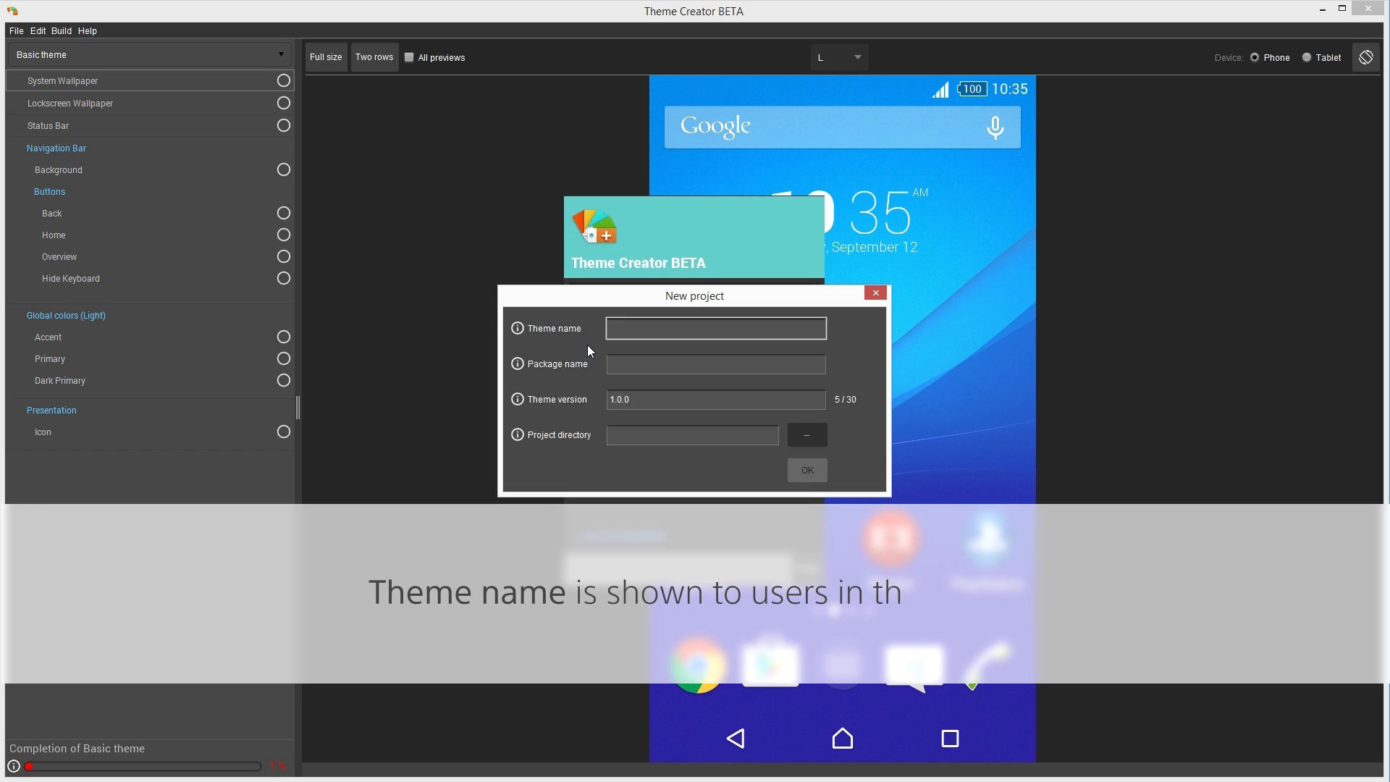
type("My First")
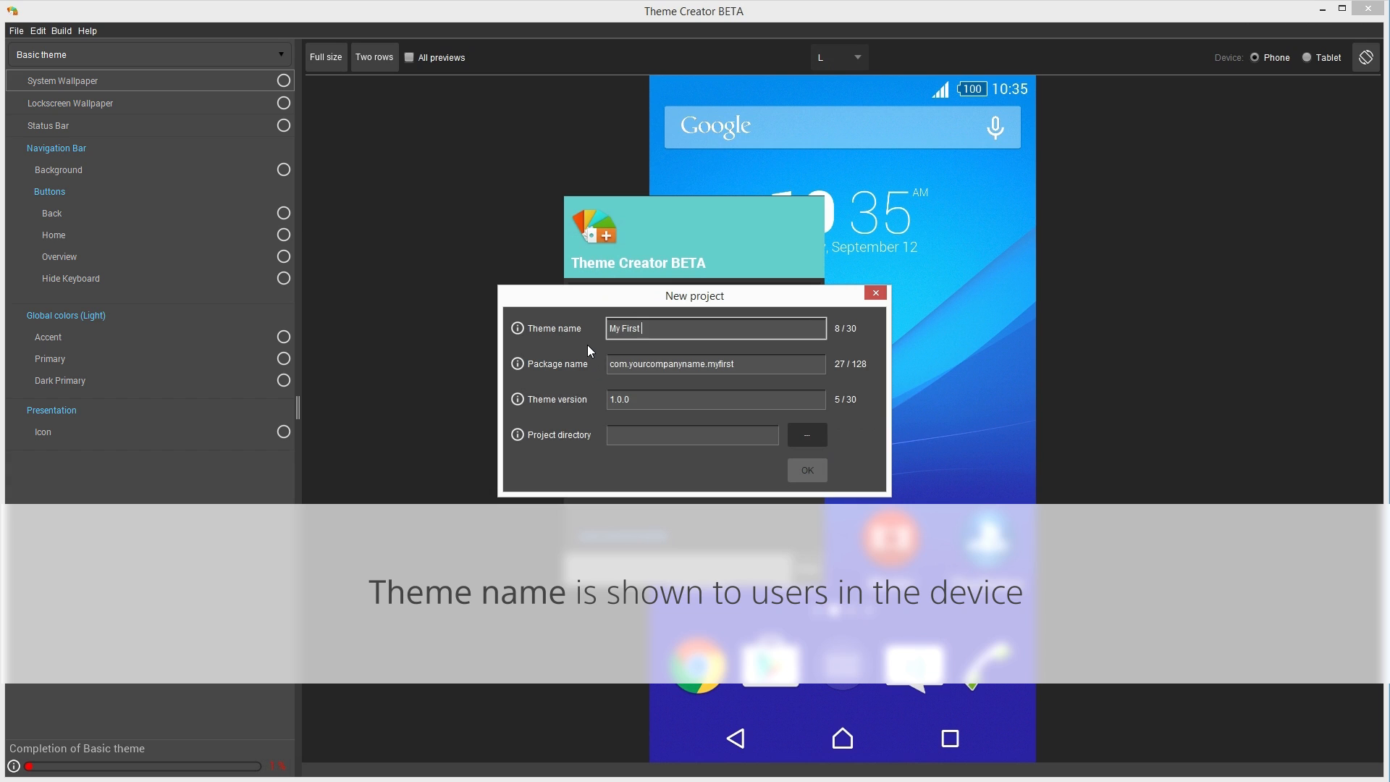
type("Theme")
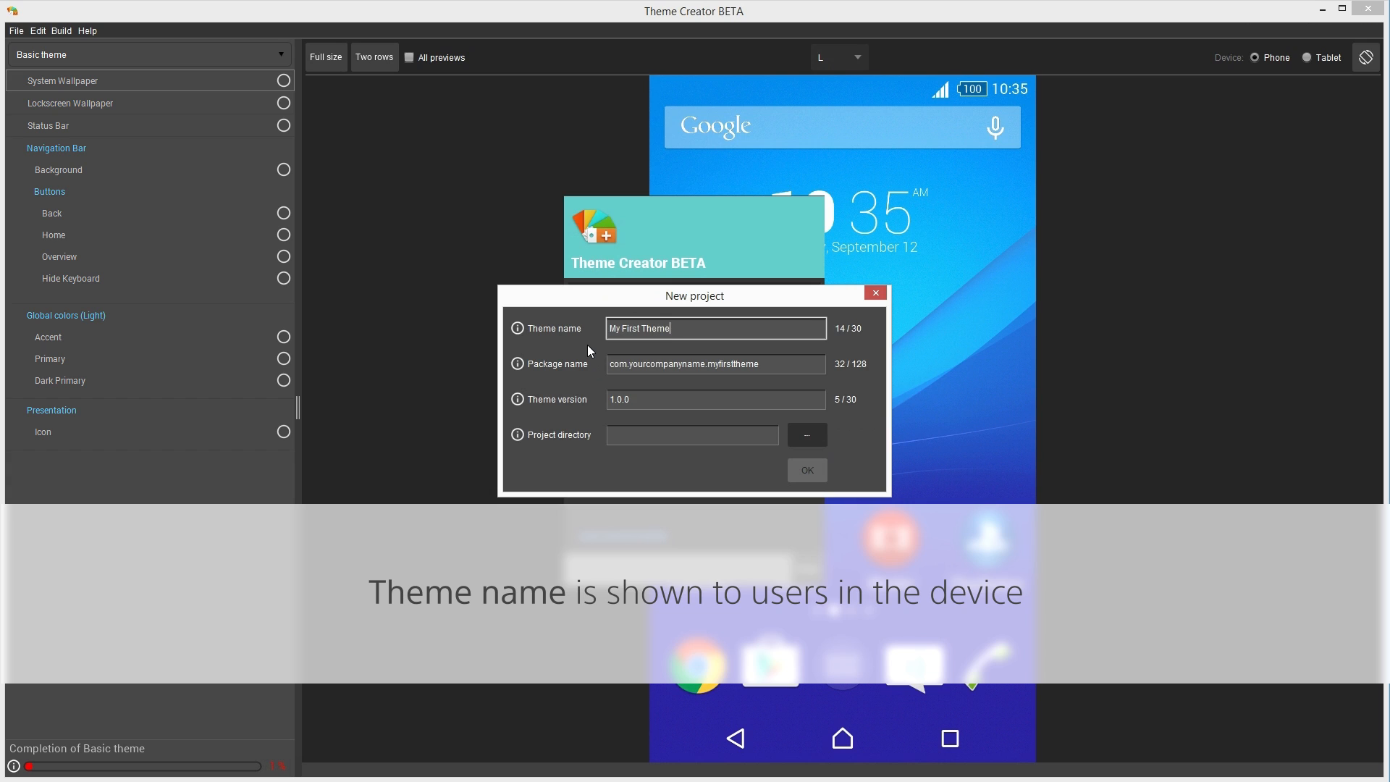
mouse_move(584, 380)
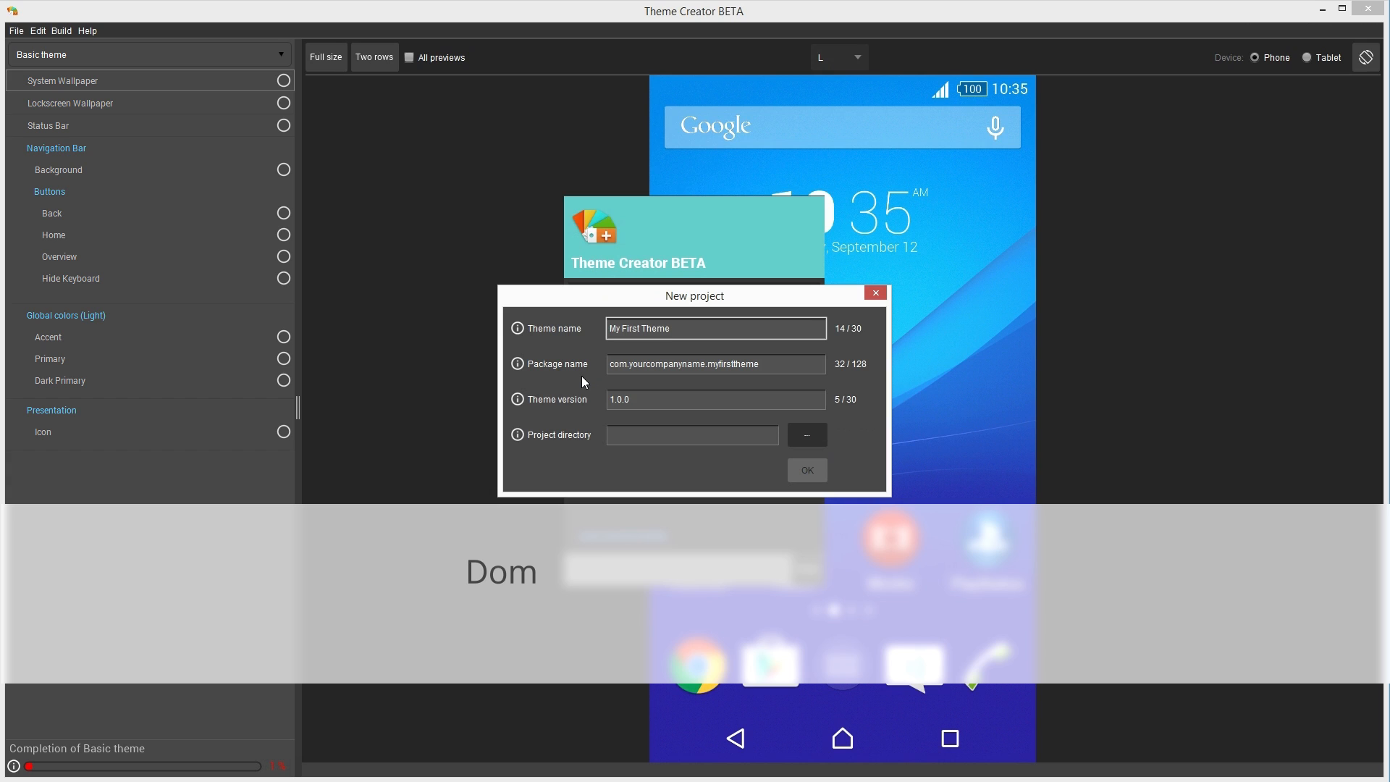
Set the package name to com.mycompany.myfirsttheme and the version to 'Christmas Edition'
left_click(715, 329)
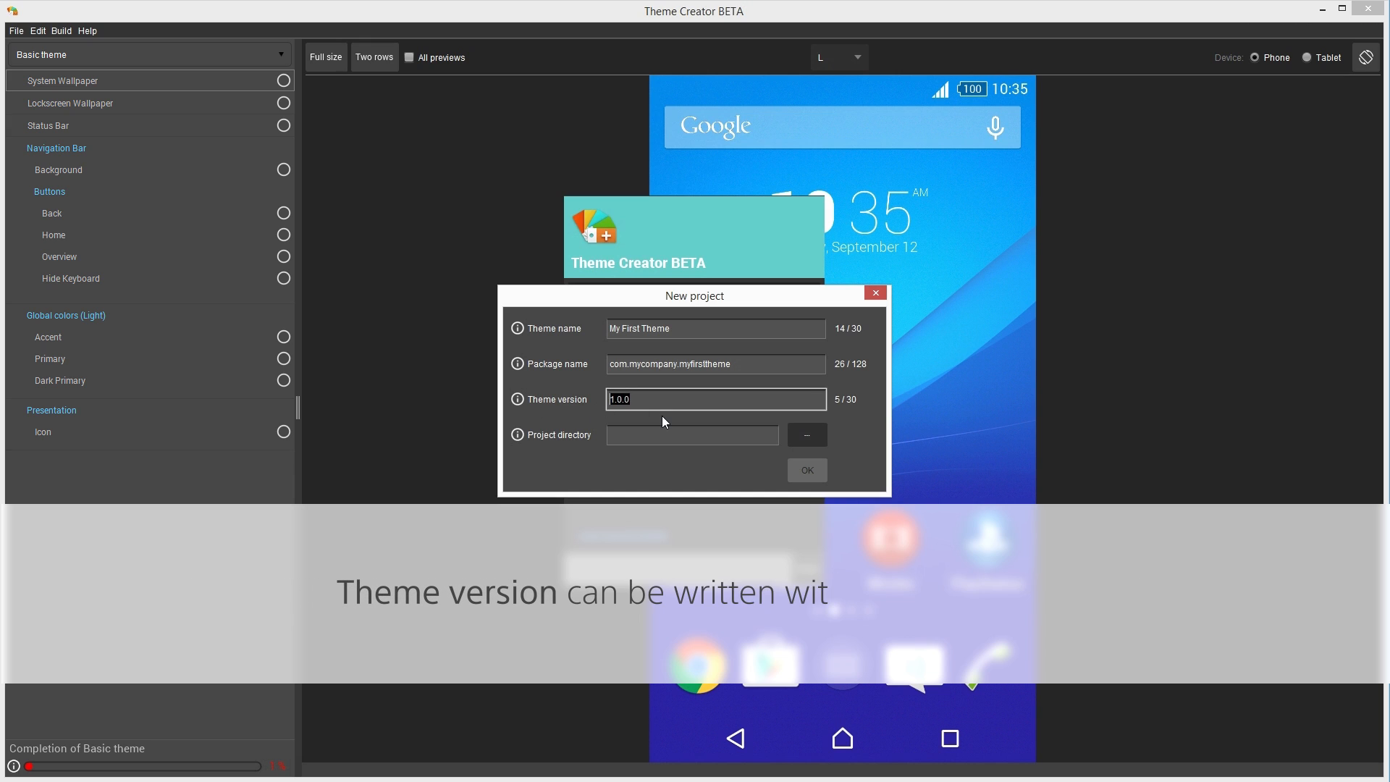
type("Christmas")
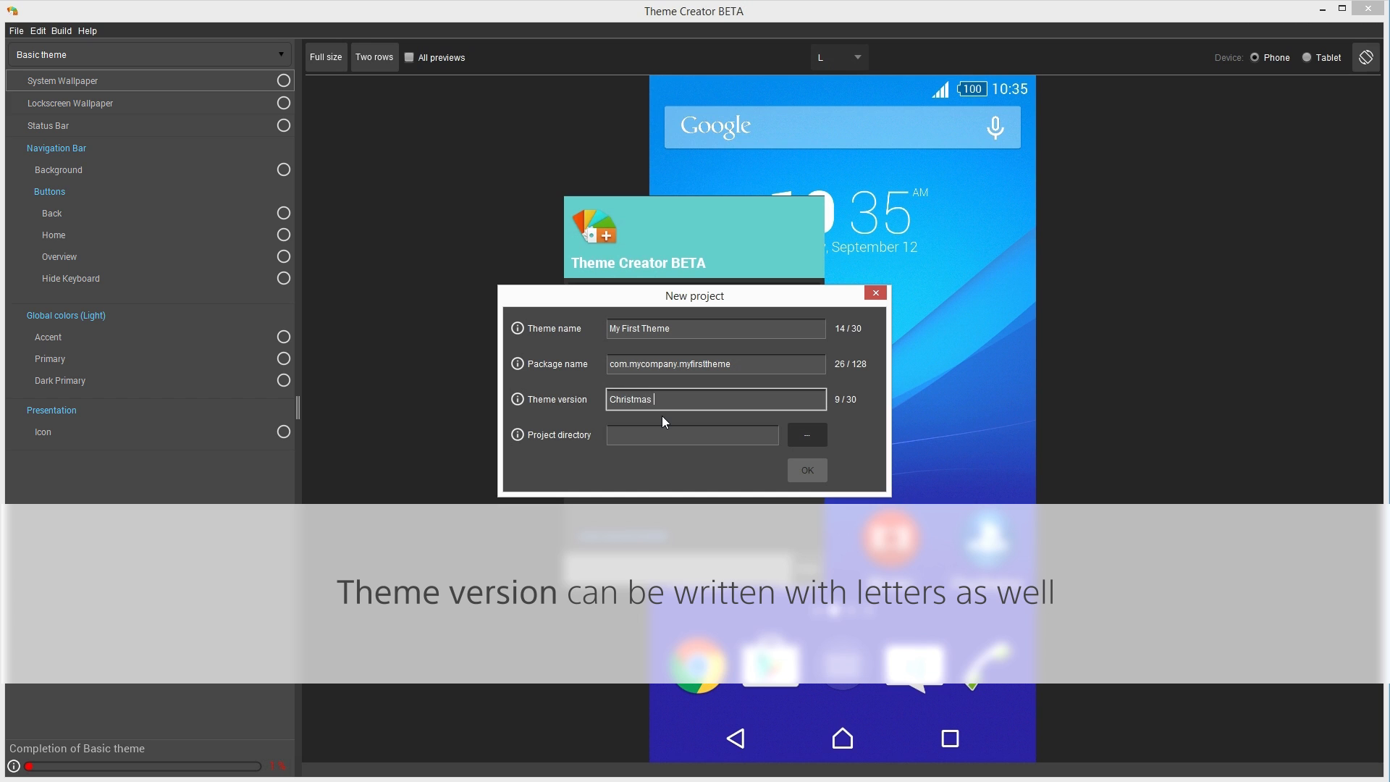
type("Edition")
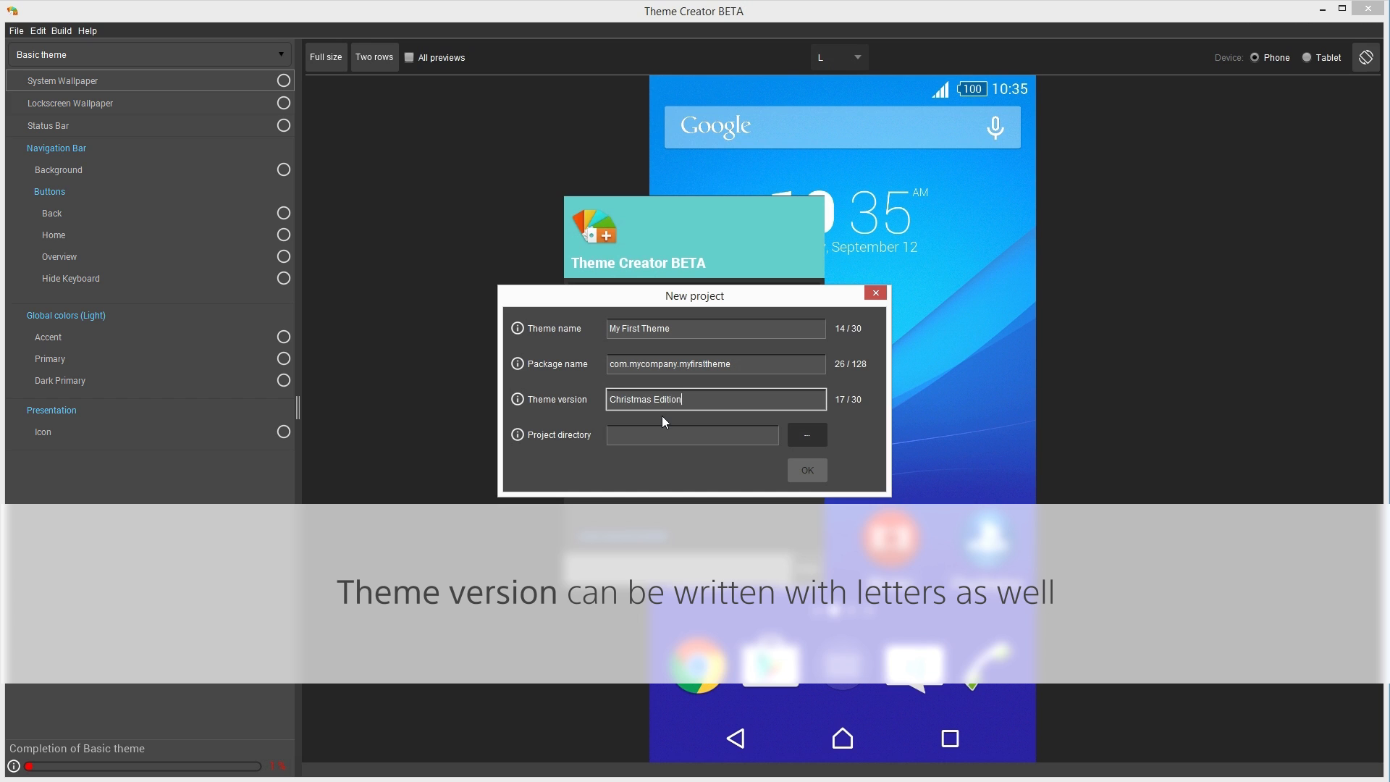
Make a new My First Theme folder on the Desktop the project directory and create the project
left_click(806, 434)
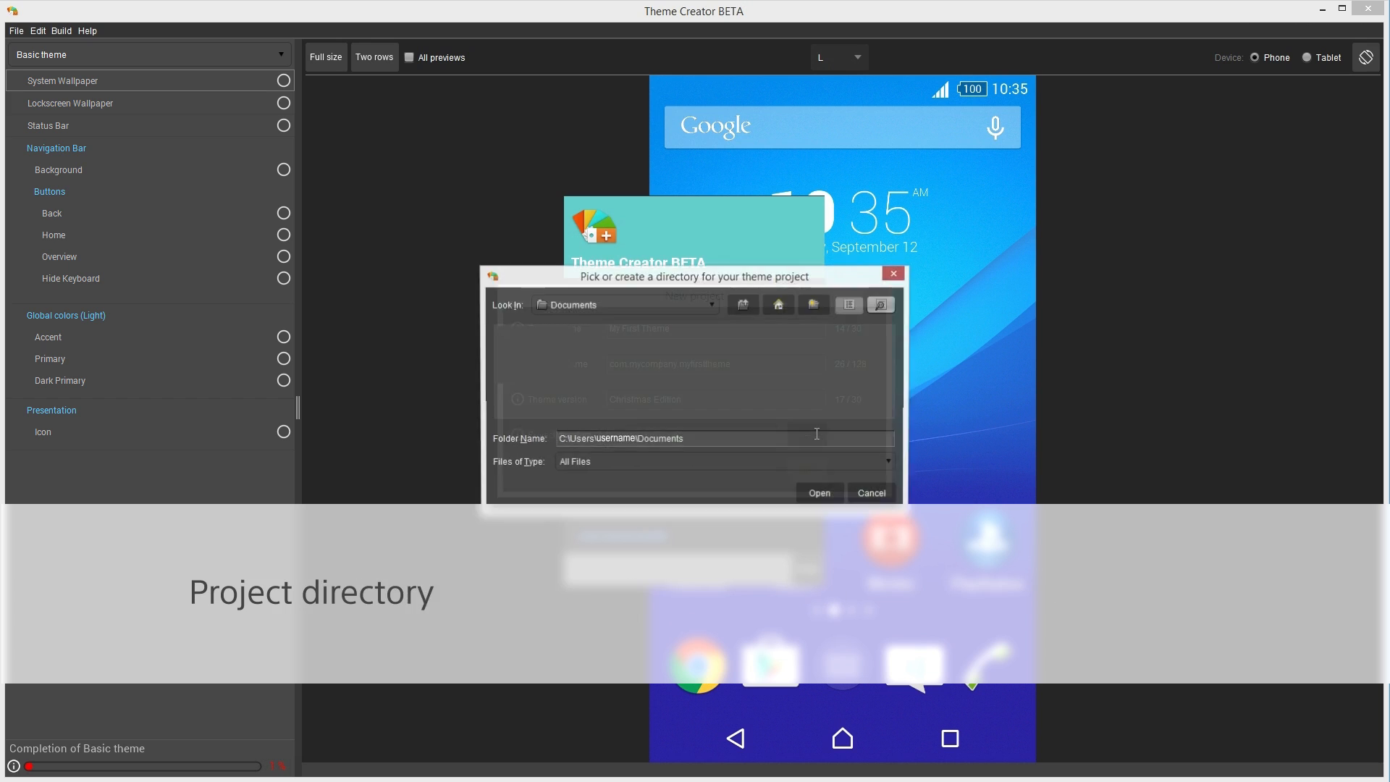
left_click(709, 304)
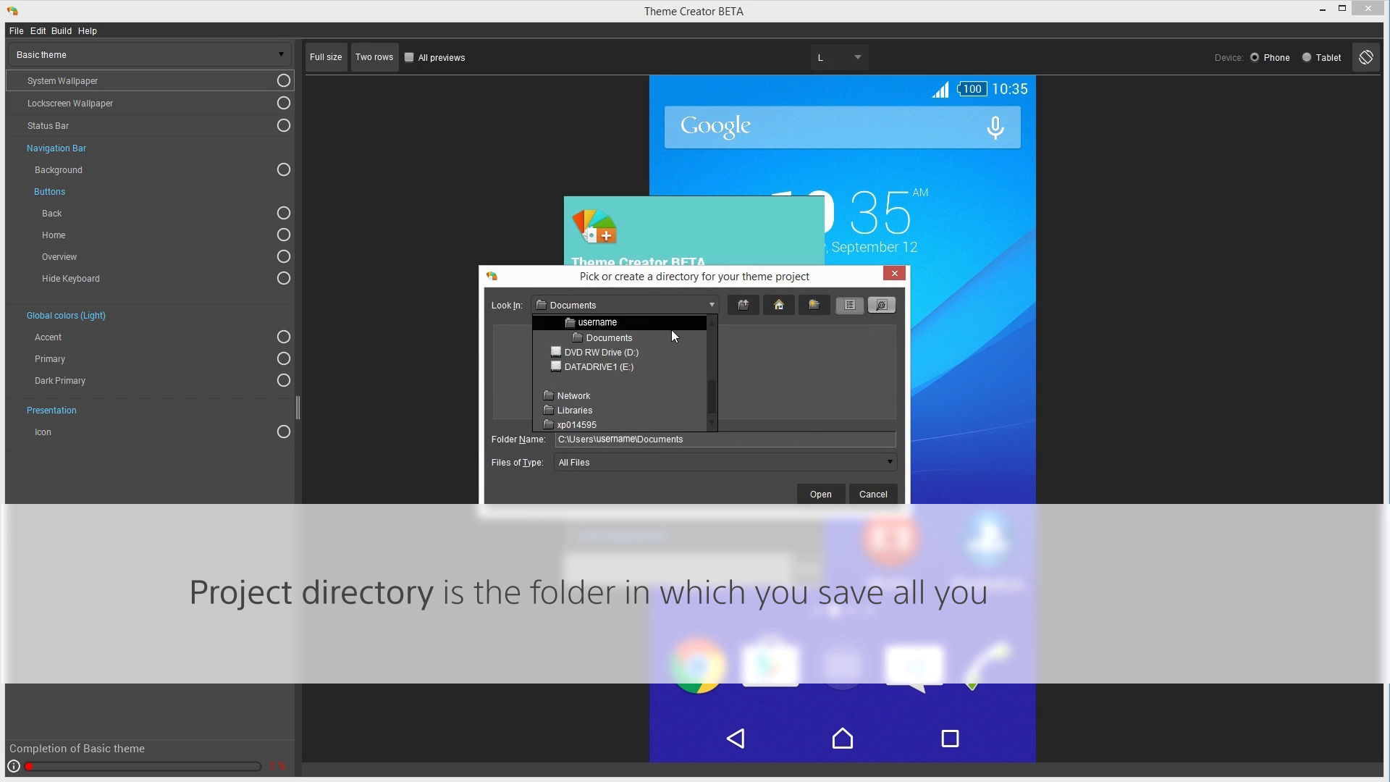
left_click(778, 304)
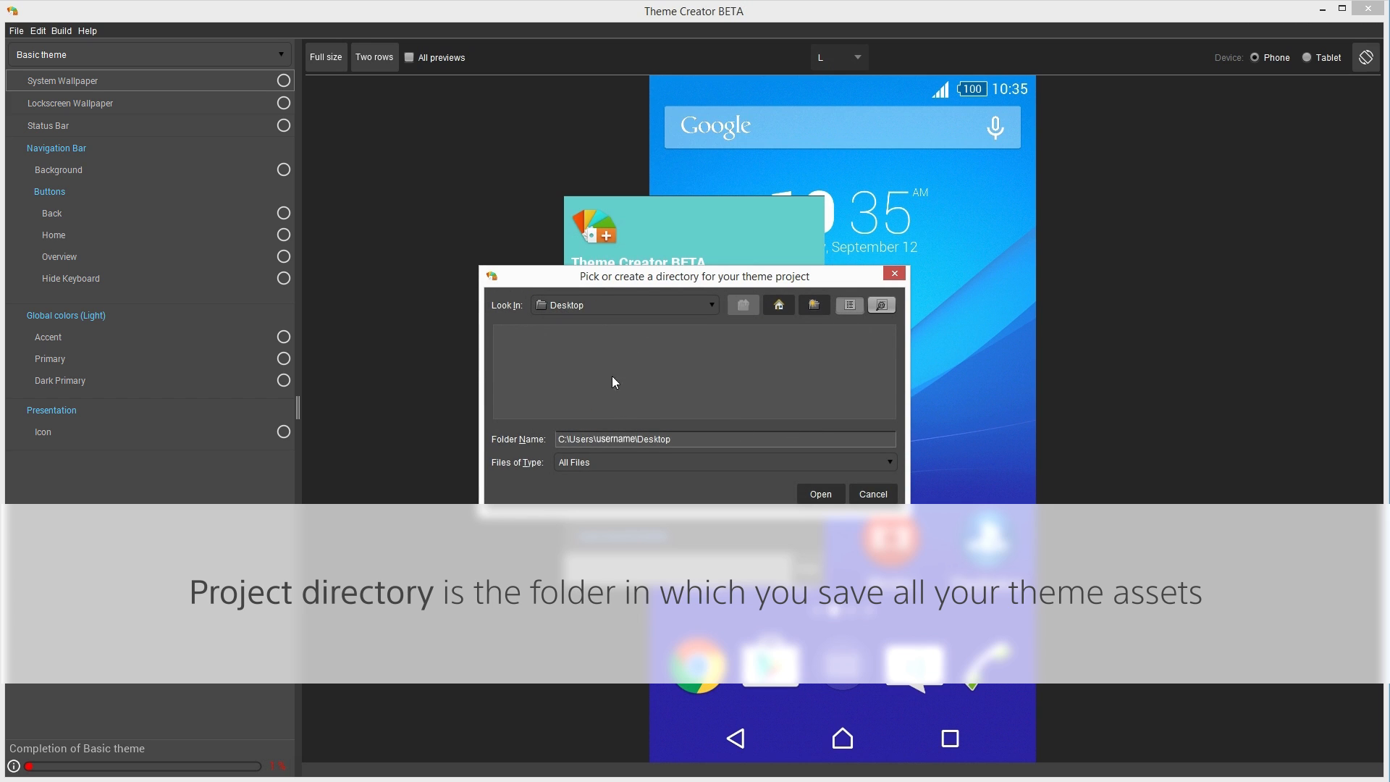
left_click(812, 304)
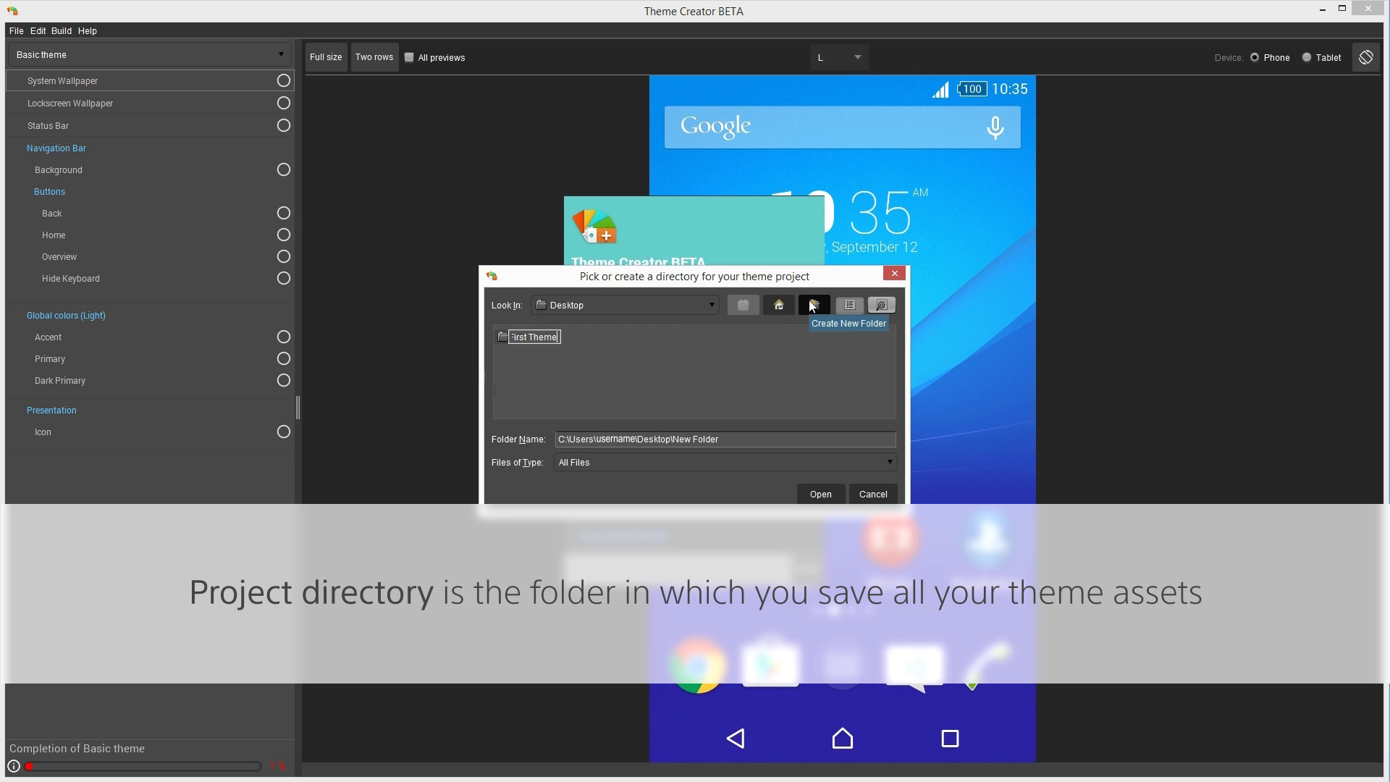
left_click(818, 494)
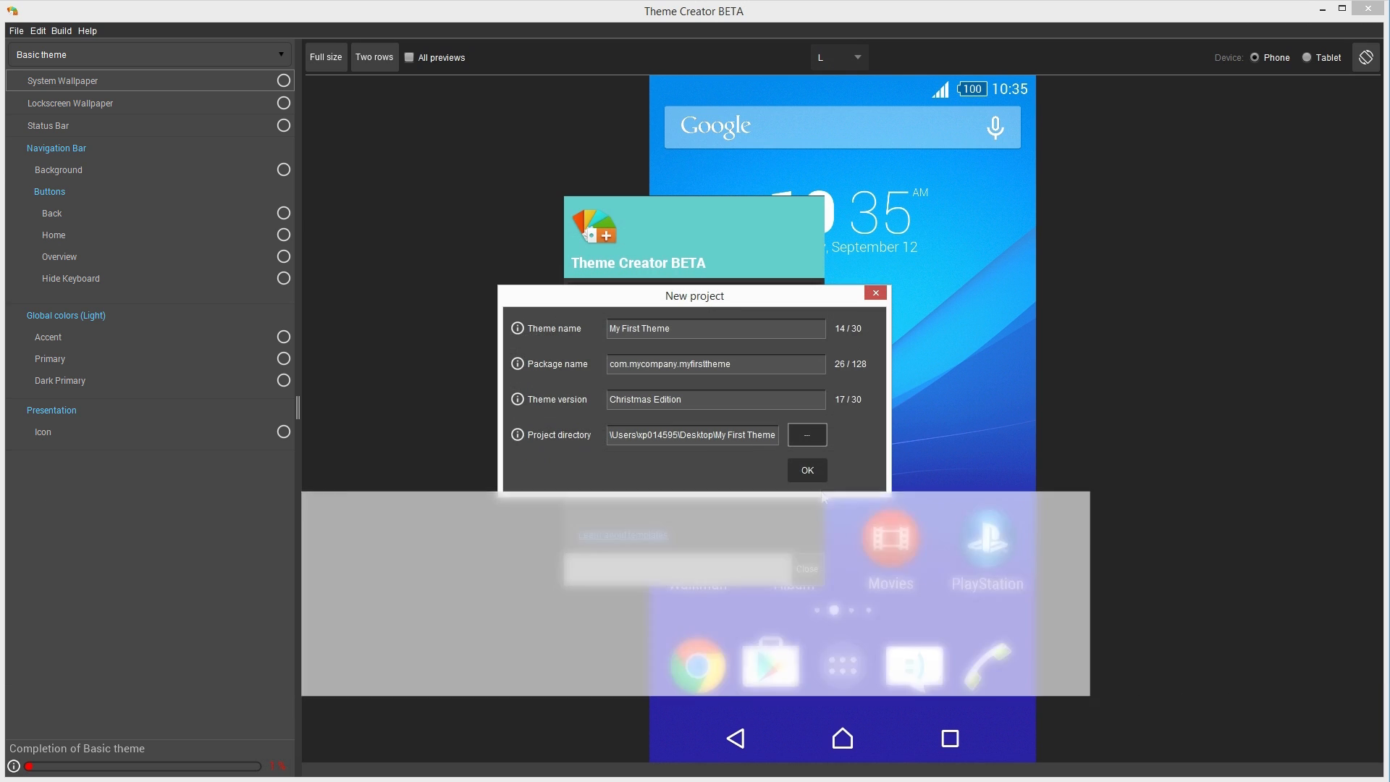
left_click(806, 469)
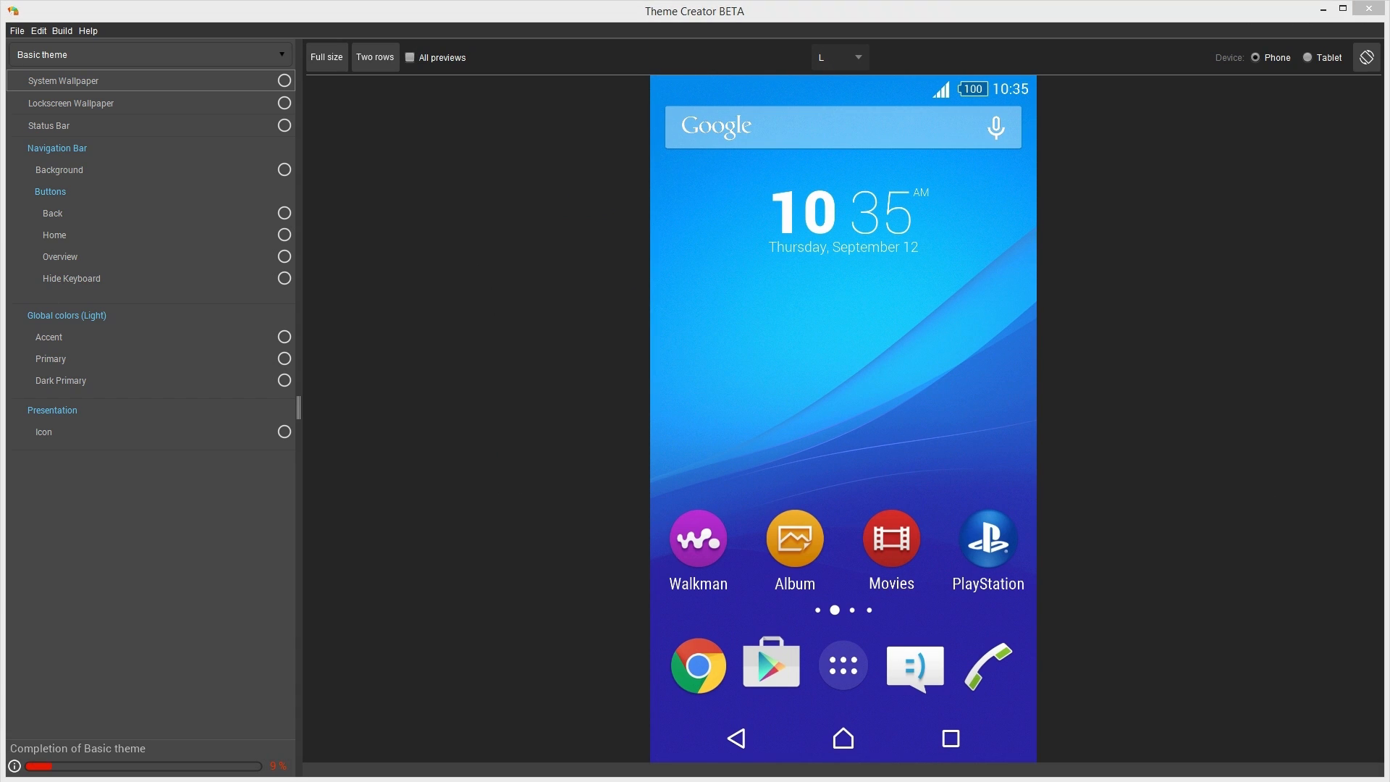
mouse_move(127, 146)
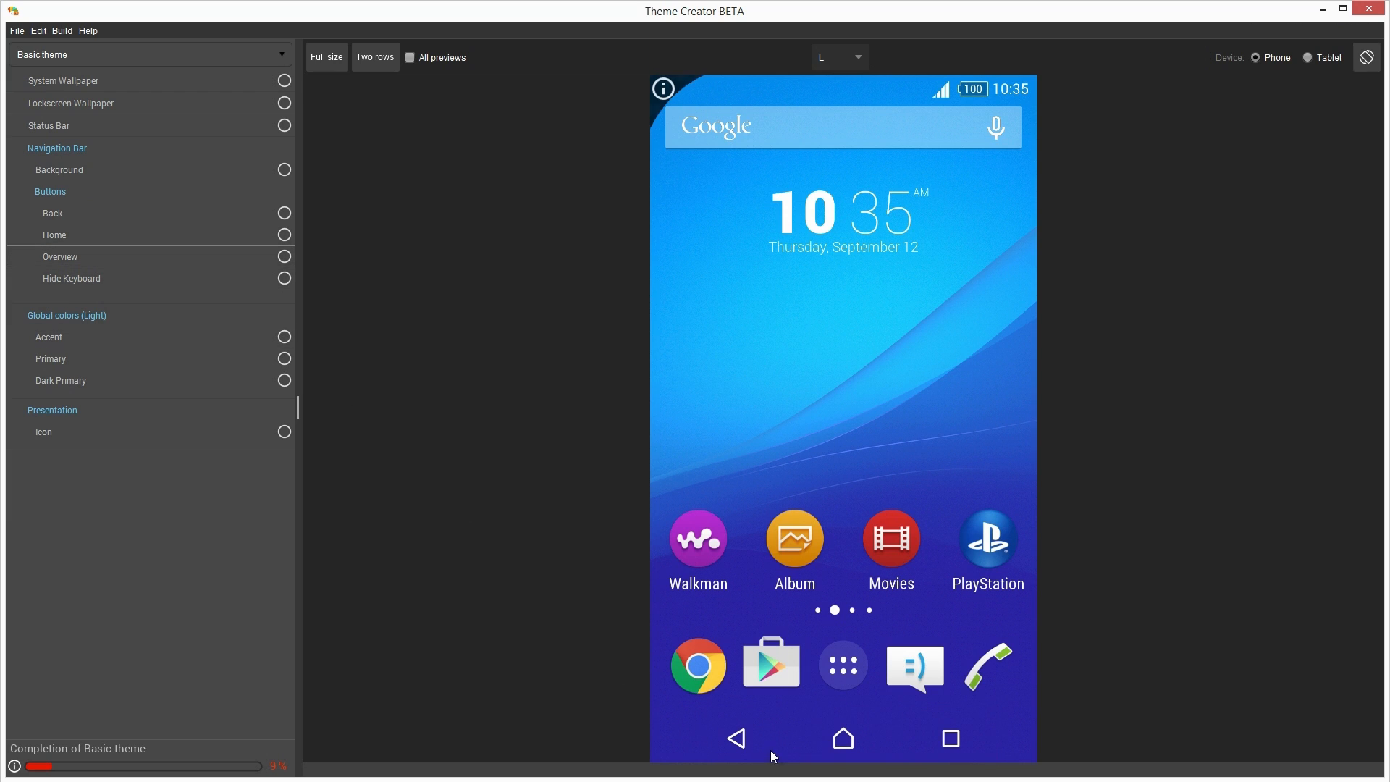
mouse_move(841, 739)
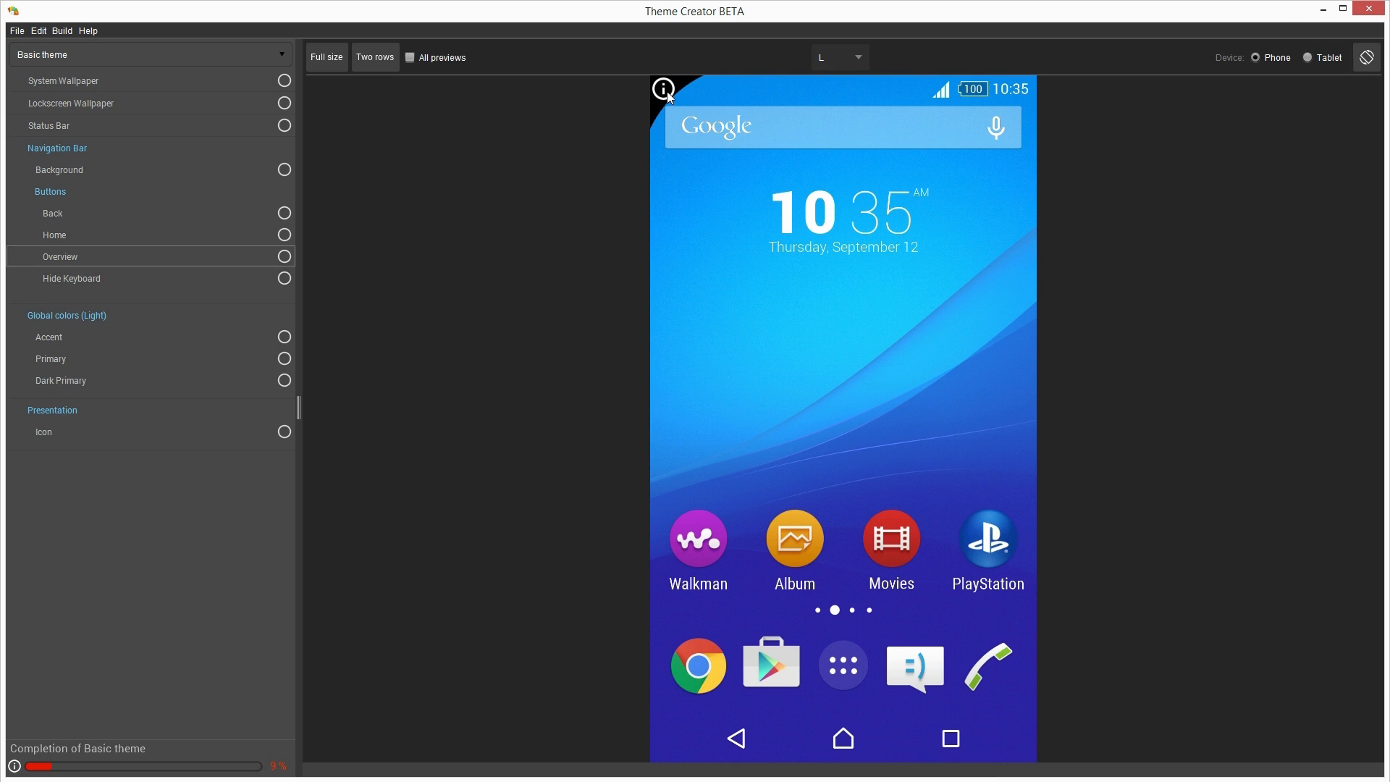
left_click(663, 89)
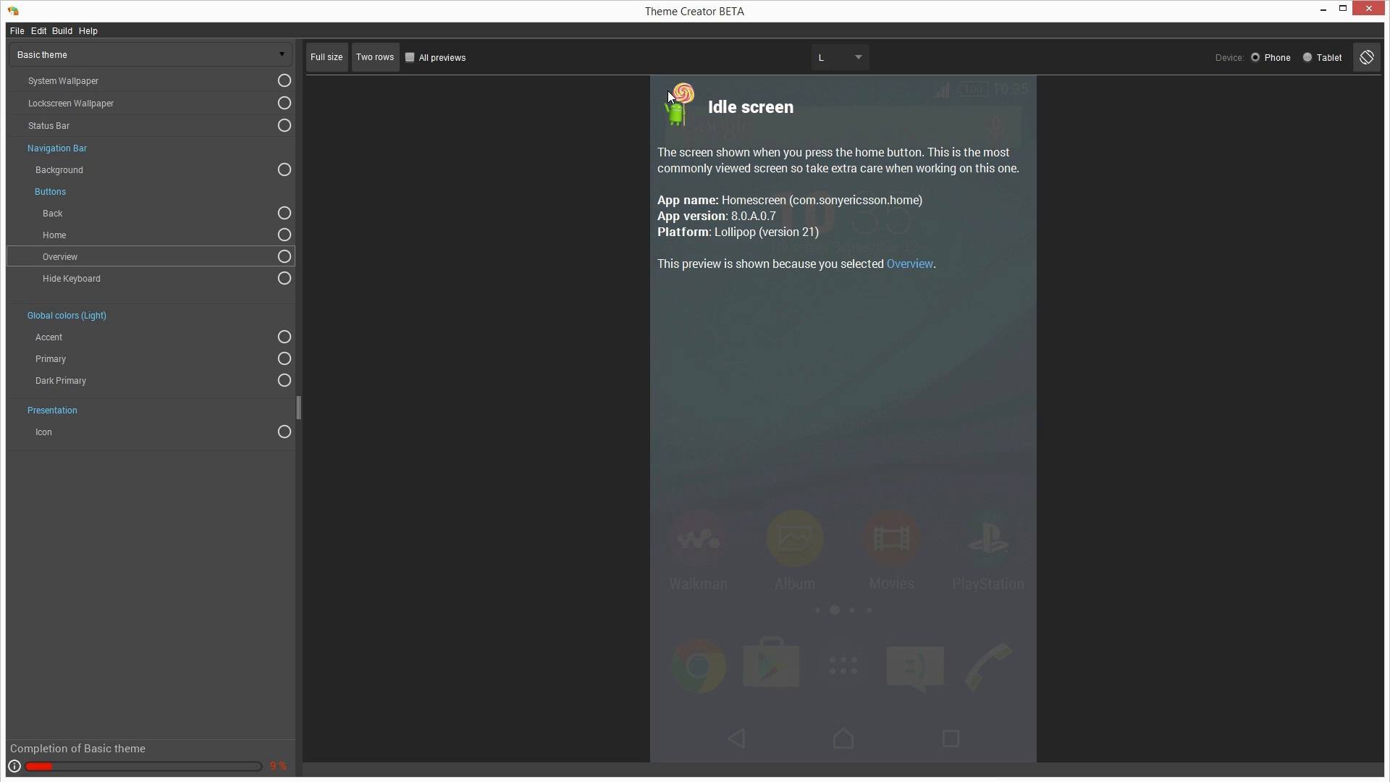
left_click(665, 88)
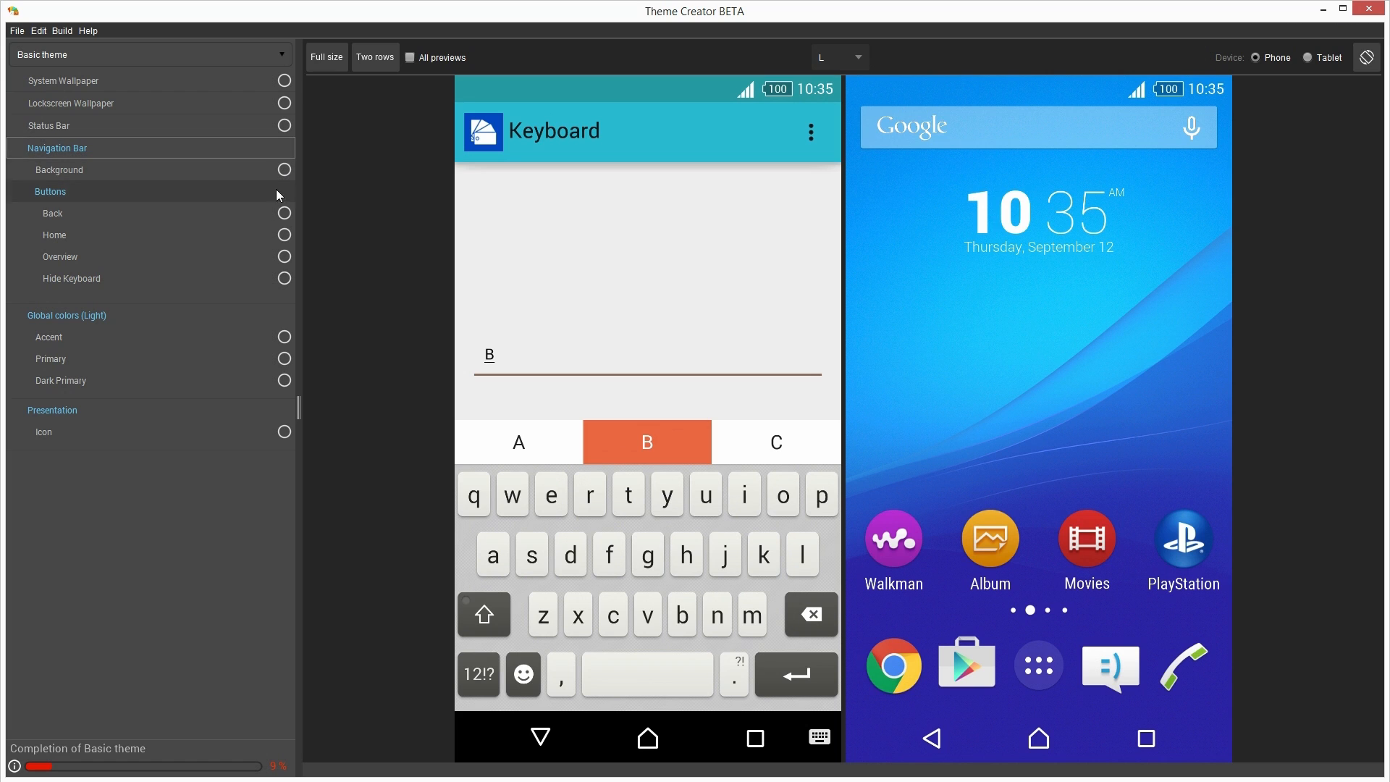
mouse_move(285, 217)
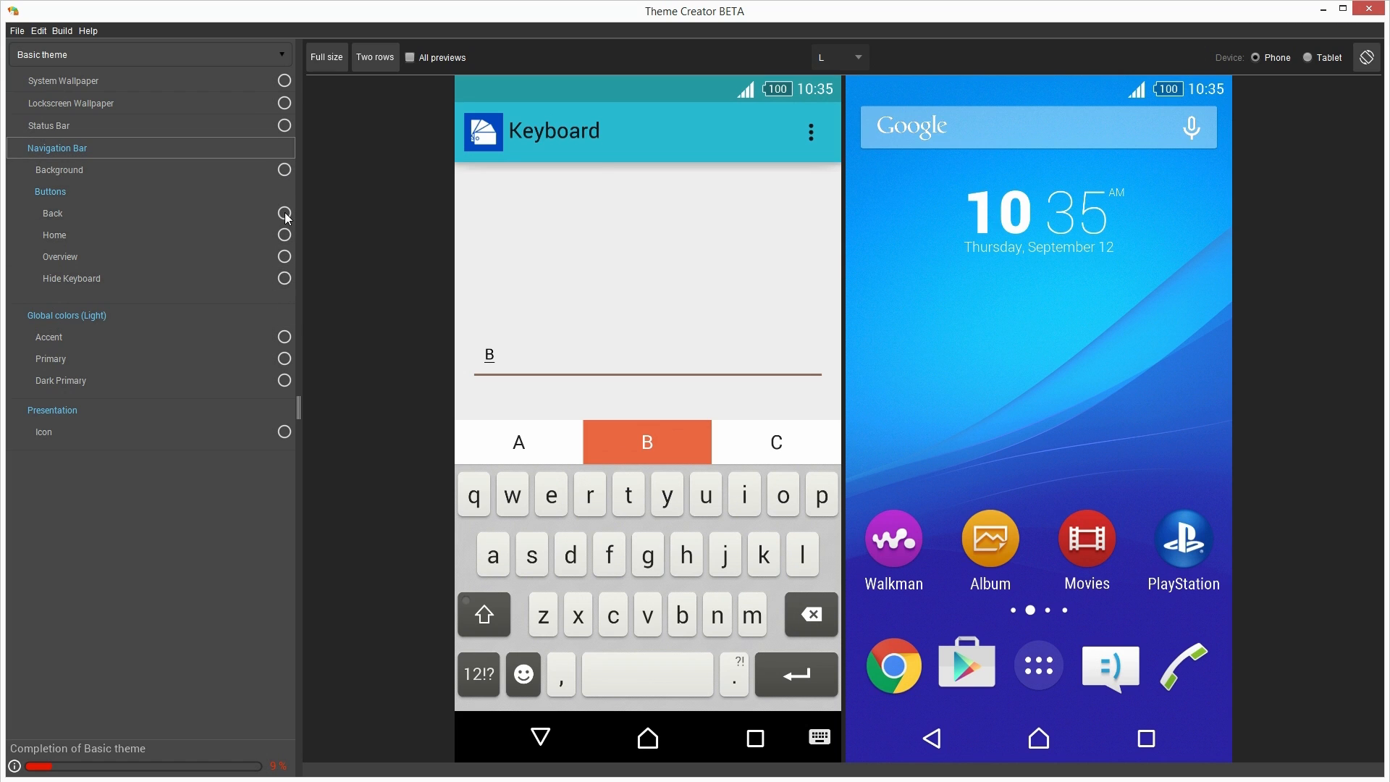
mouse_move(285, 238)
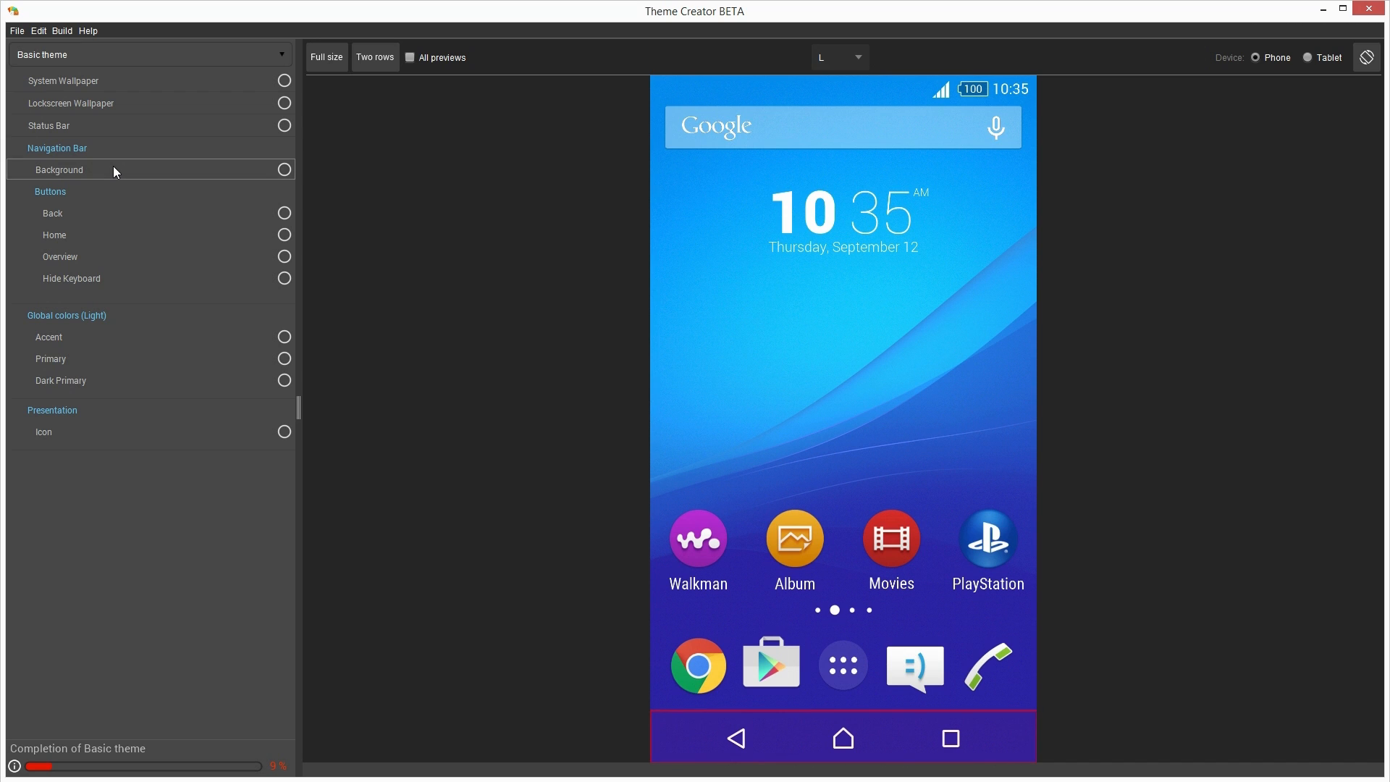
left_click(284, 169)
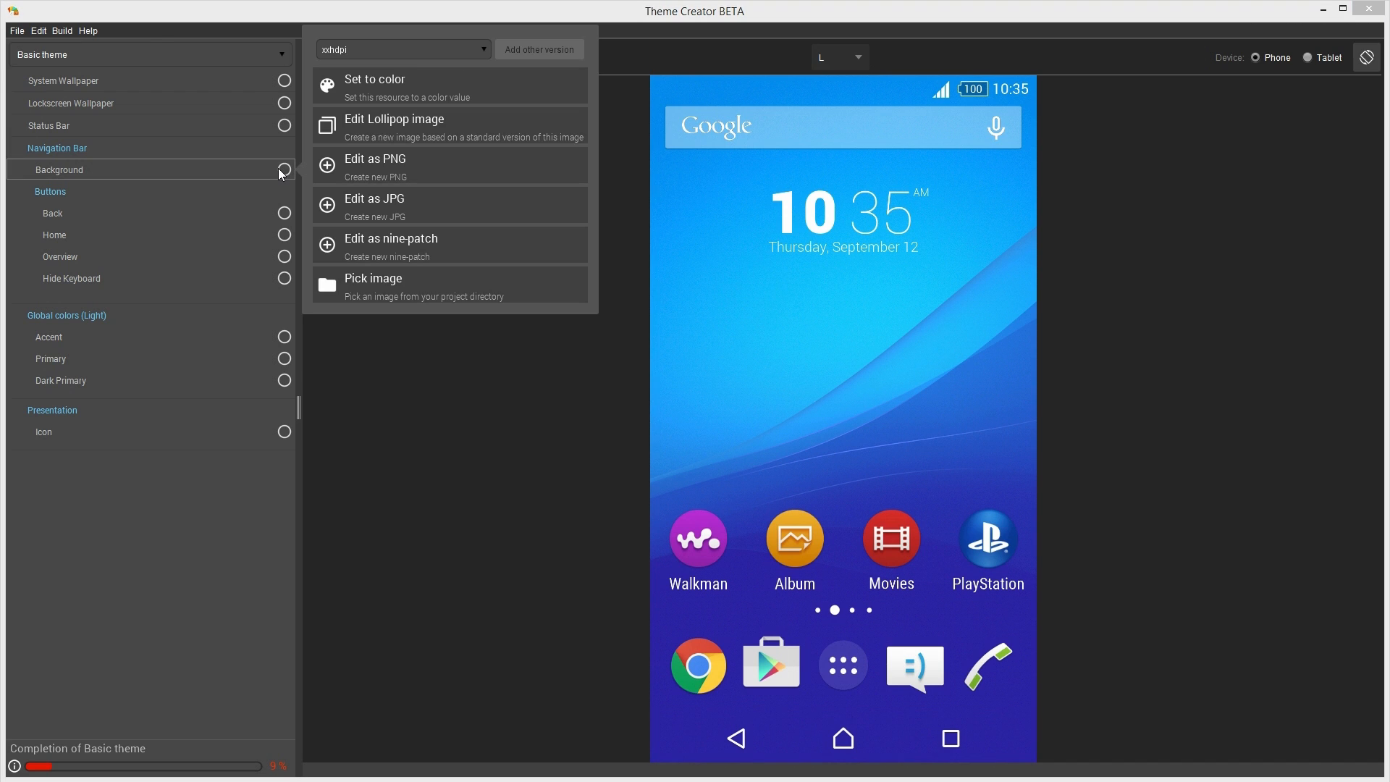
mouse_move(310, 147)
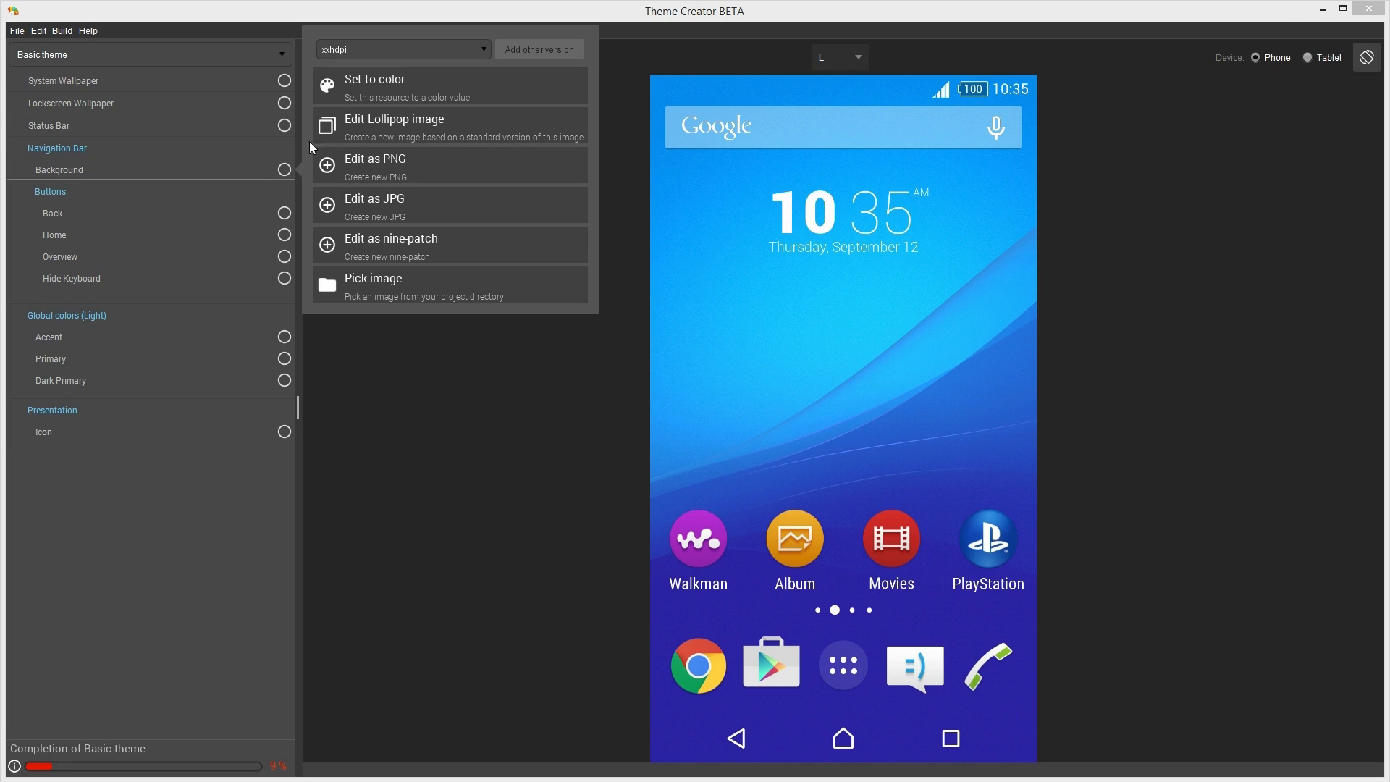
mouse_move(434, 85)
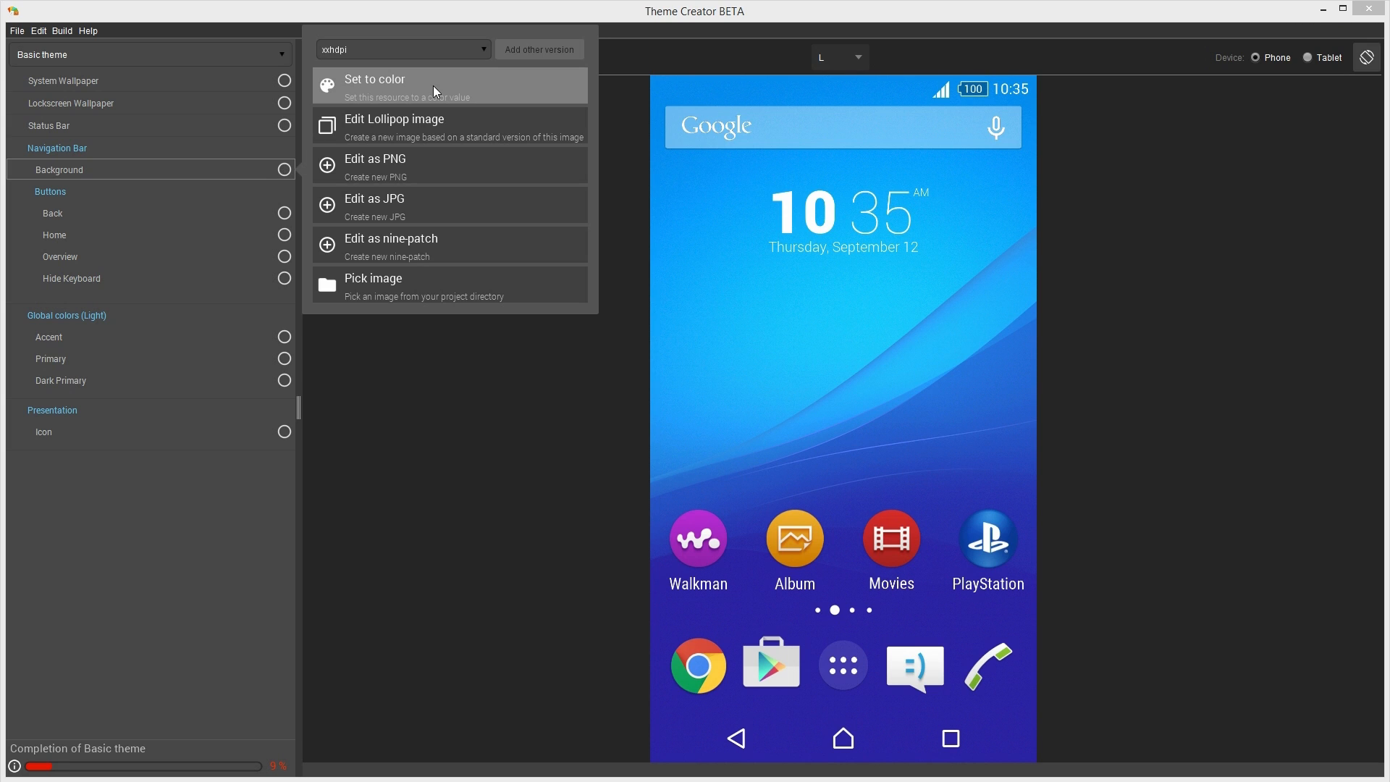
mouse_move(389, 225)
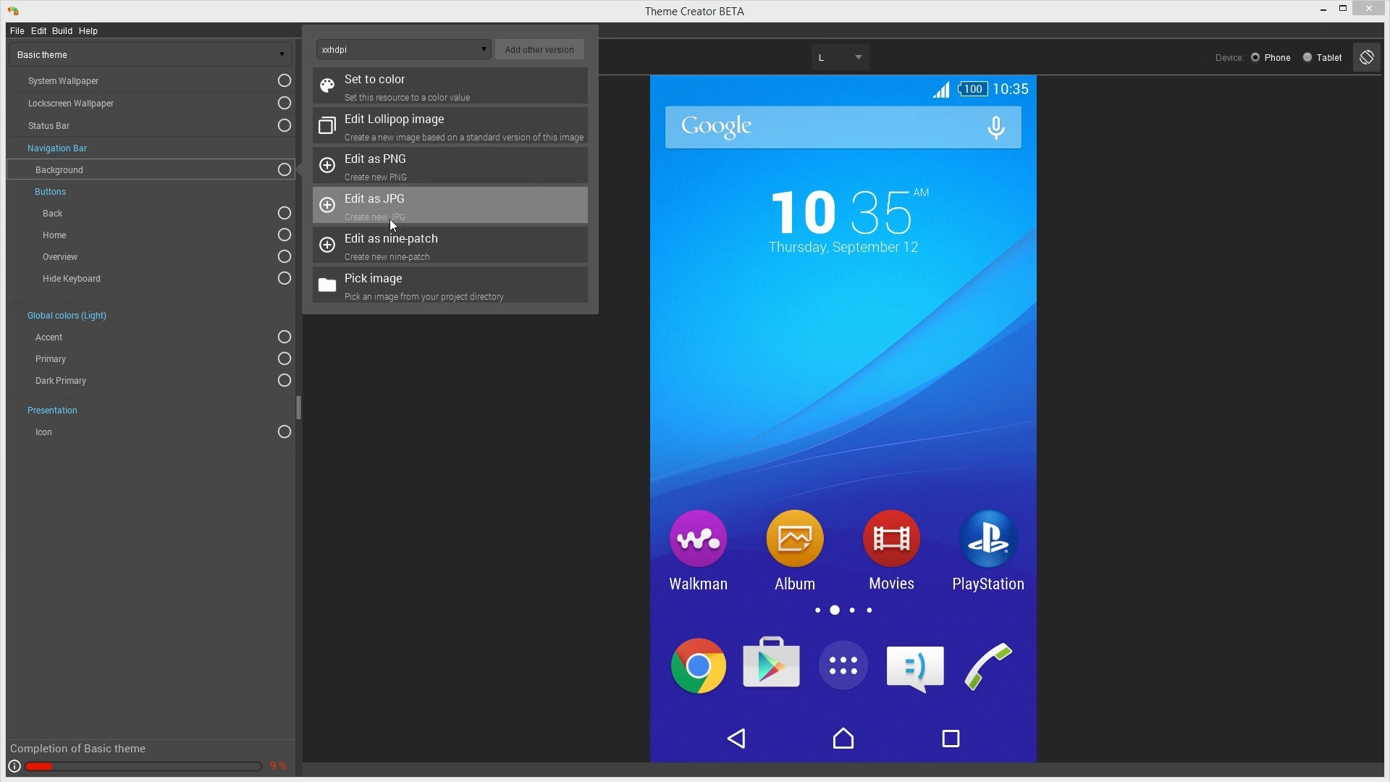
mouse_move(393, 229)
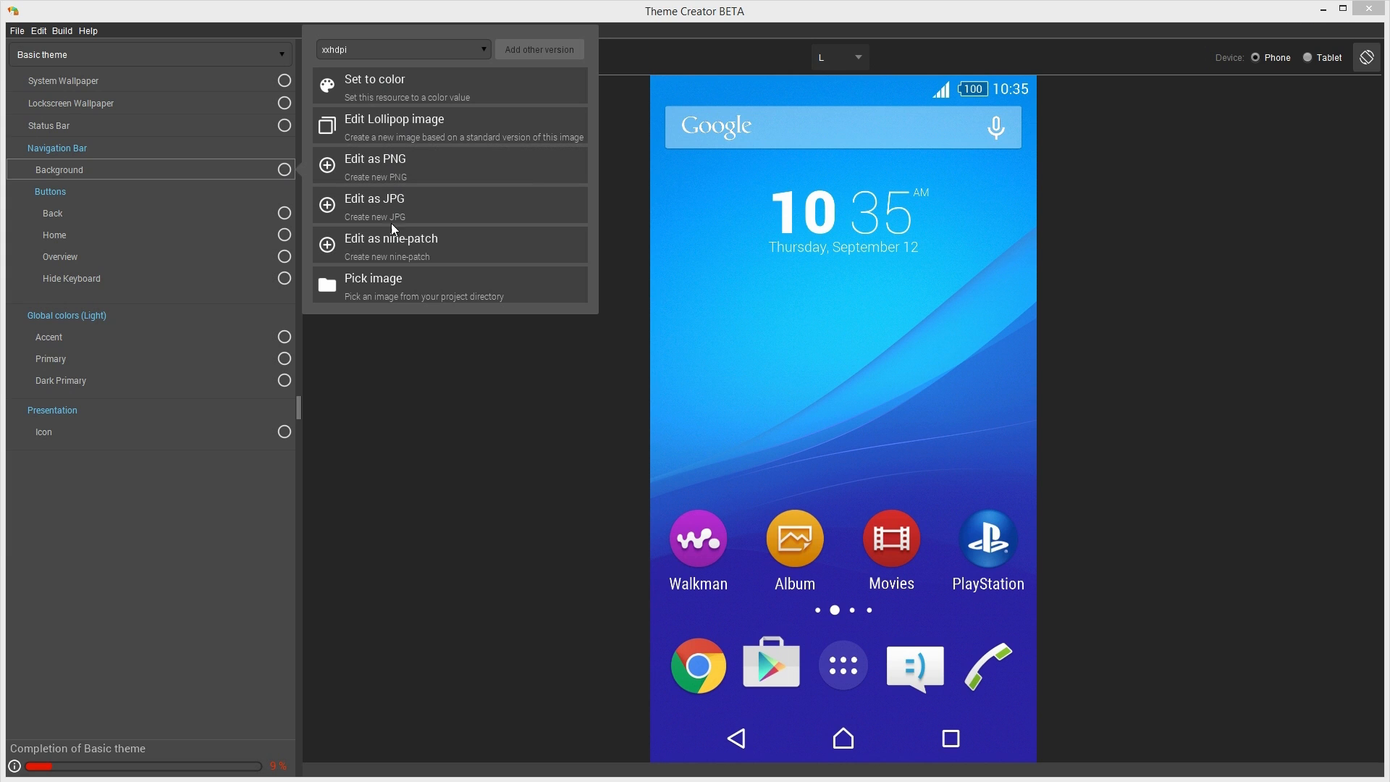
left_click(374, 78)
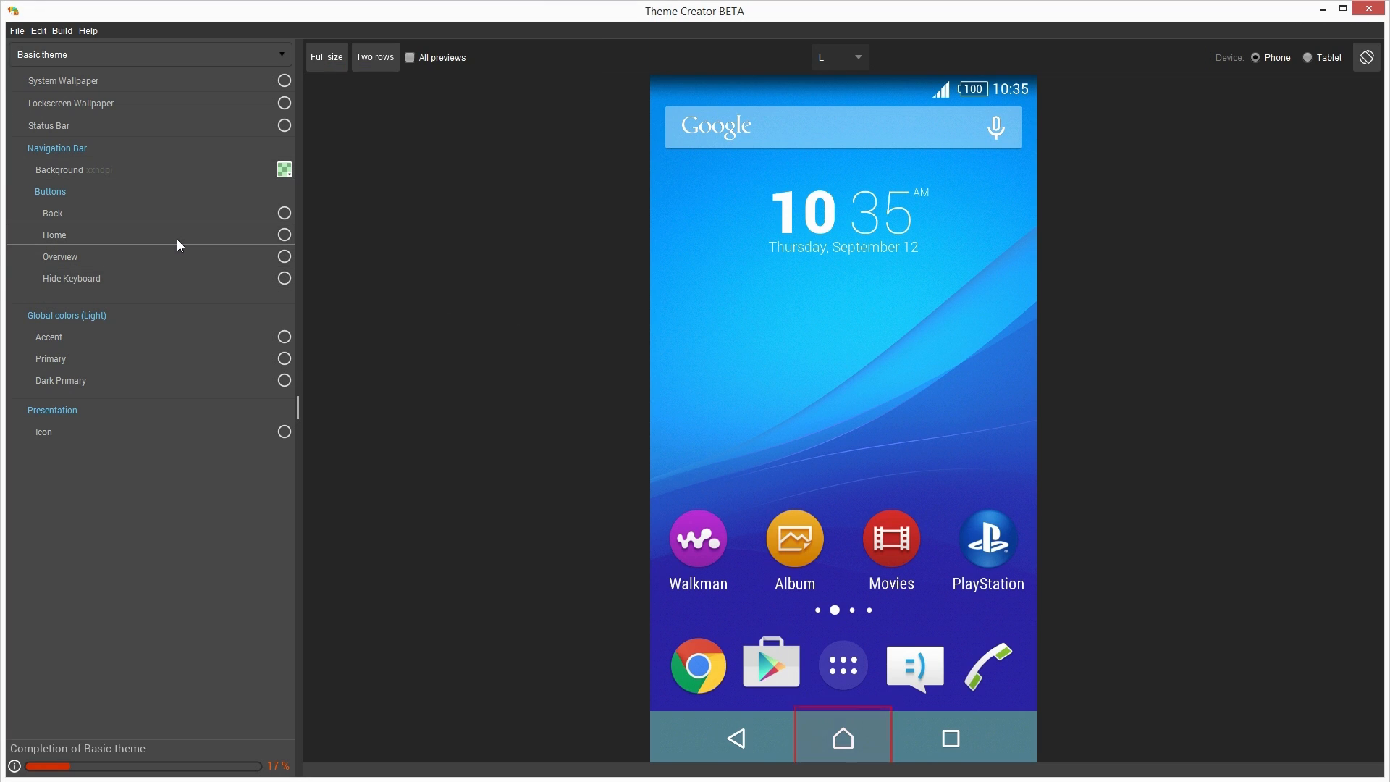
Show the image options for the navigation bar's Home button
left_click(285, 235)
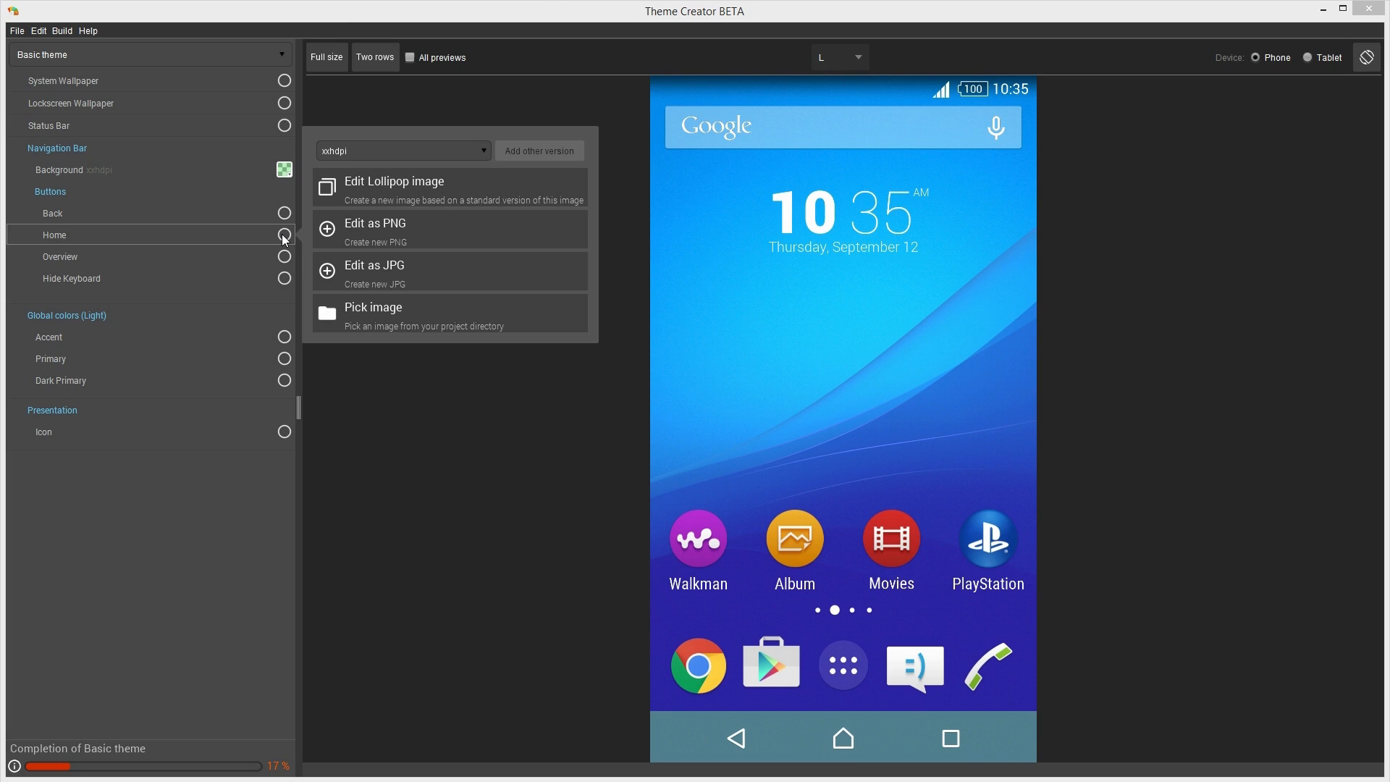
mouse_move(311, 202)
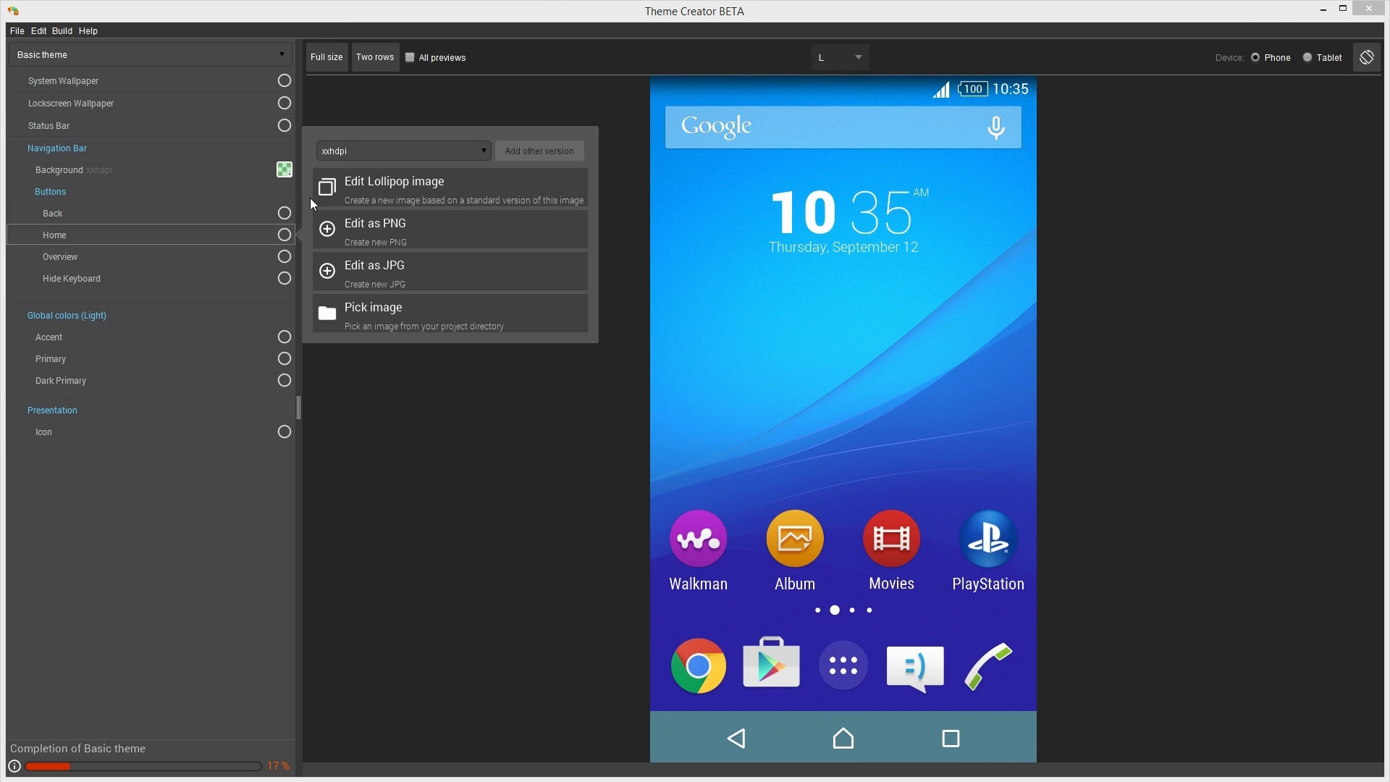
mouse_move(365, 187)
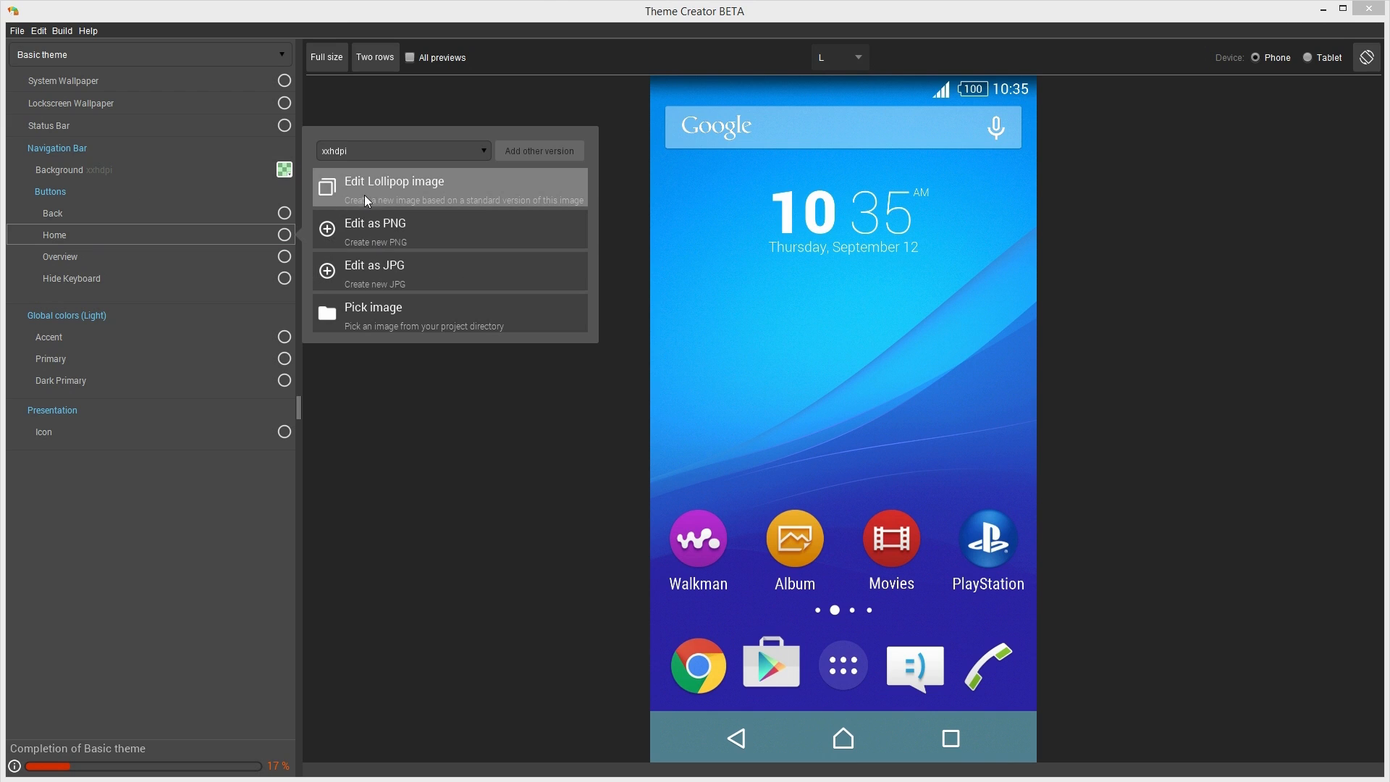
mouse_move(436, 199)
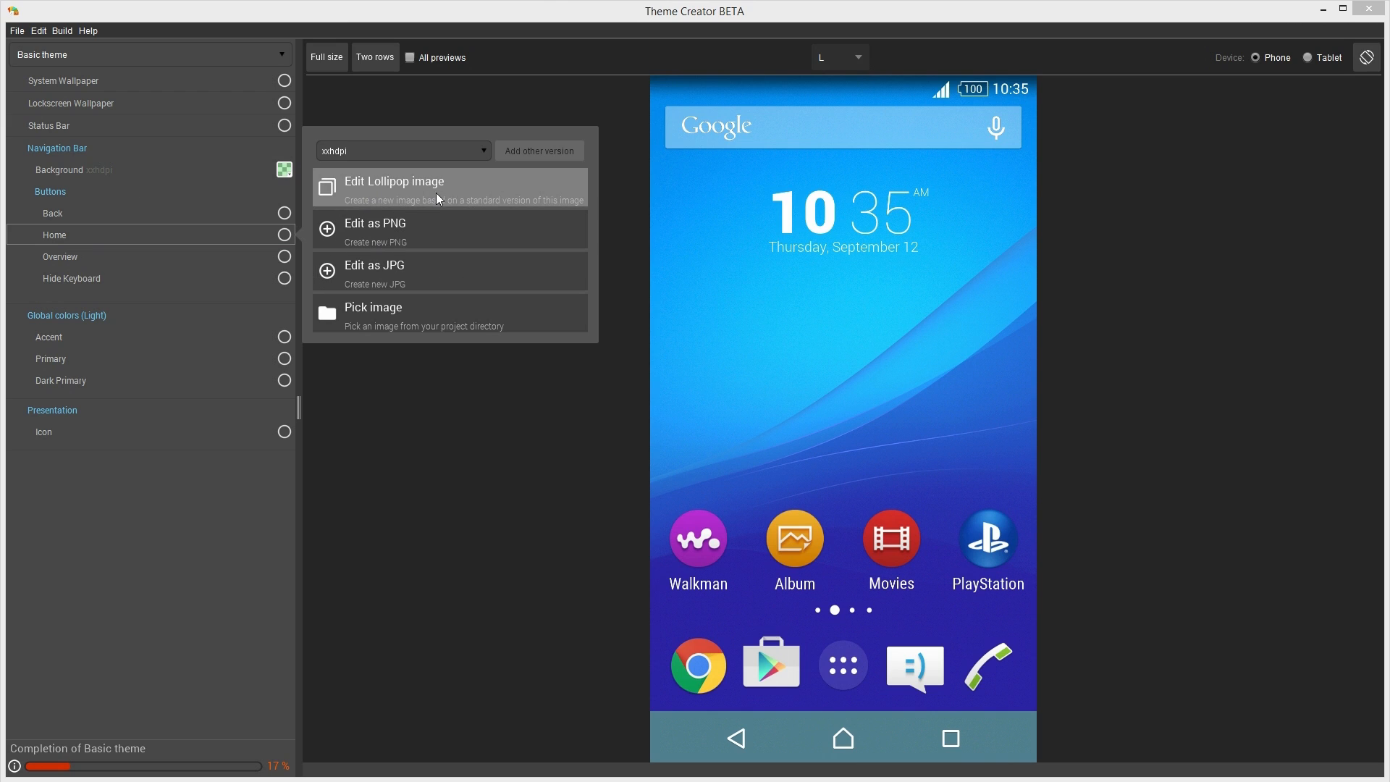
mouse_move(449, 200)
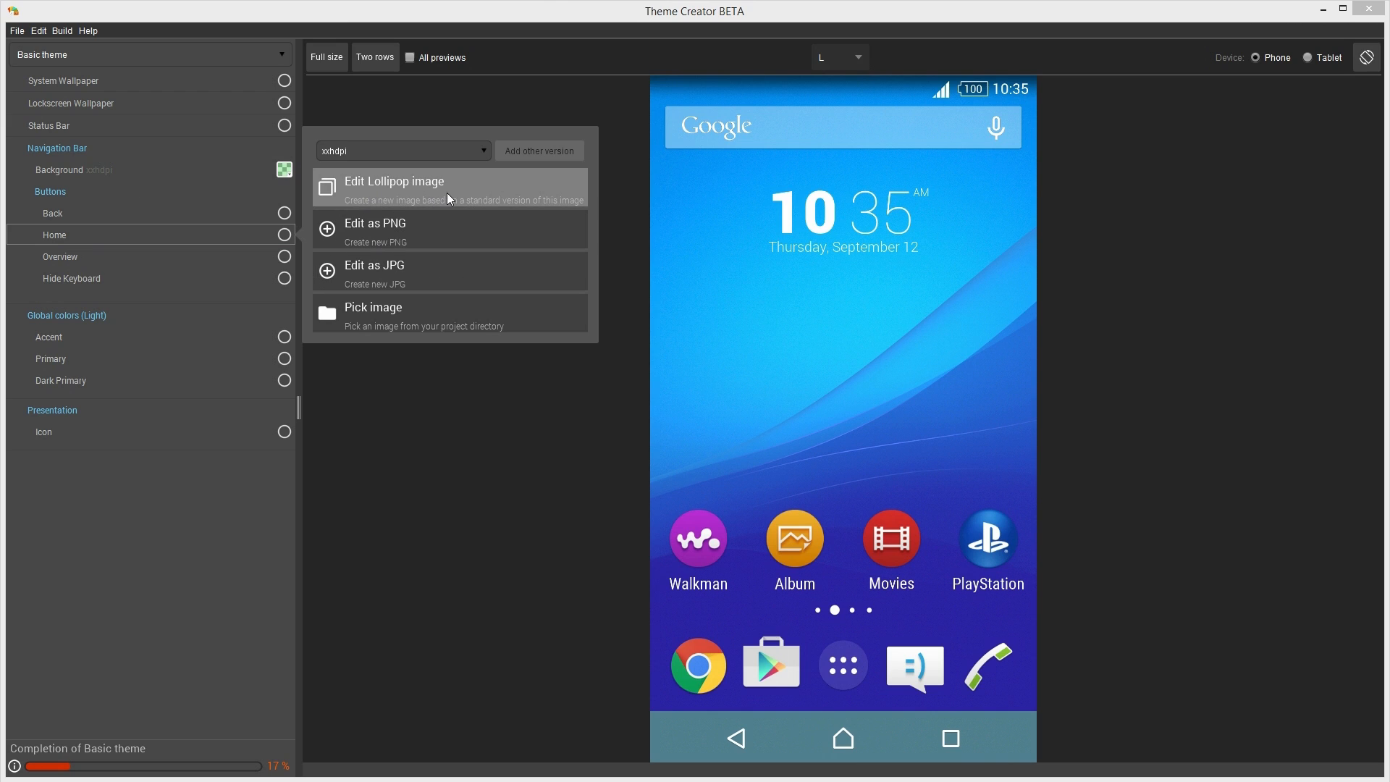
mouse_move(452, 214)
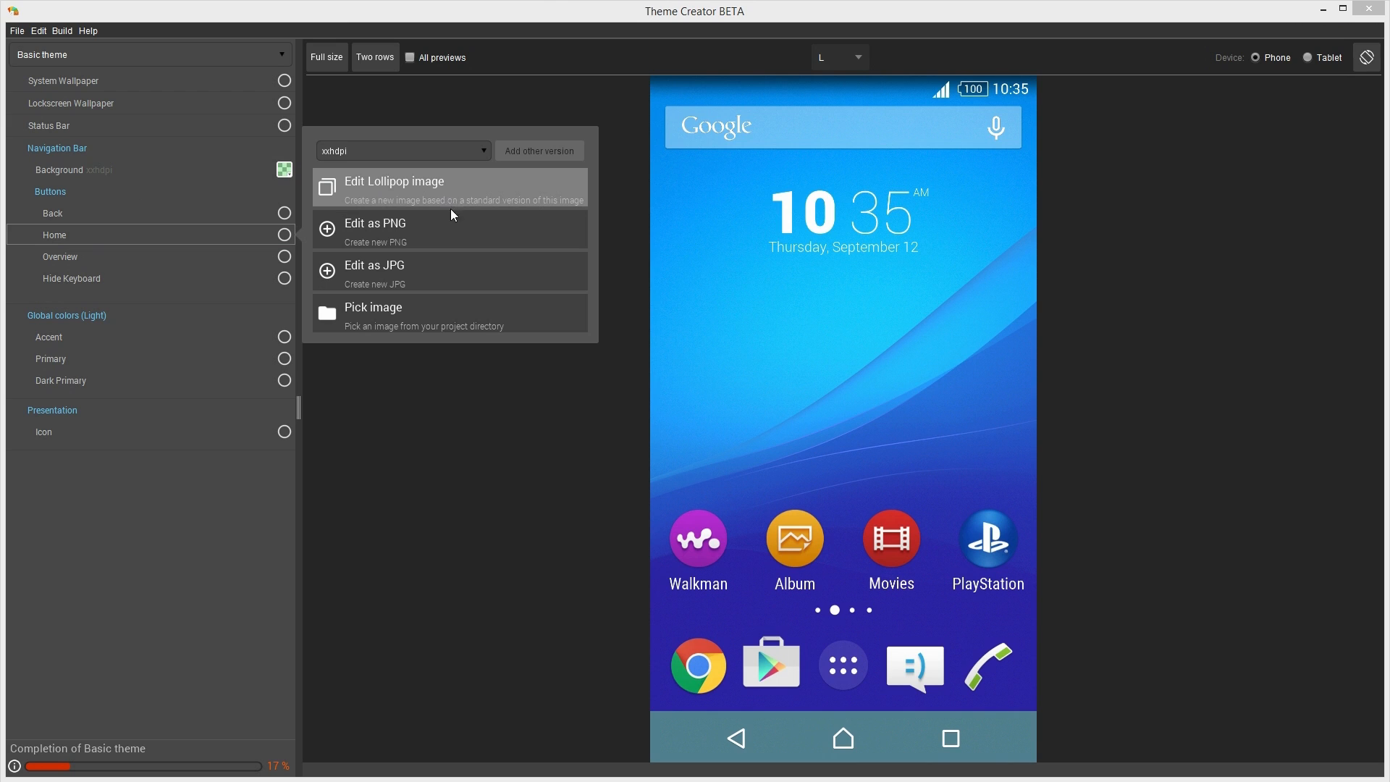
mouse_move(447, 257)
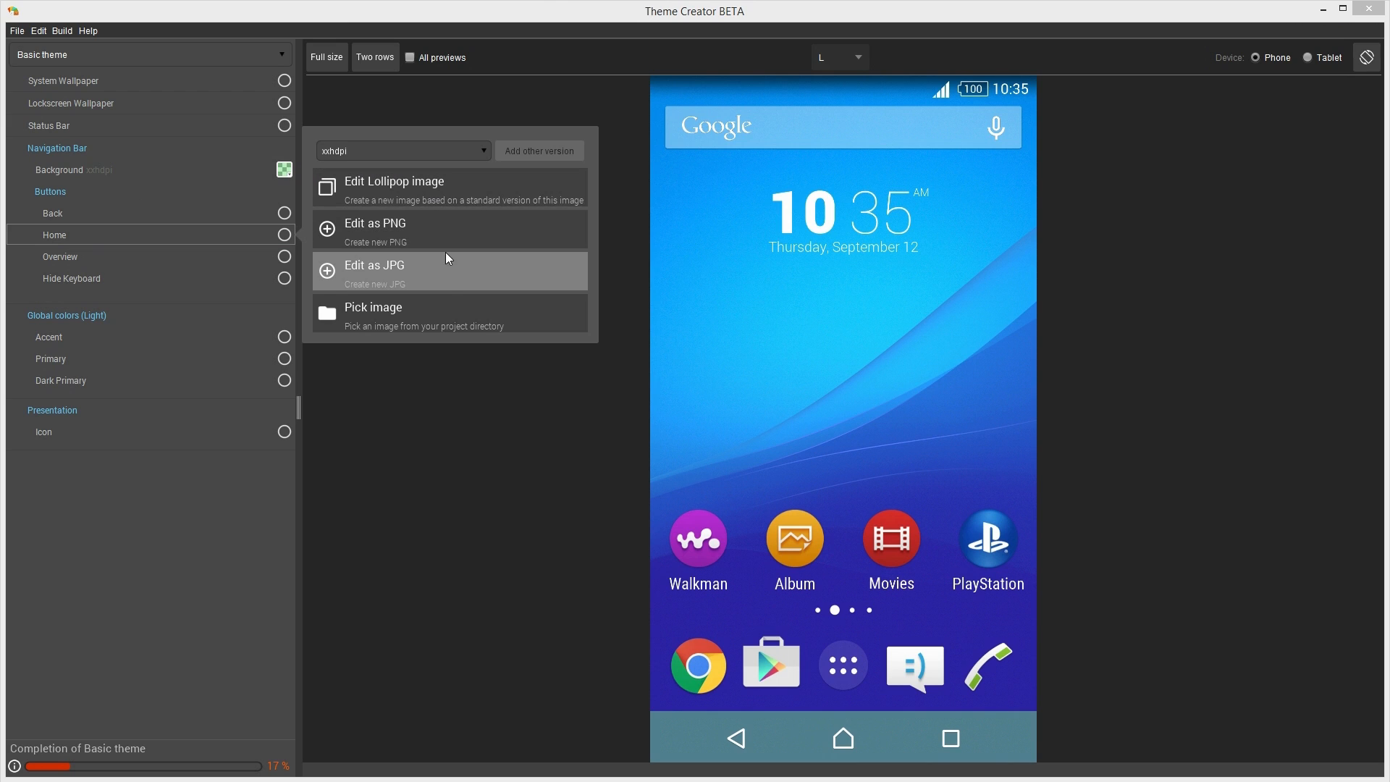
mouse_move(448, 239)
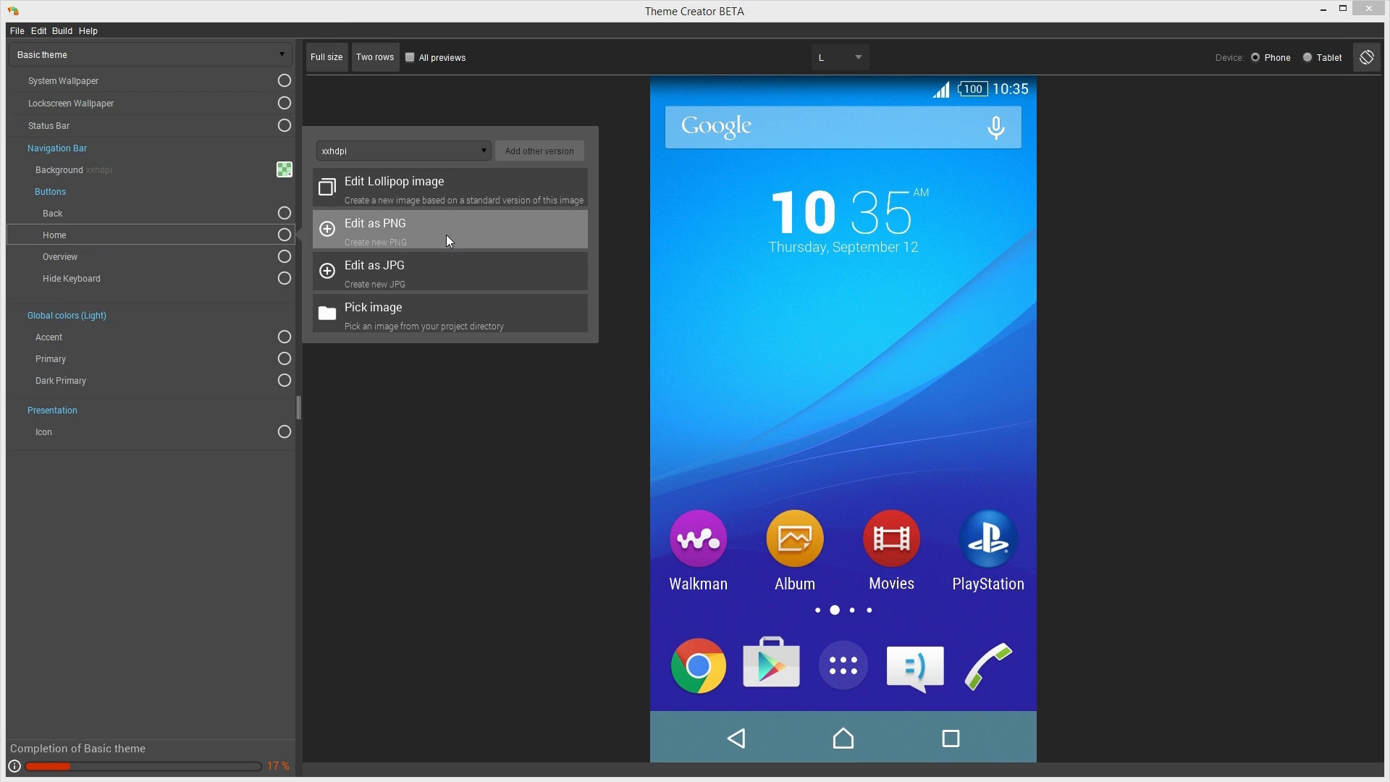
mouse_move(450, 304)
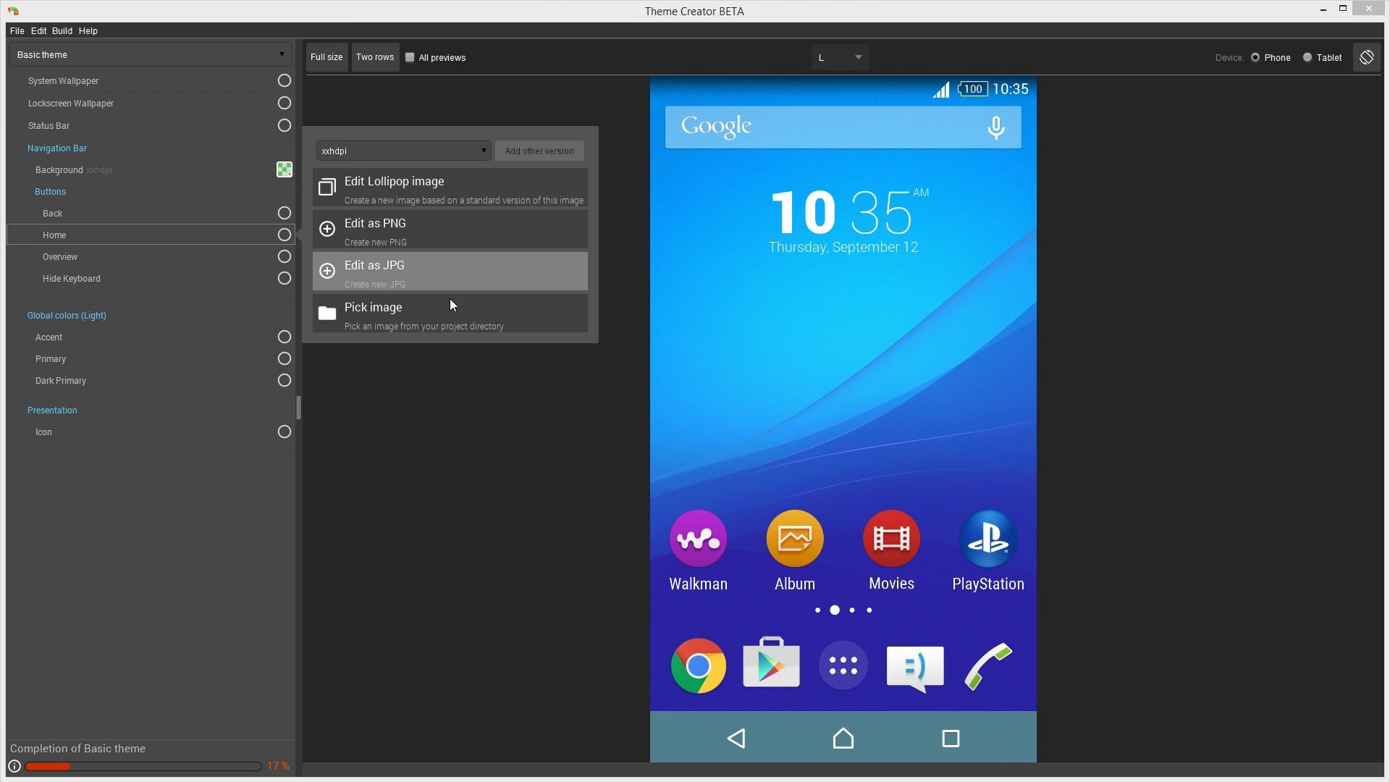
mouse_move(374, 313)
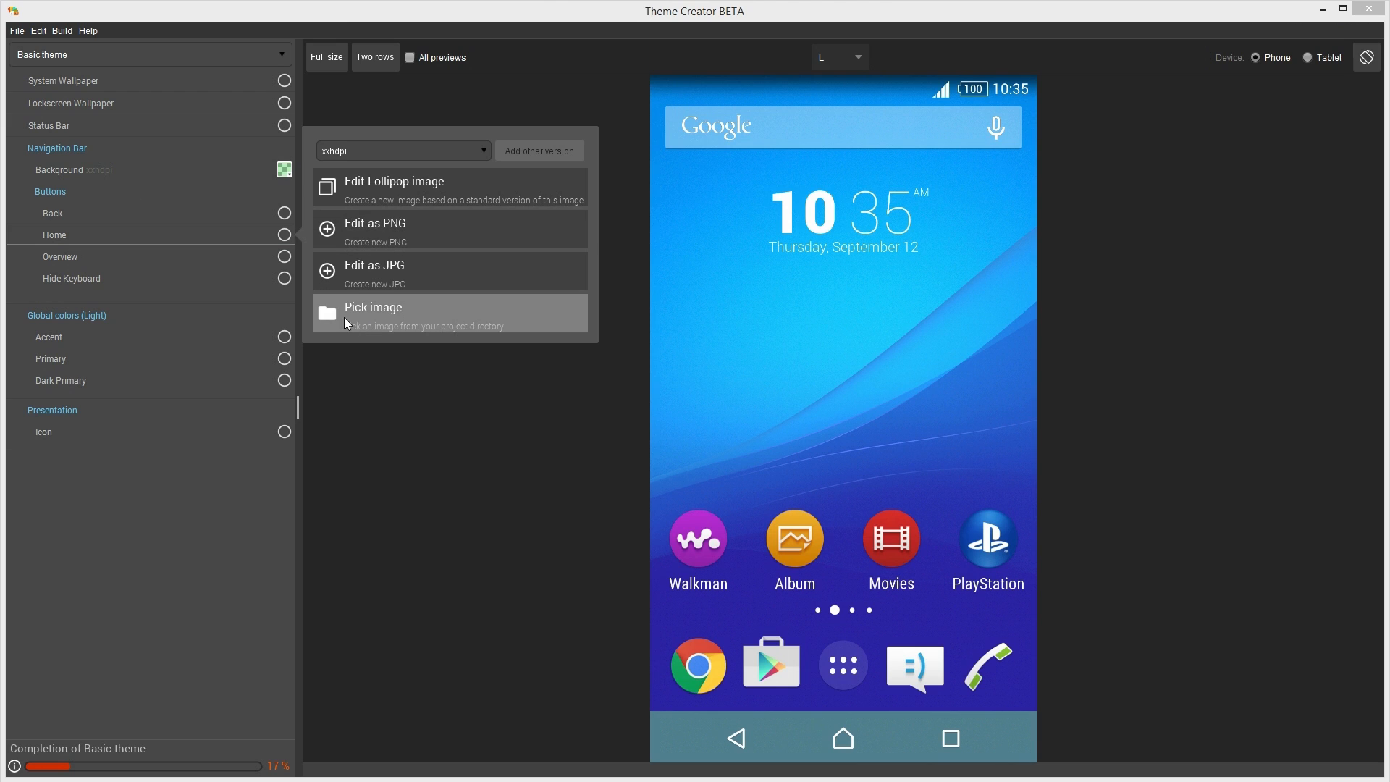
mouse_move(400, 331)
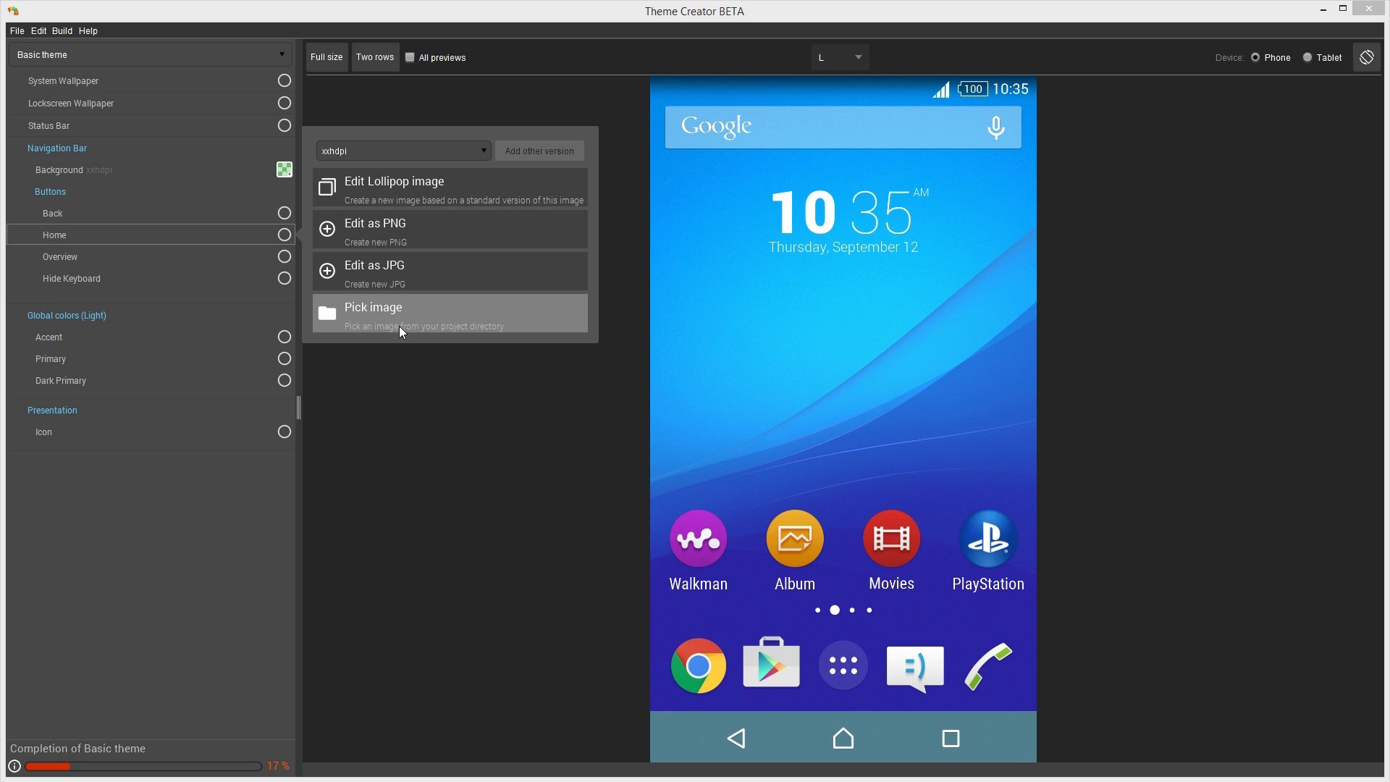
mouse_move(508, 335)
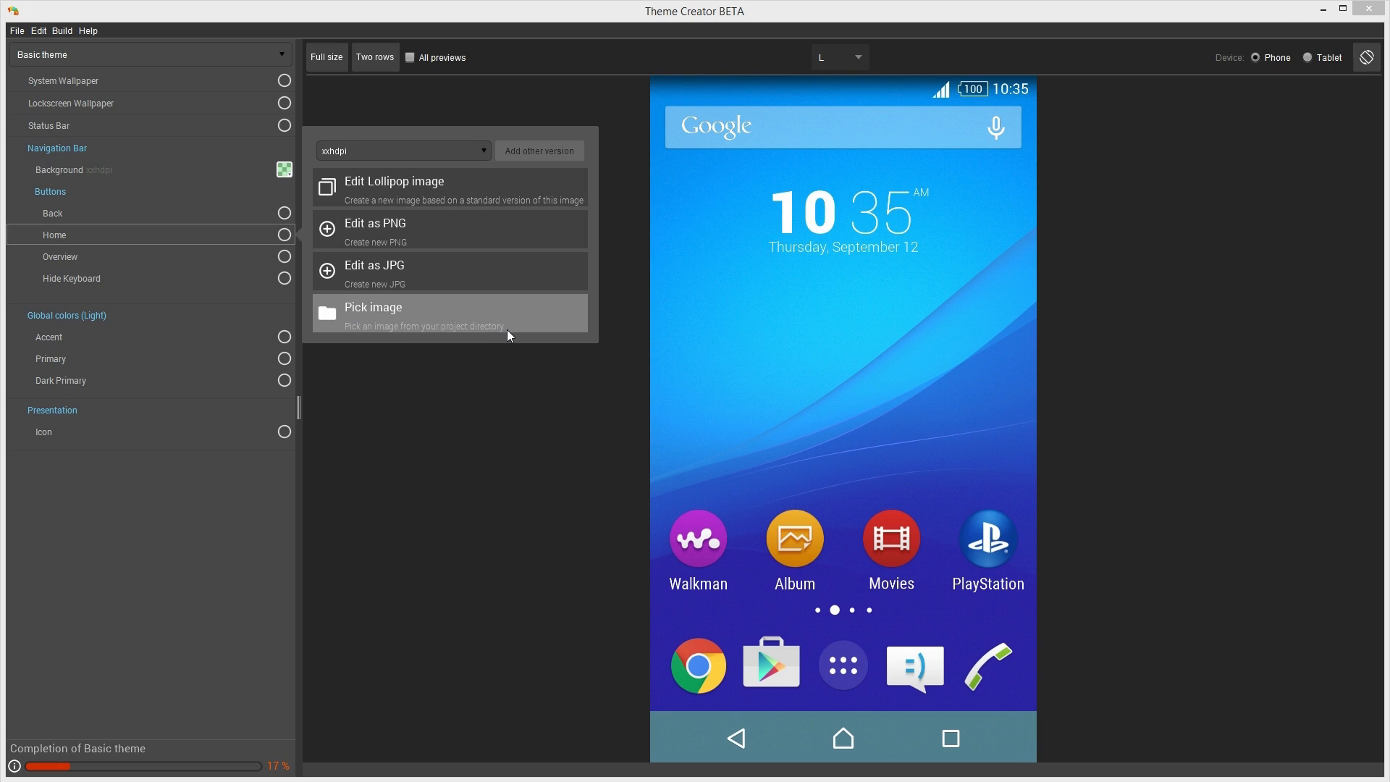
mouse_move(518, 316)
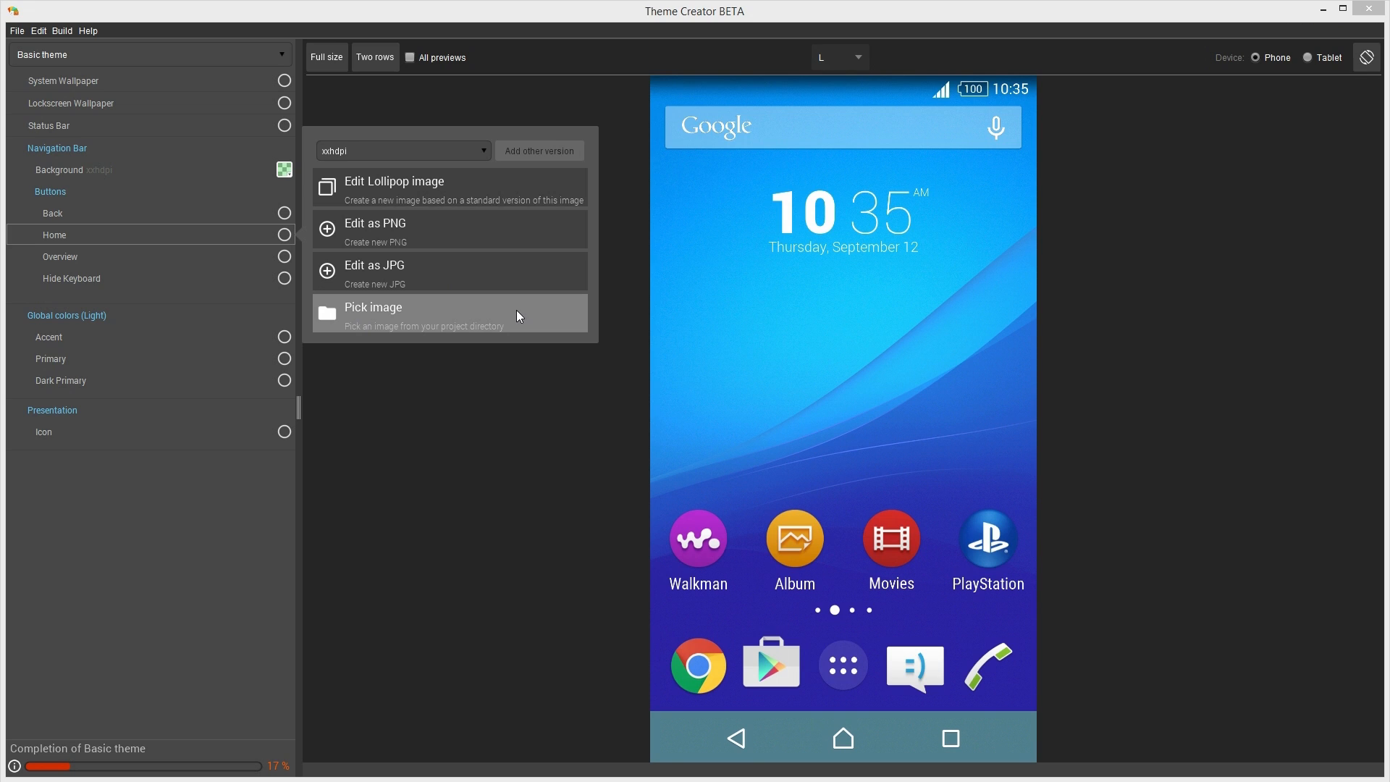
mouse_move(527, 310)
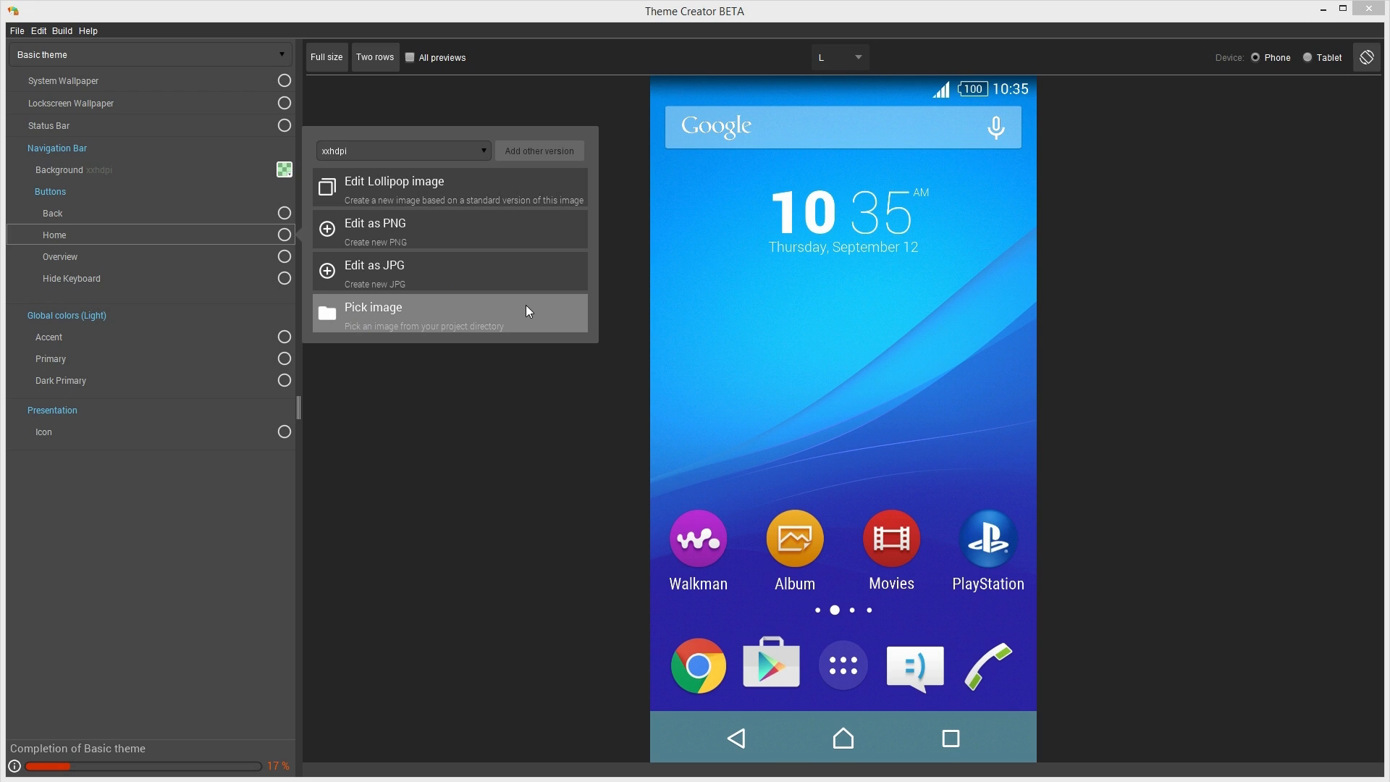
mouse_move(372, 188)
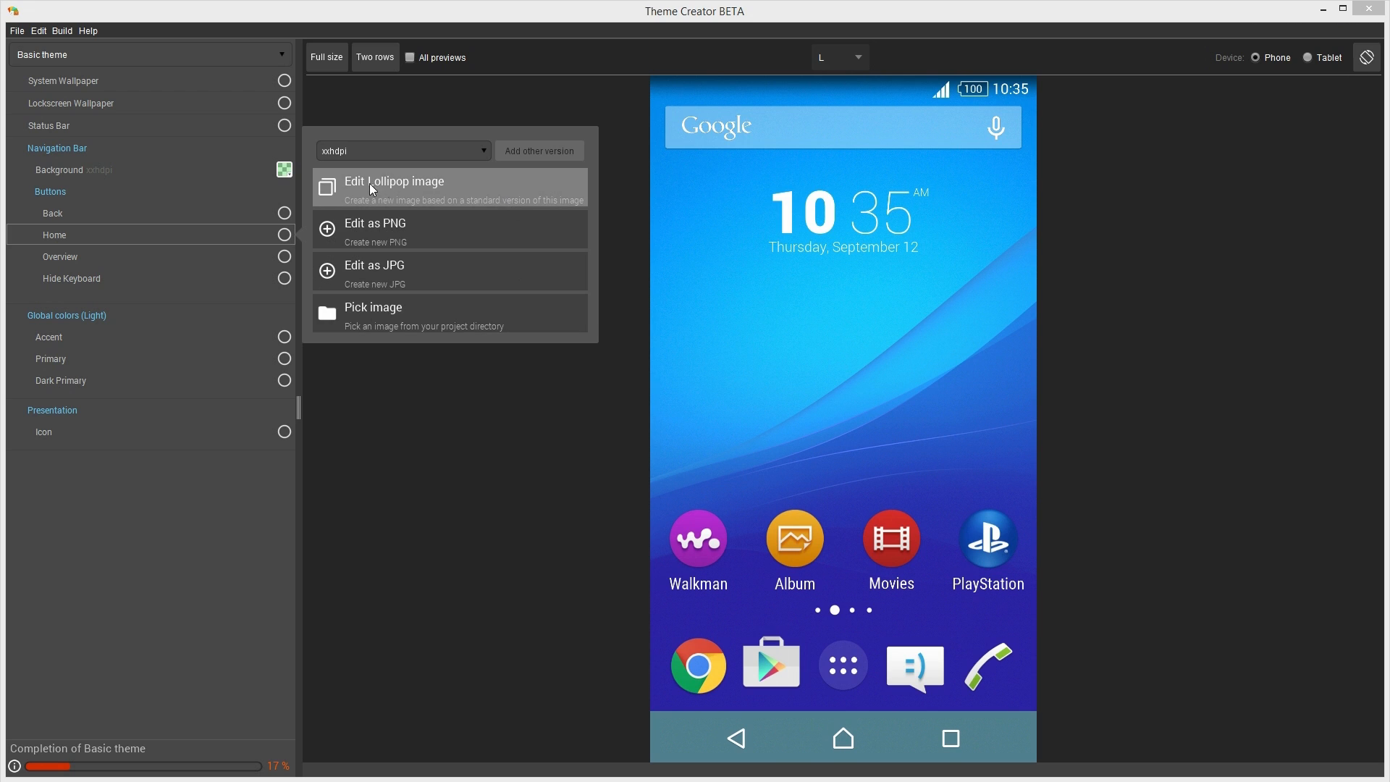
mouse_move(458, 189)
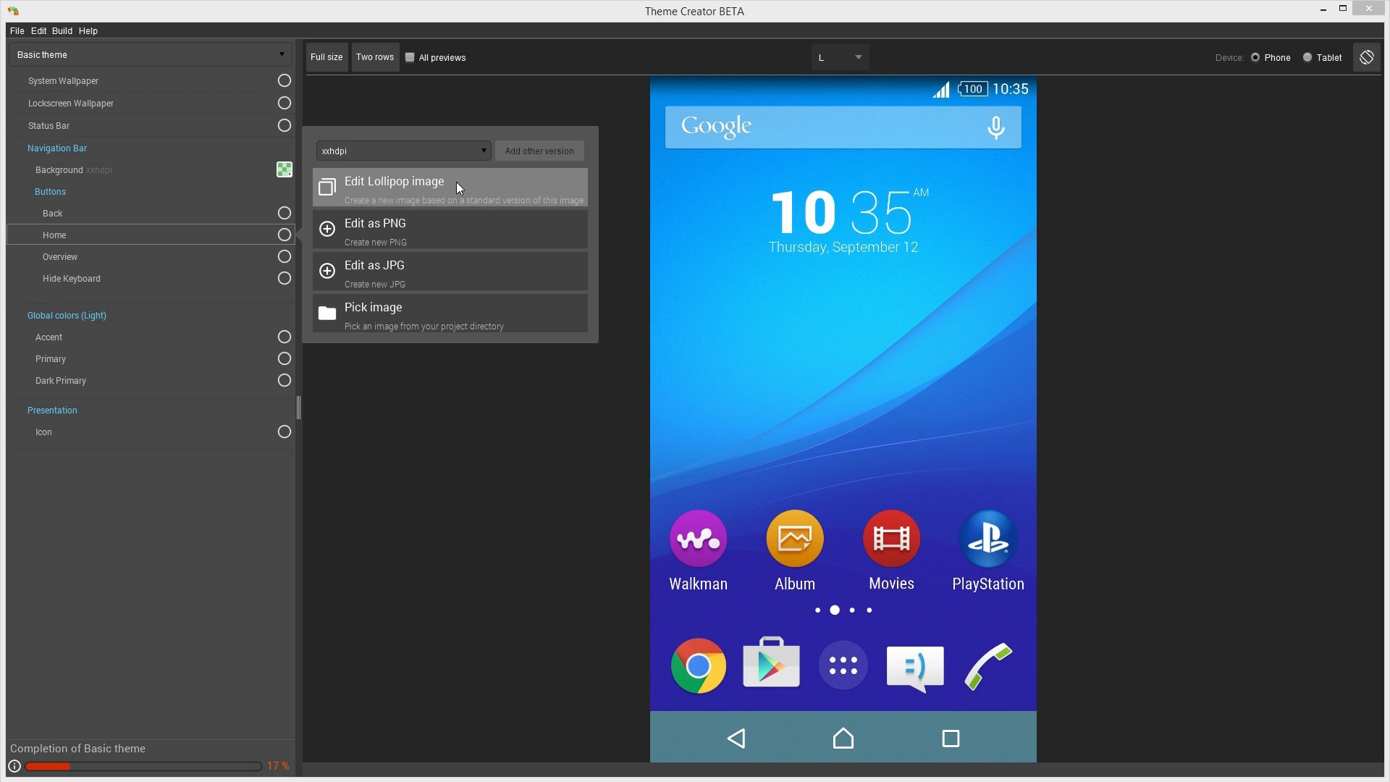
Create the Home button image from the Lollipop stock version and keep automatic editor detection with Photoshop CC 2015
left_click(394, 187)
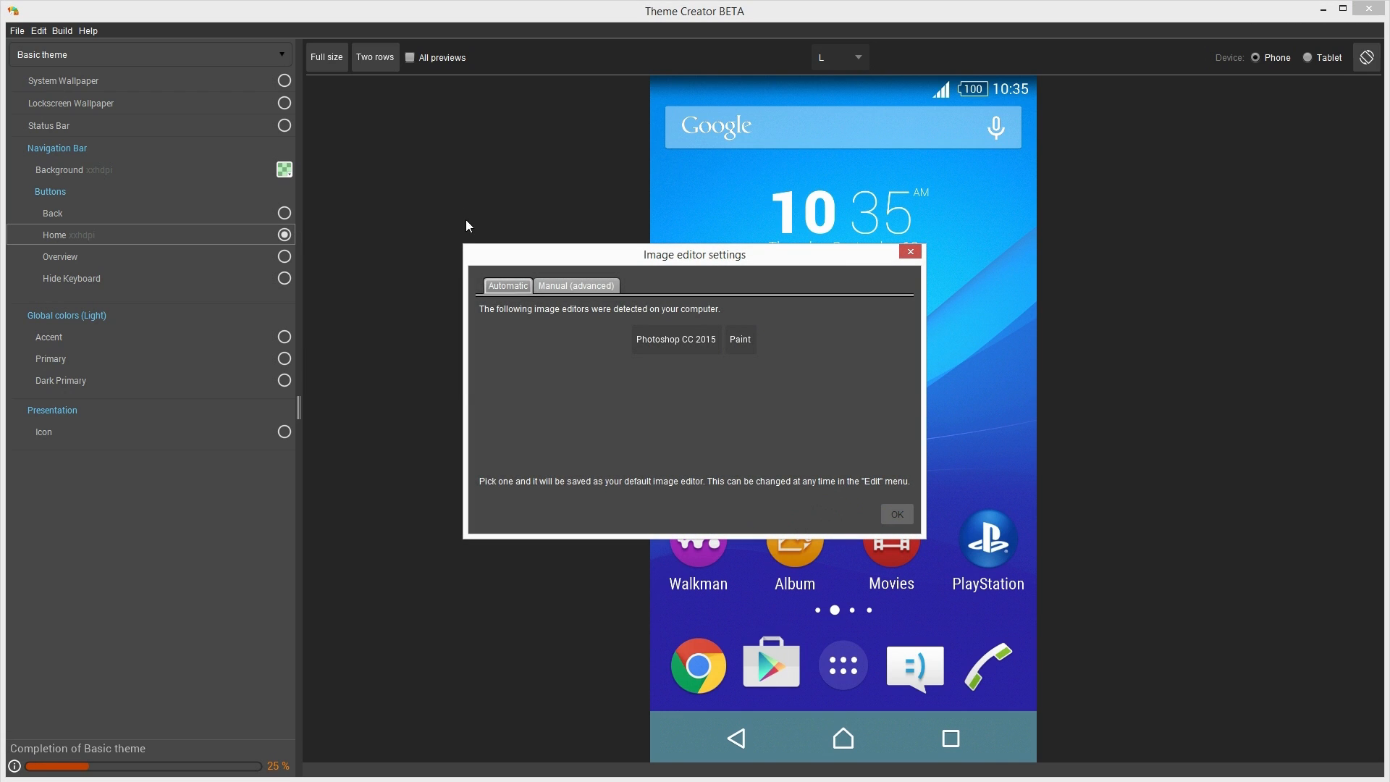
mouse_move(742, 259)
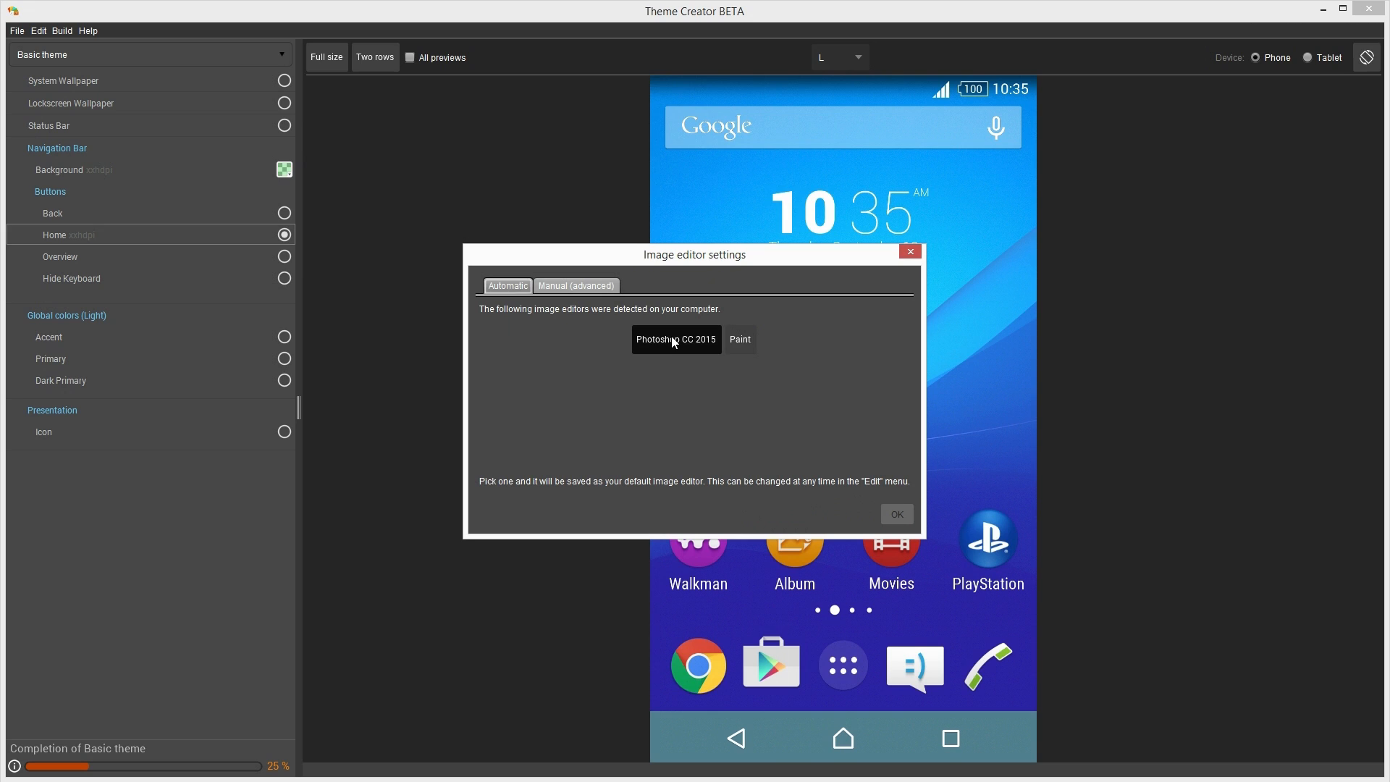
mouse_move(725, 344)
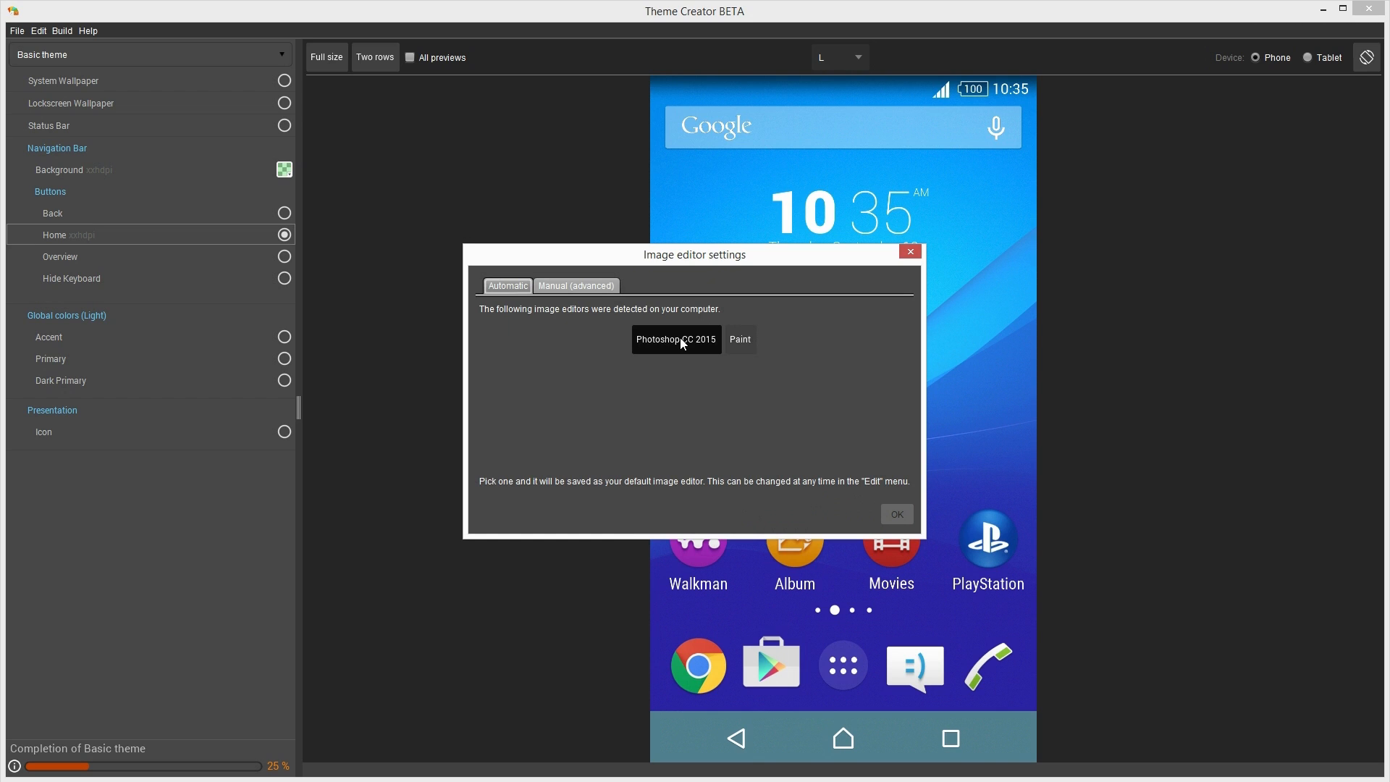
left_click(575, 285)
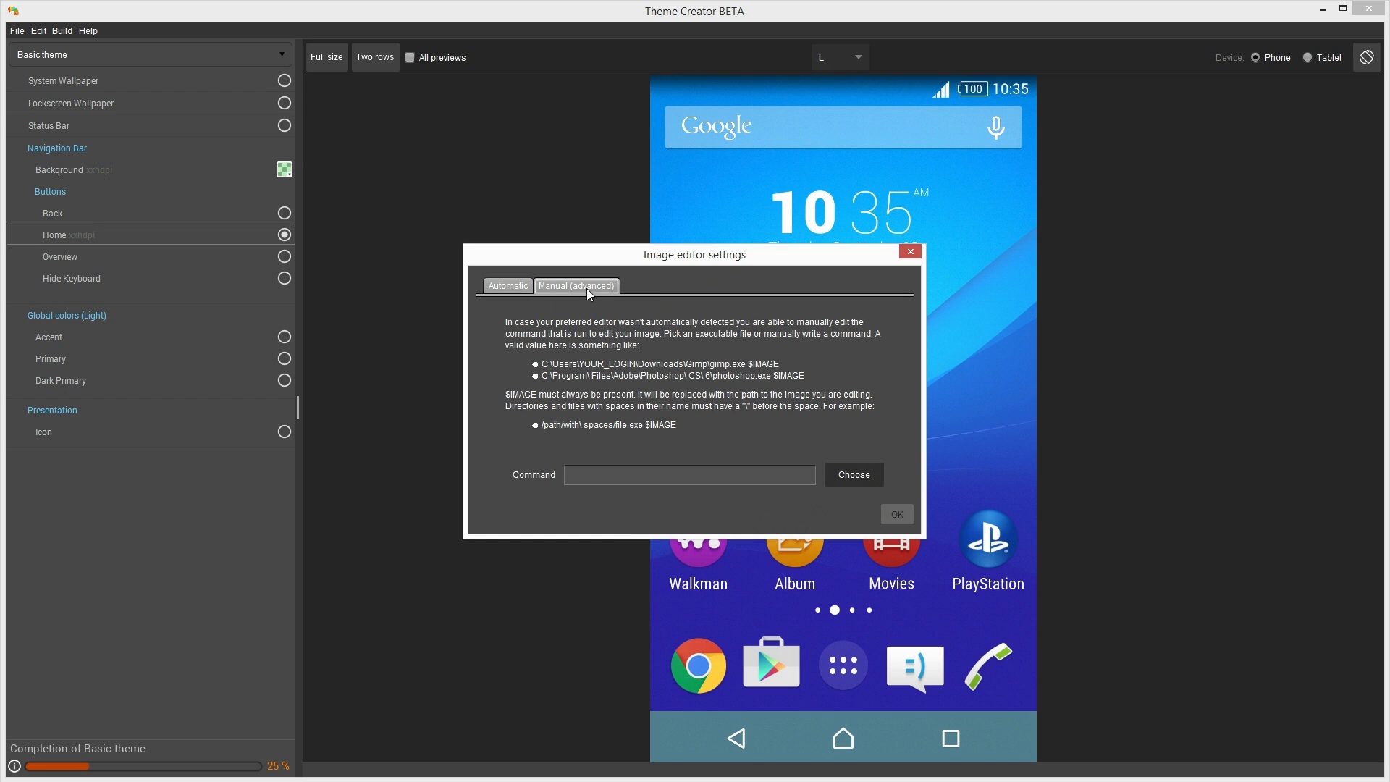
mouse_move(768, 486)
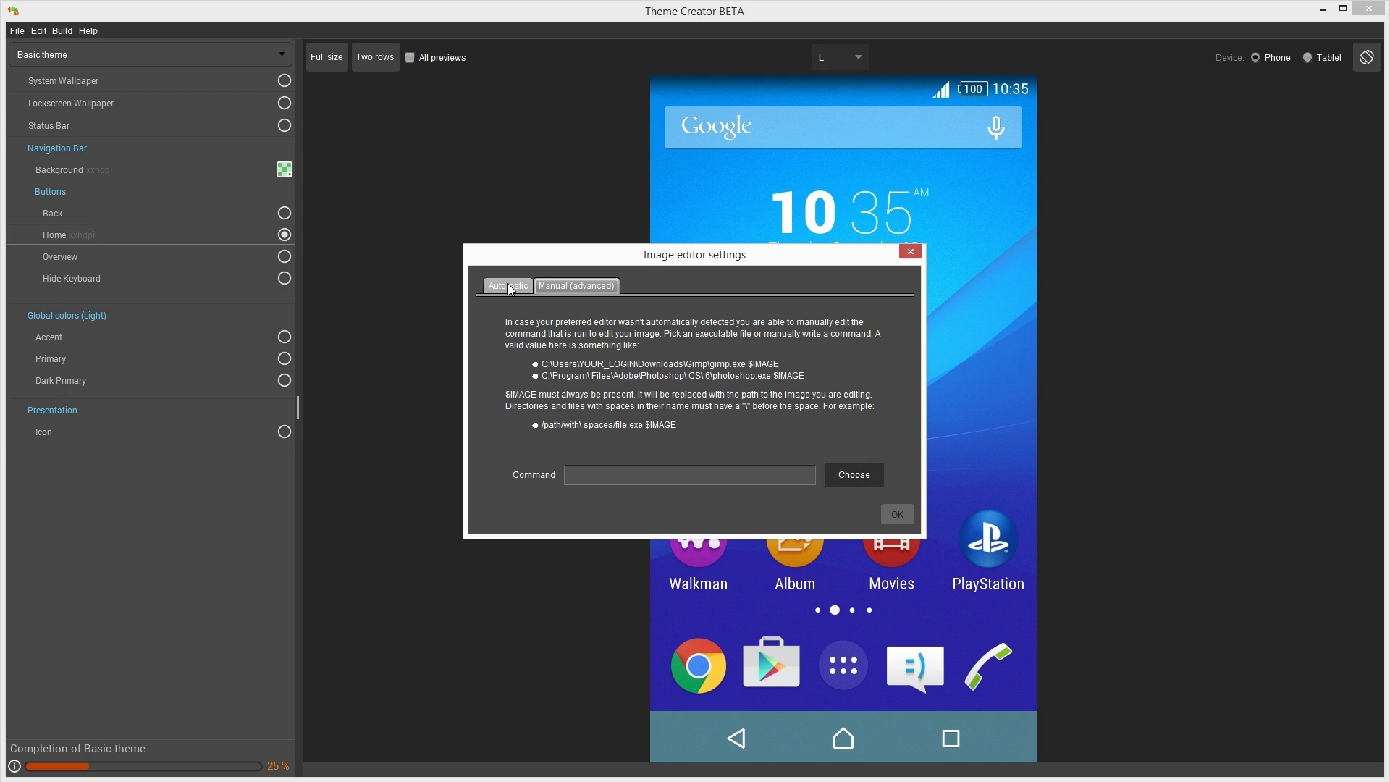
left_click(509, 285)
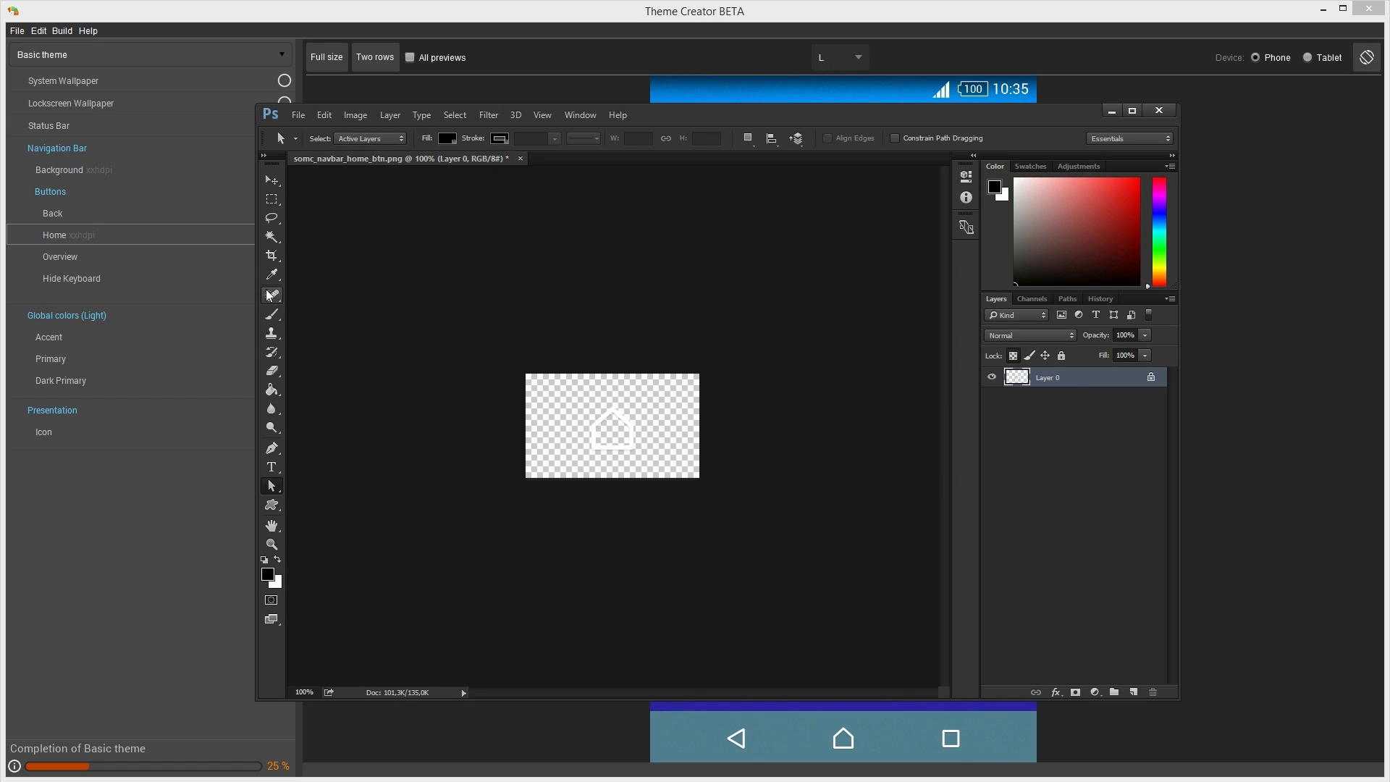
Recolour the home icon blue in Photoshop and save the PNG
left_click(272, 313)
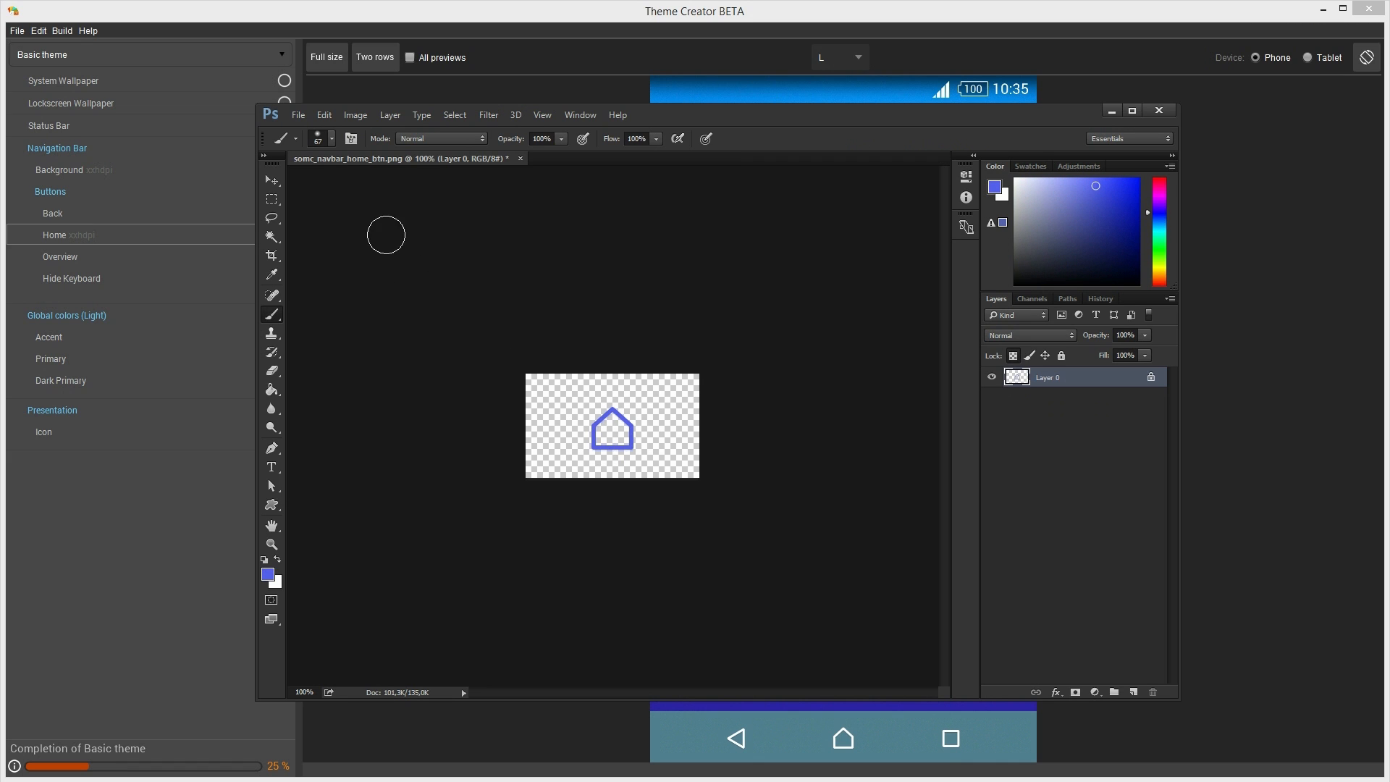
left_click(299, 114)
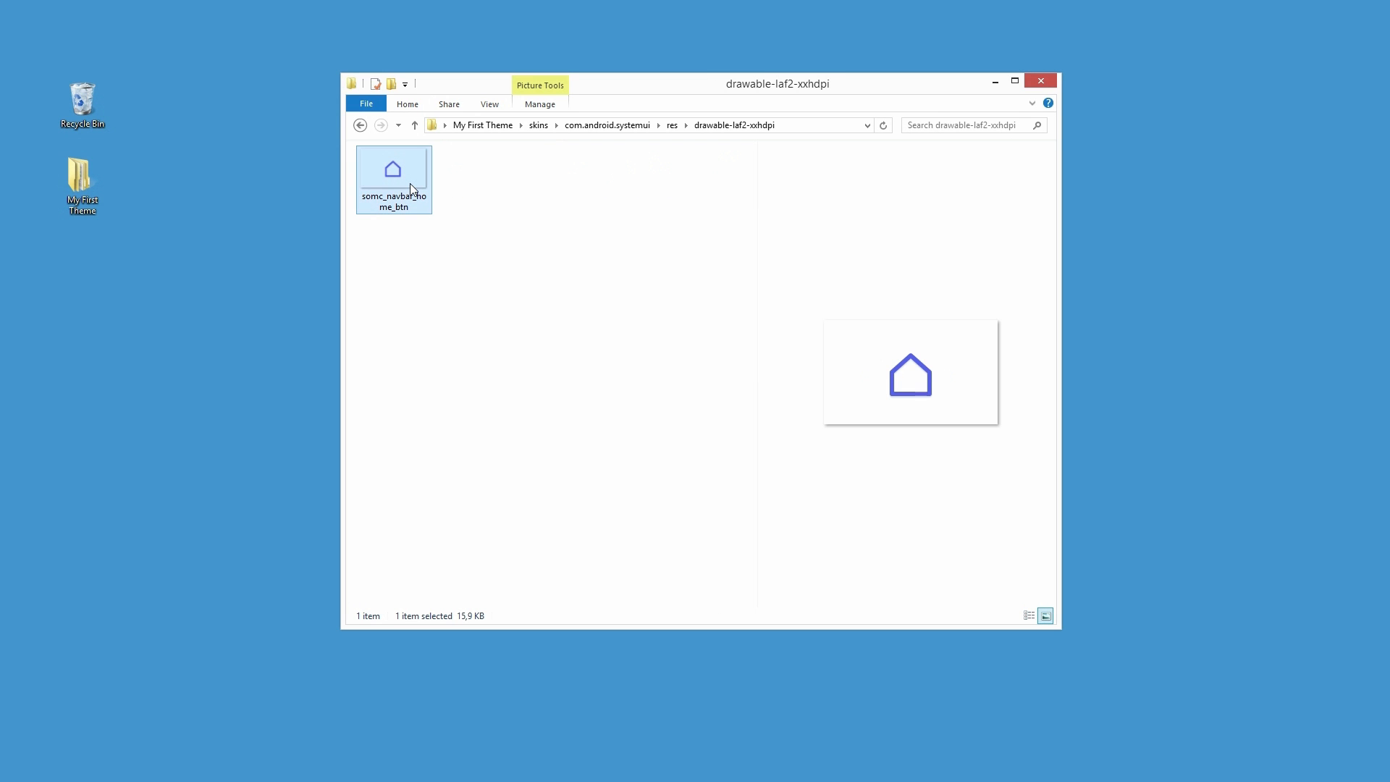
mouse_move(184, 717)
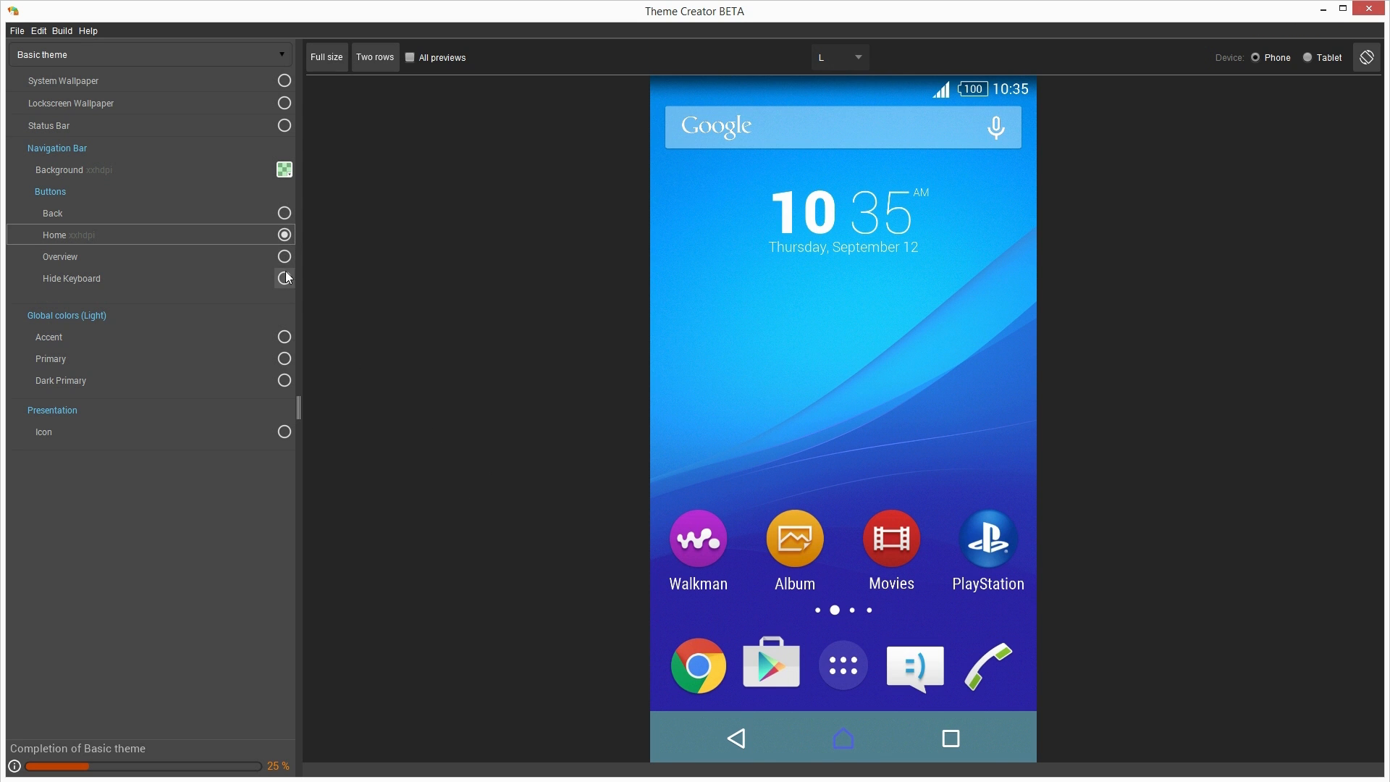
mouse_move(257, 239)
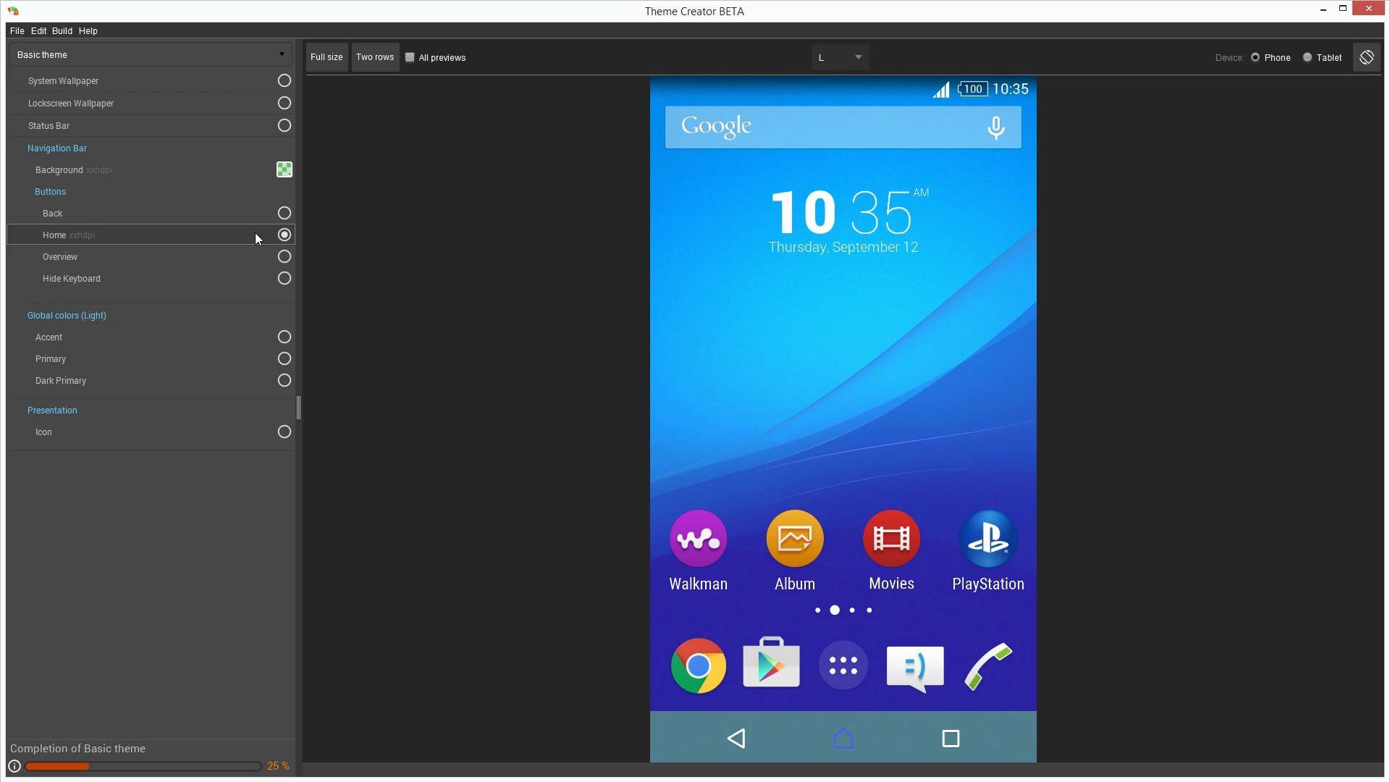
mouse_move(198, 516)
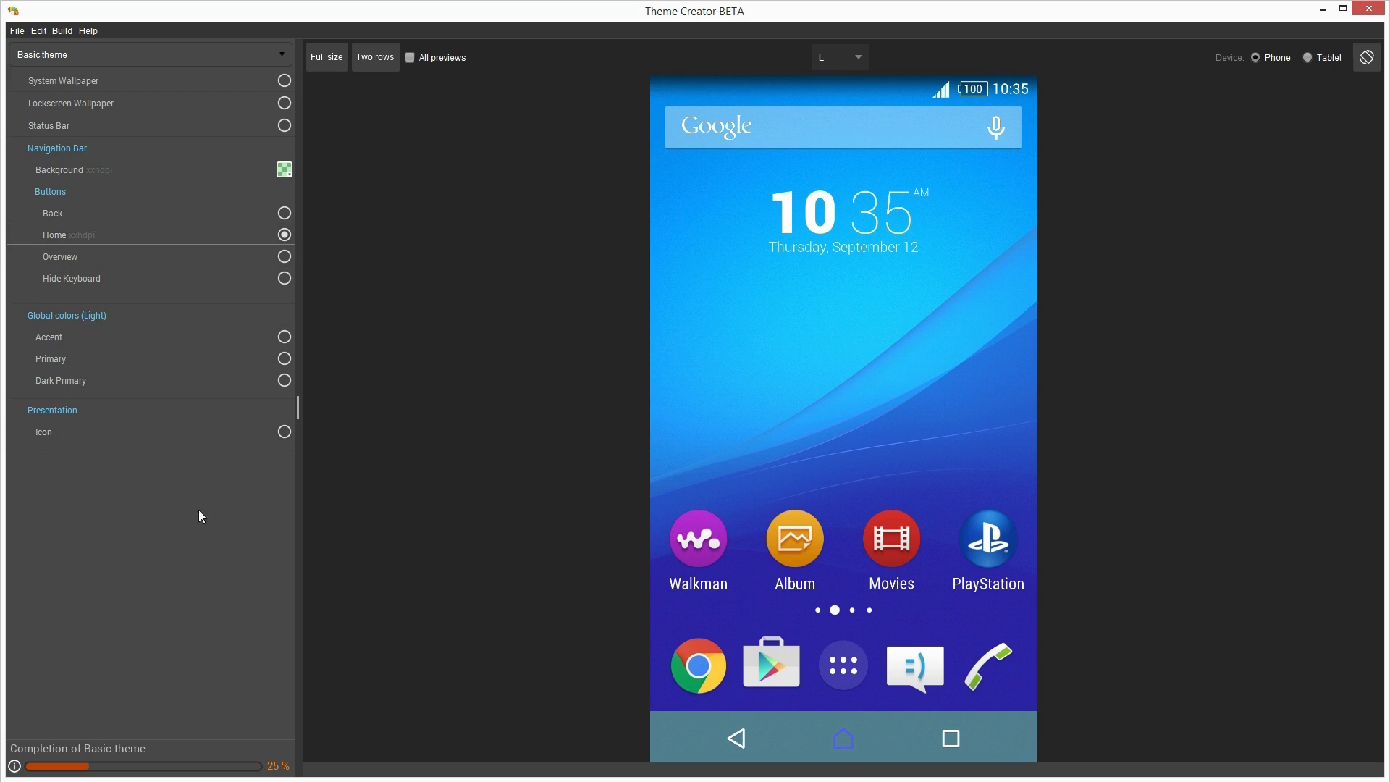
mouse_move(244, 757)
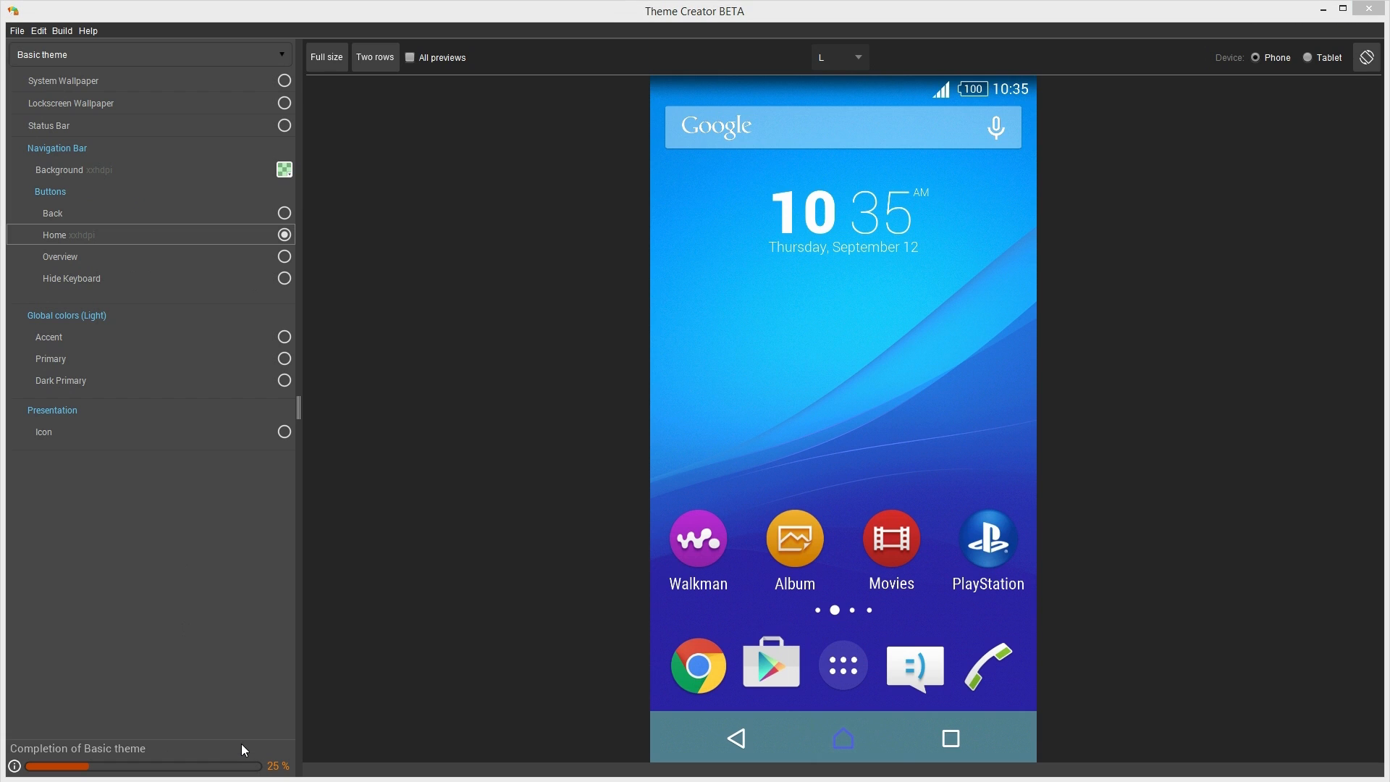
mouse_move(155, 174)
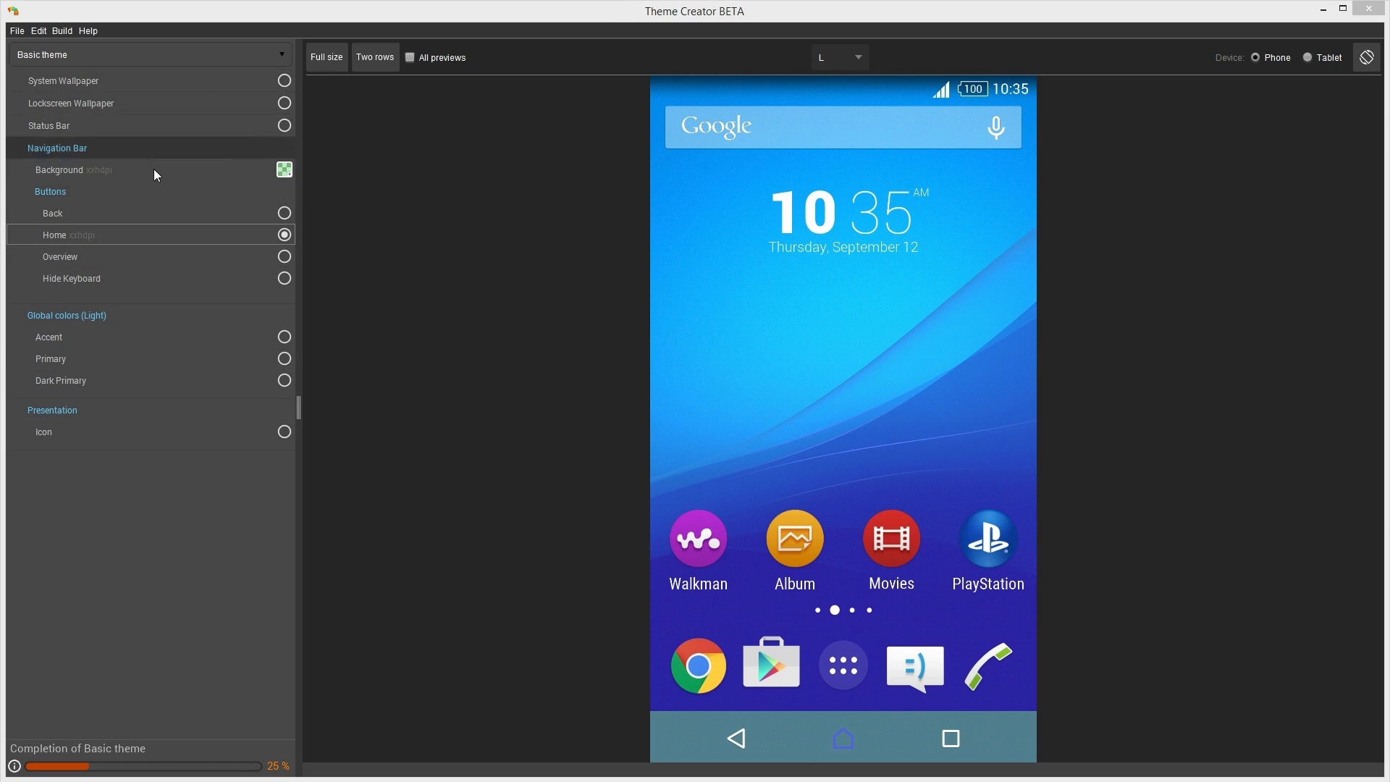
mouse_move(169, 460)
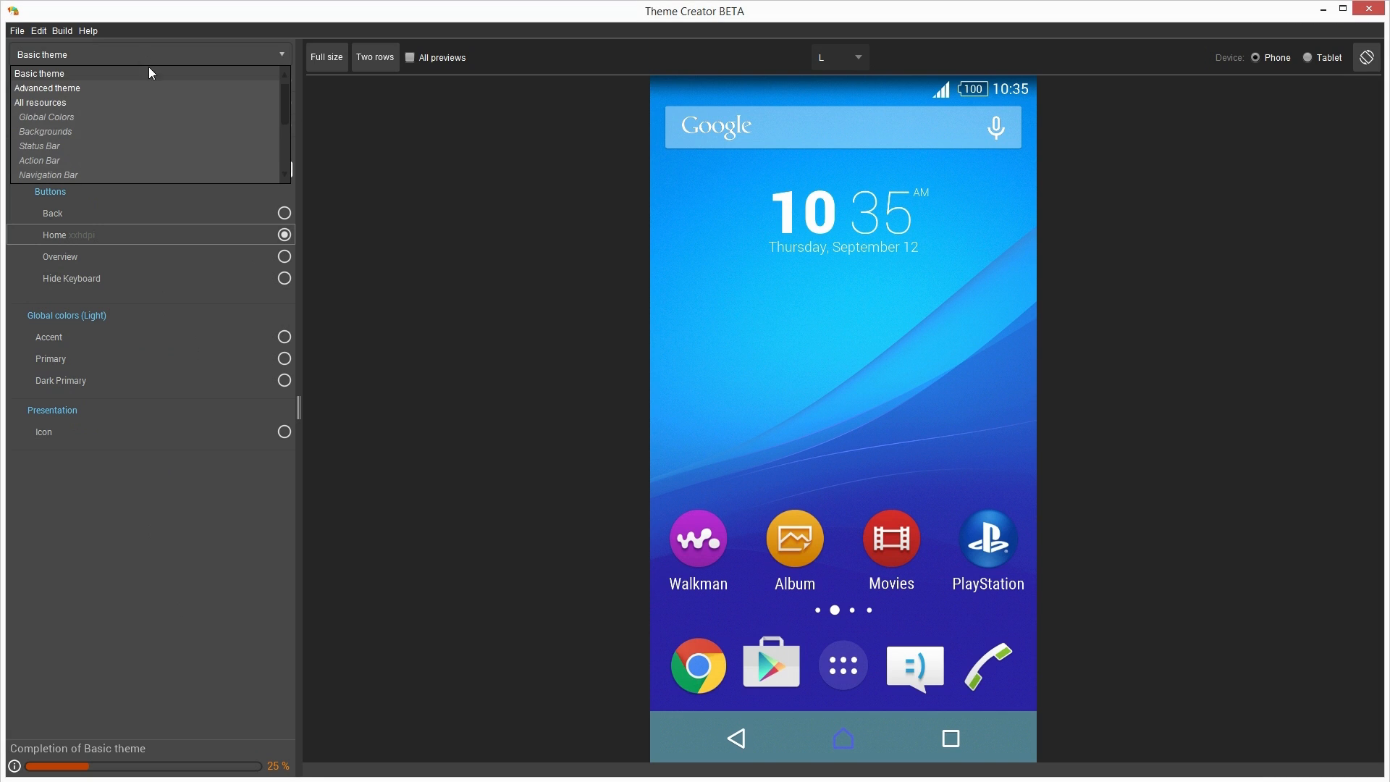
Switch to All resources and browse Controls, Dialogs, Lists, Homescreen and Lockscreen previews
left_click(41, 102)
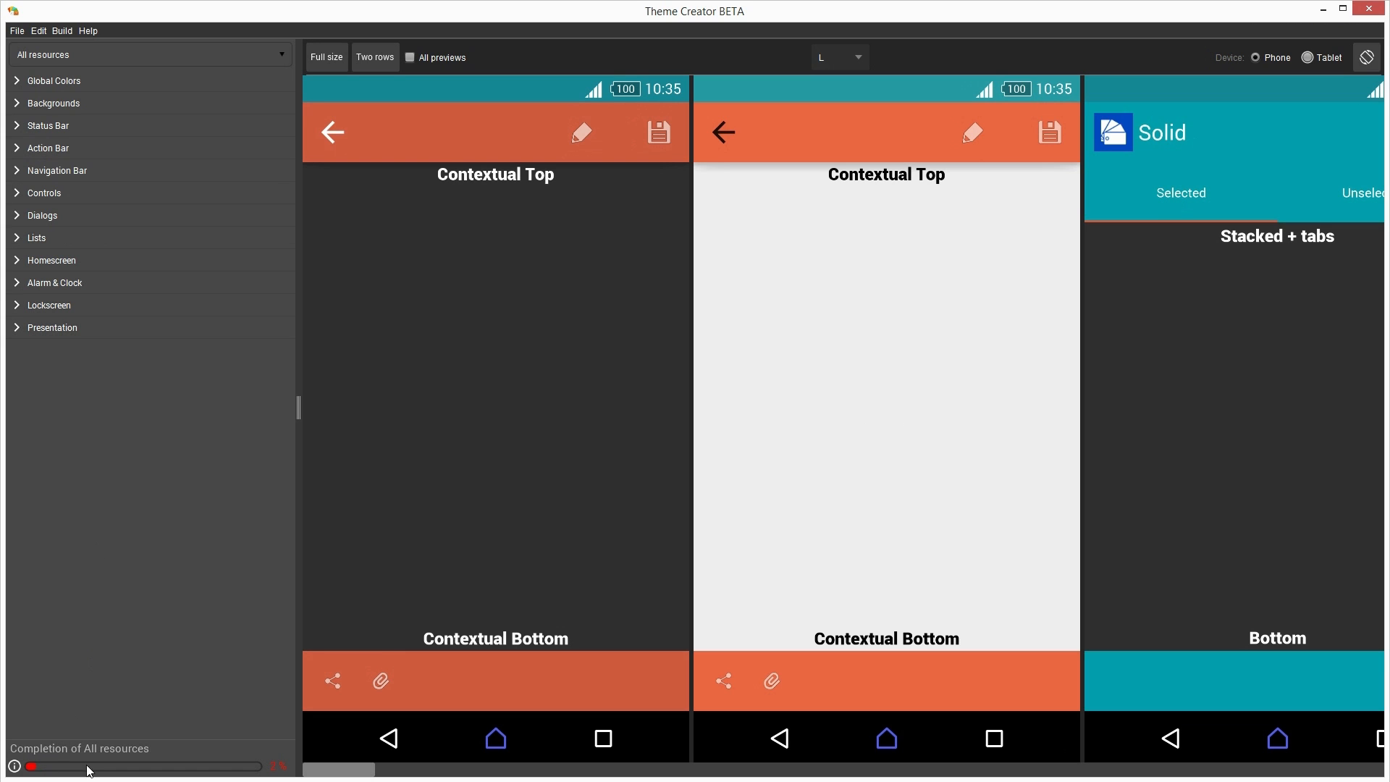
mouse_move(87, 282)
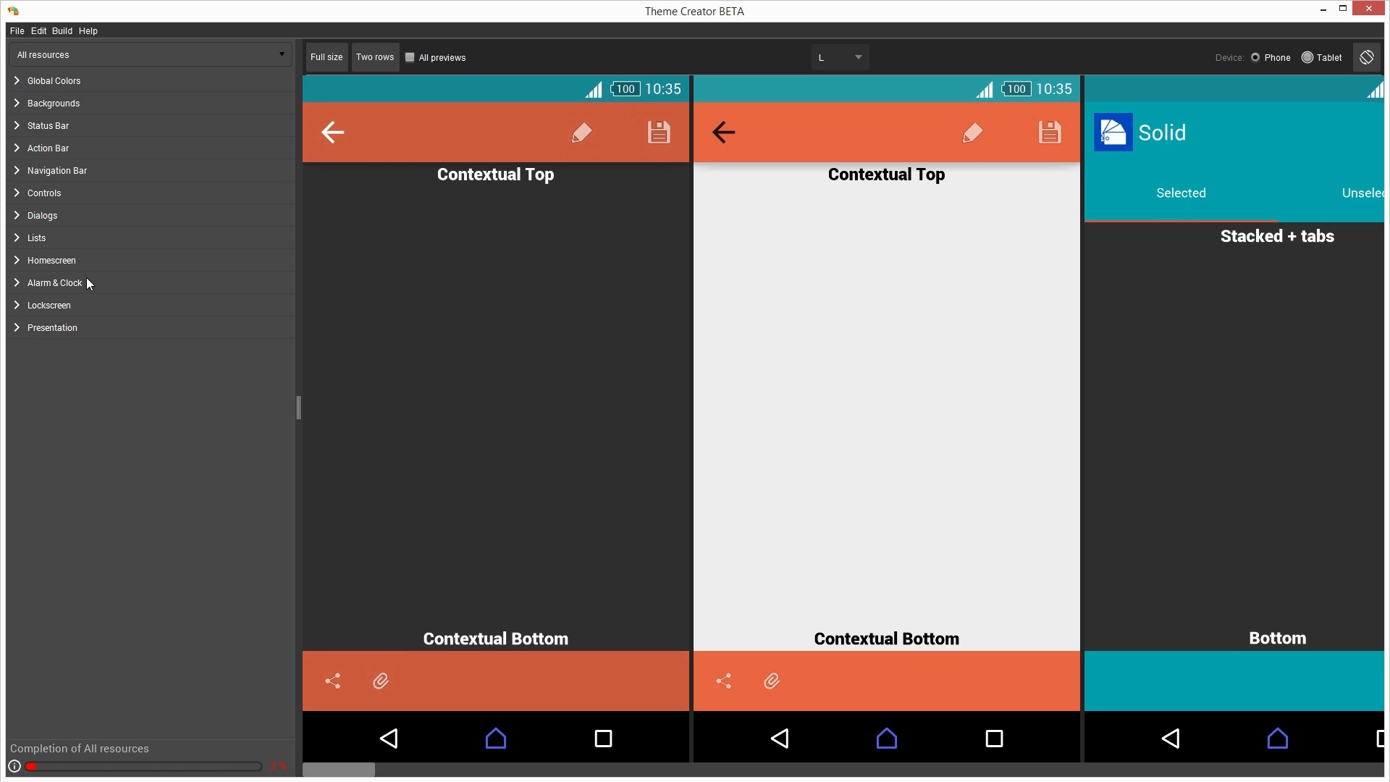
left_click(44, 193)
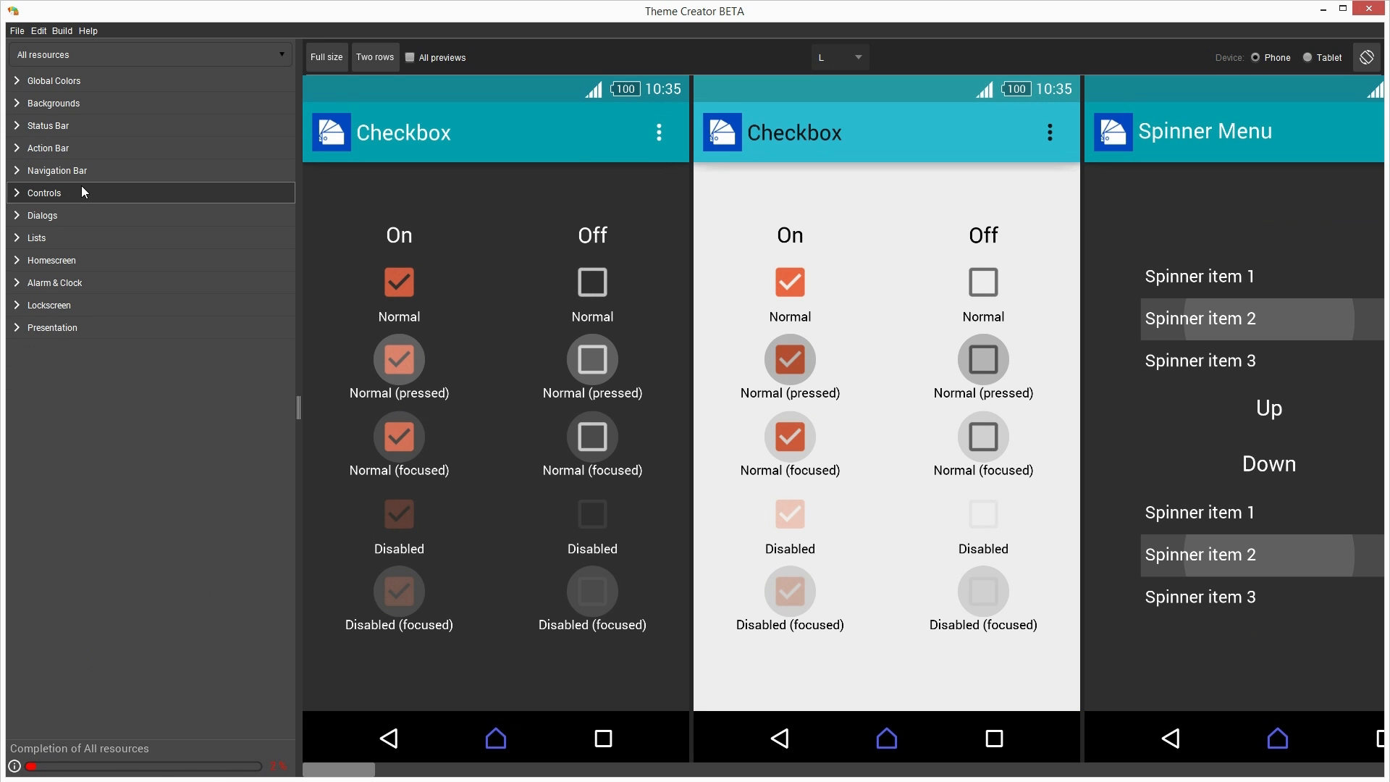
left_click(42, 215)
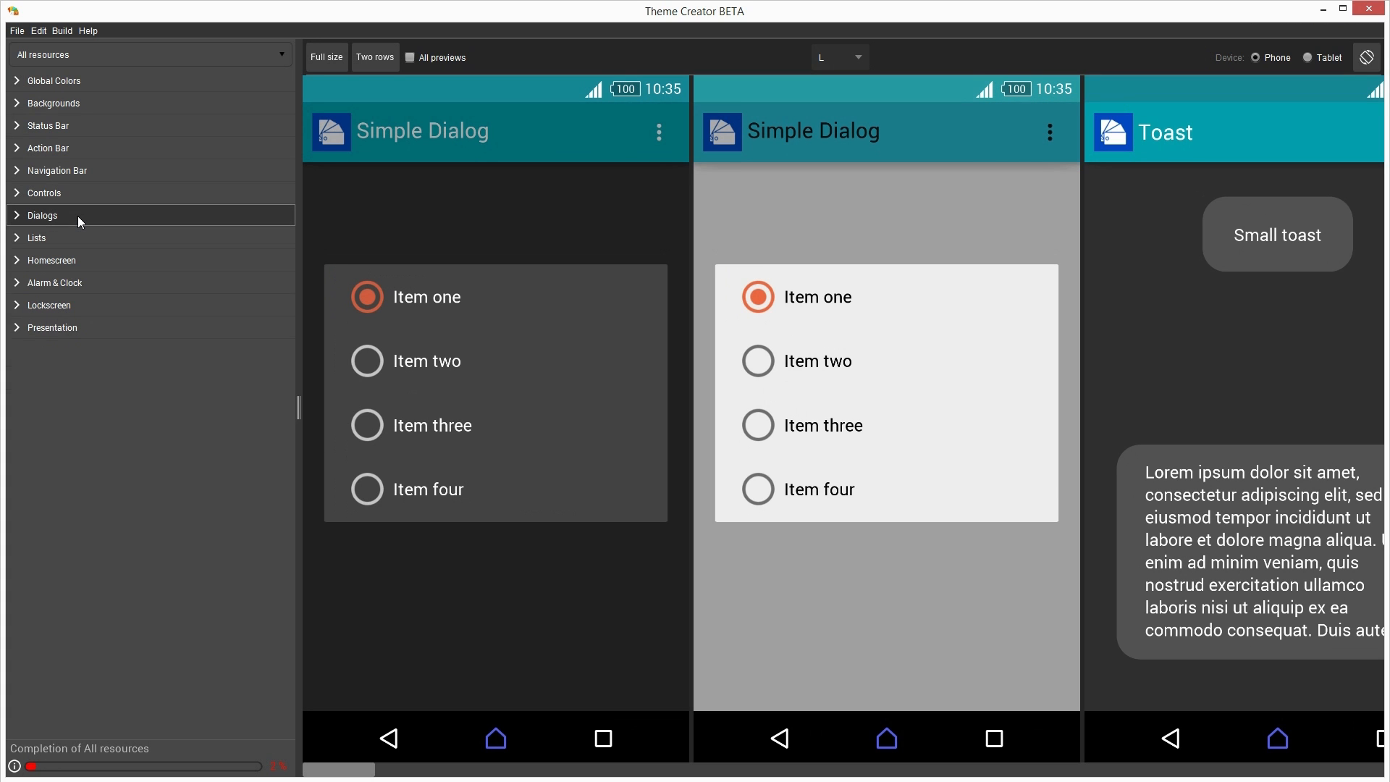
left_click(37, 238)
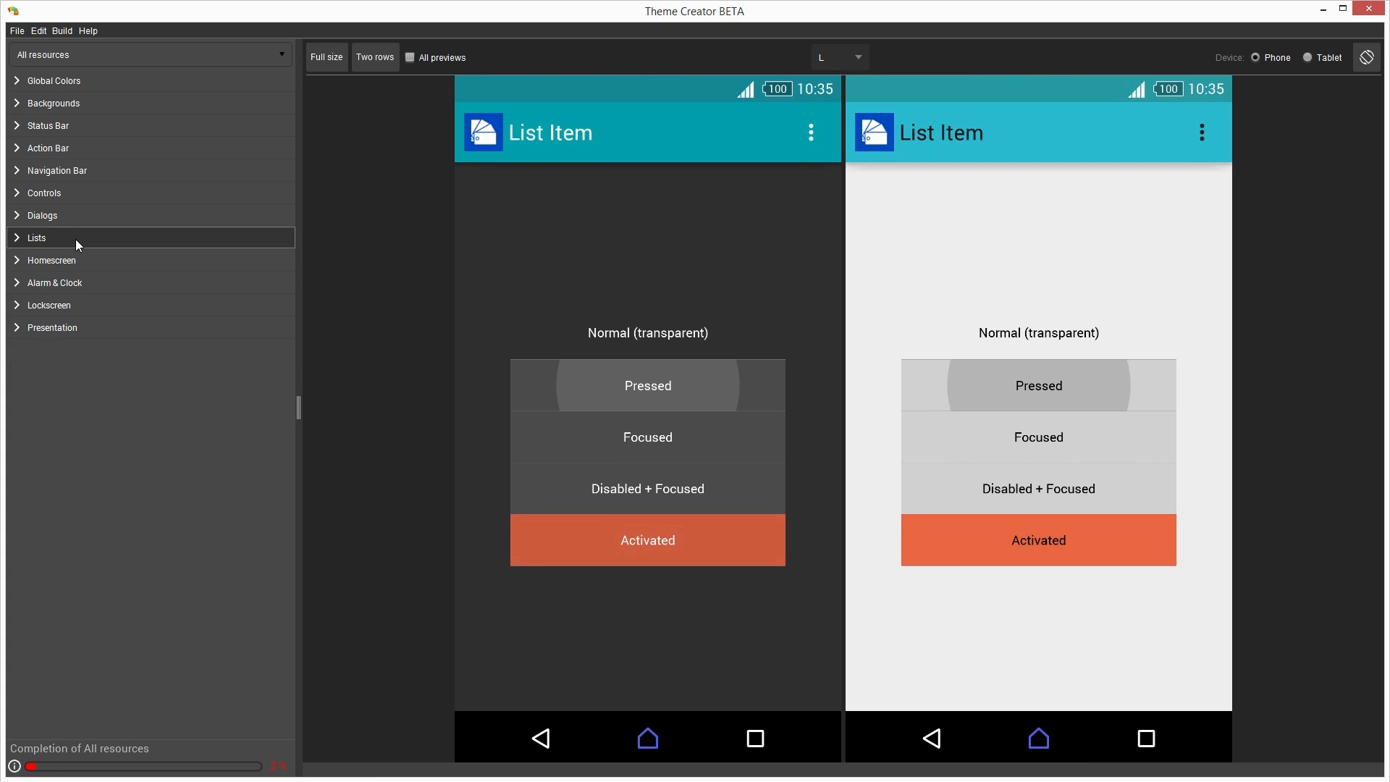
left_click(52, 259)
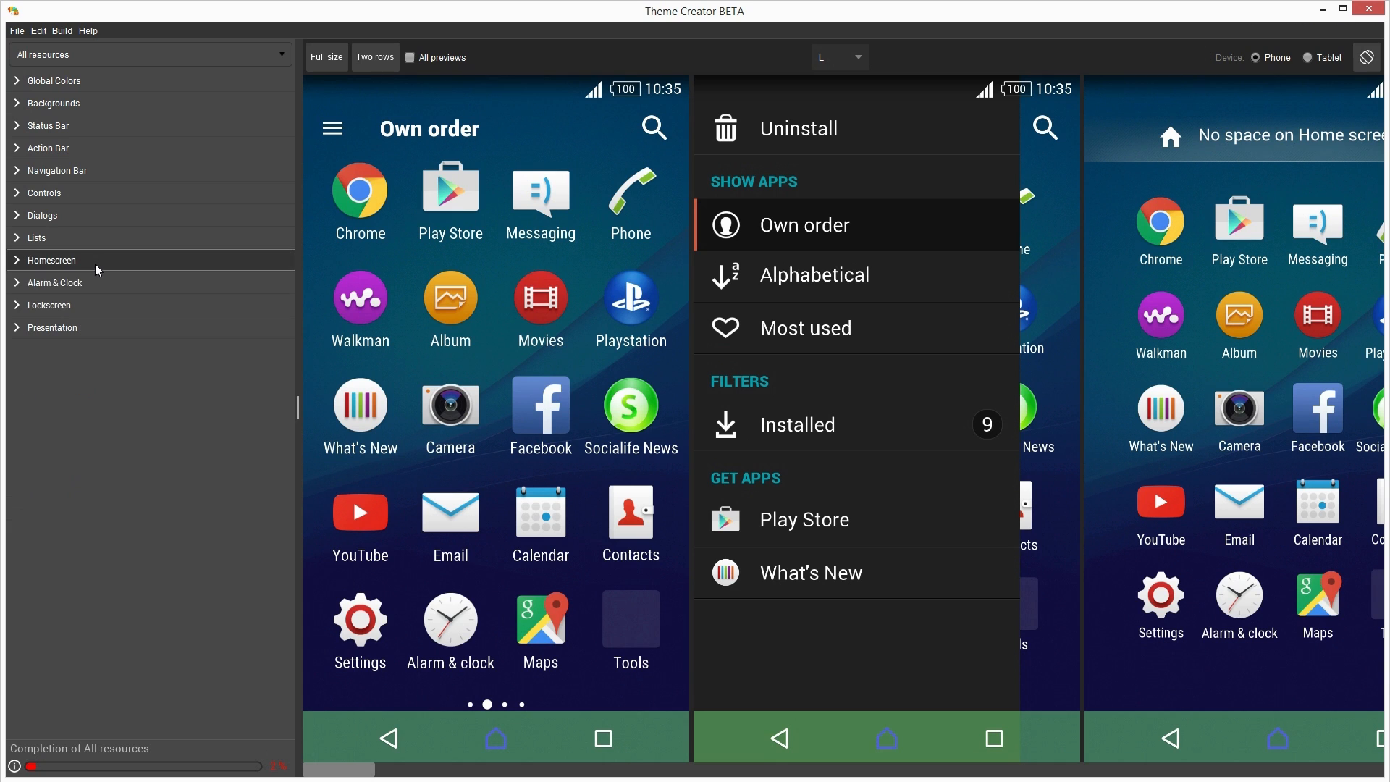
left_click(55, 282)
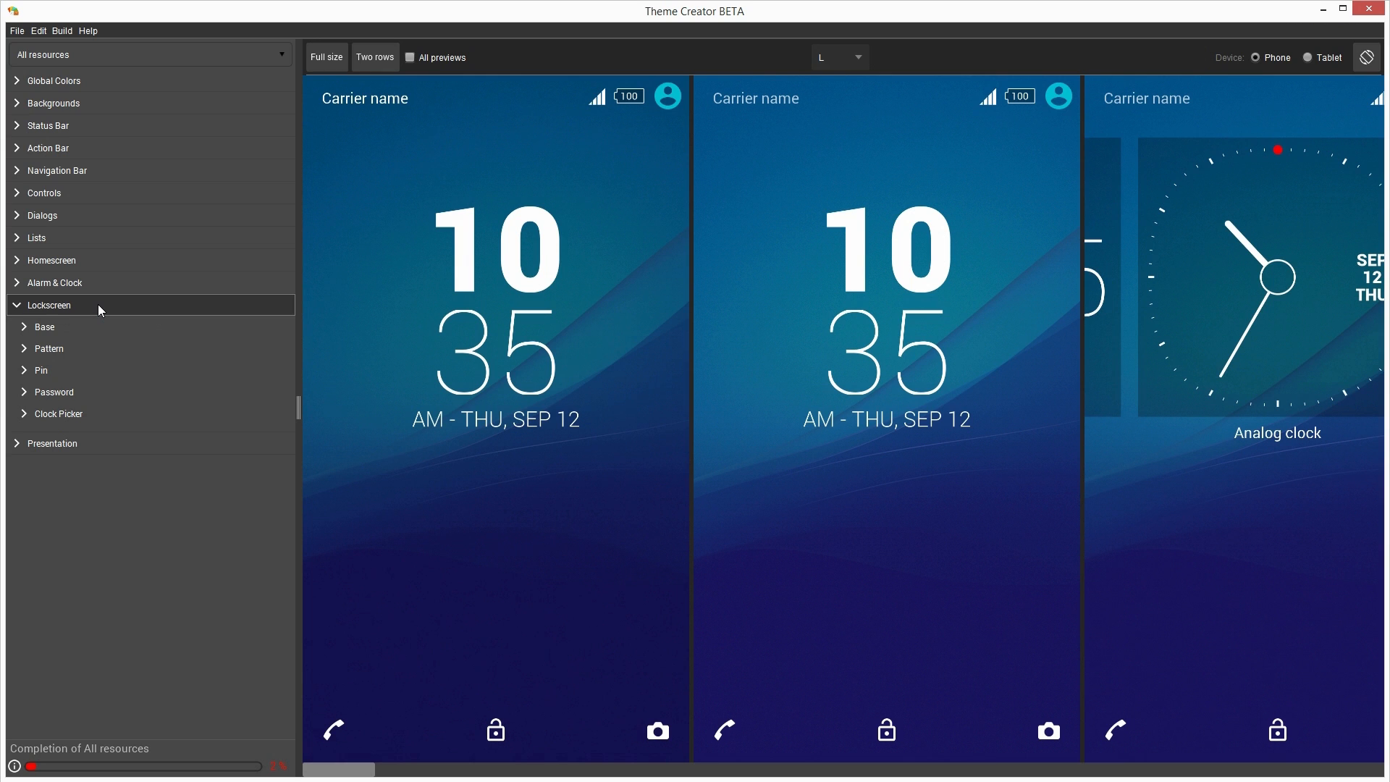
left_click(50, 304)
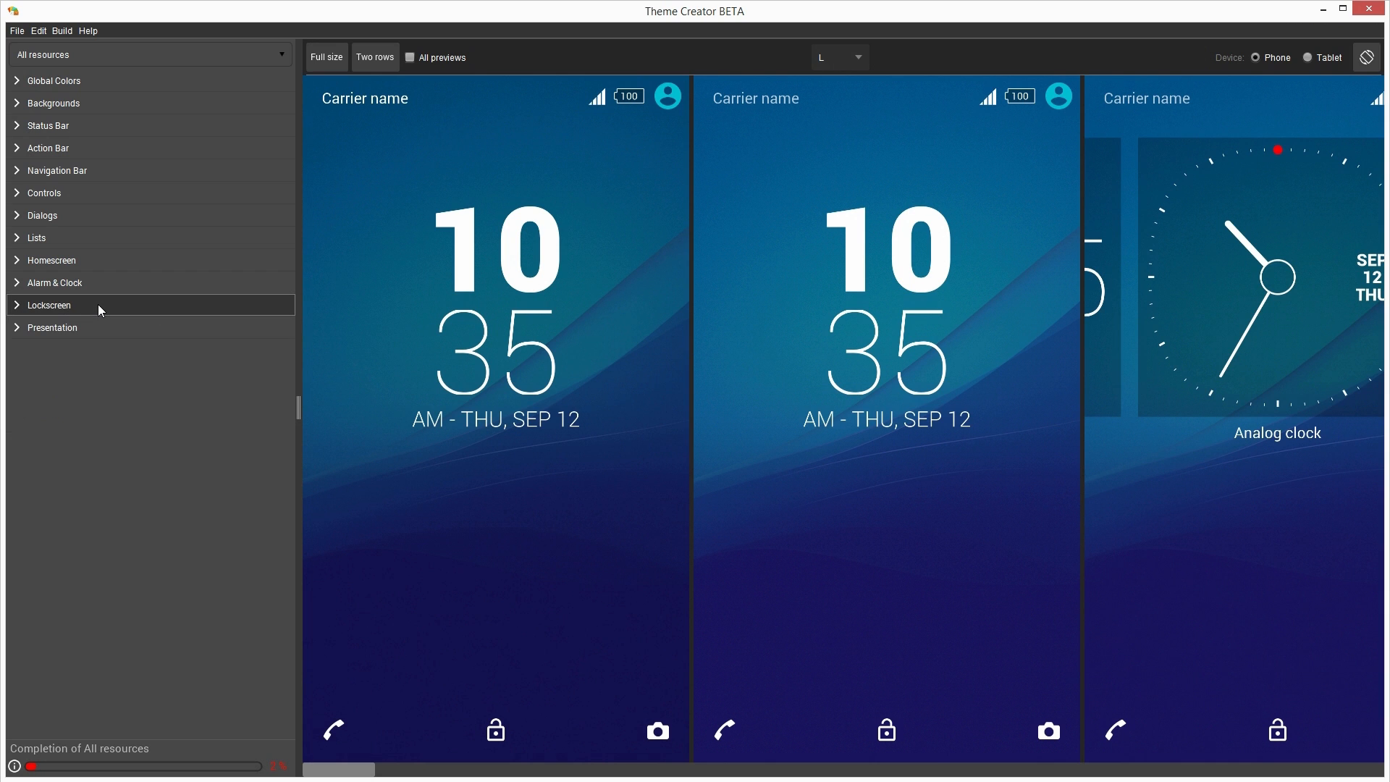
Under Navigation Bar > Backgrounds, start a new Light portrait background image at the proposed 4096x720 size
left_click(57, 171)
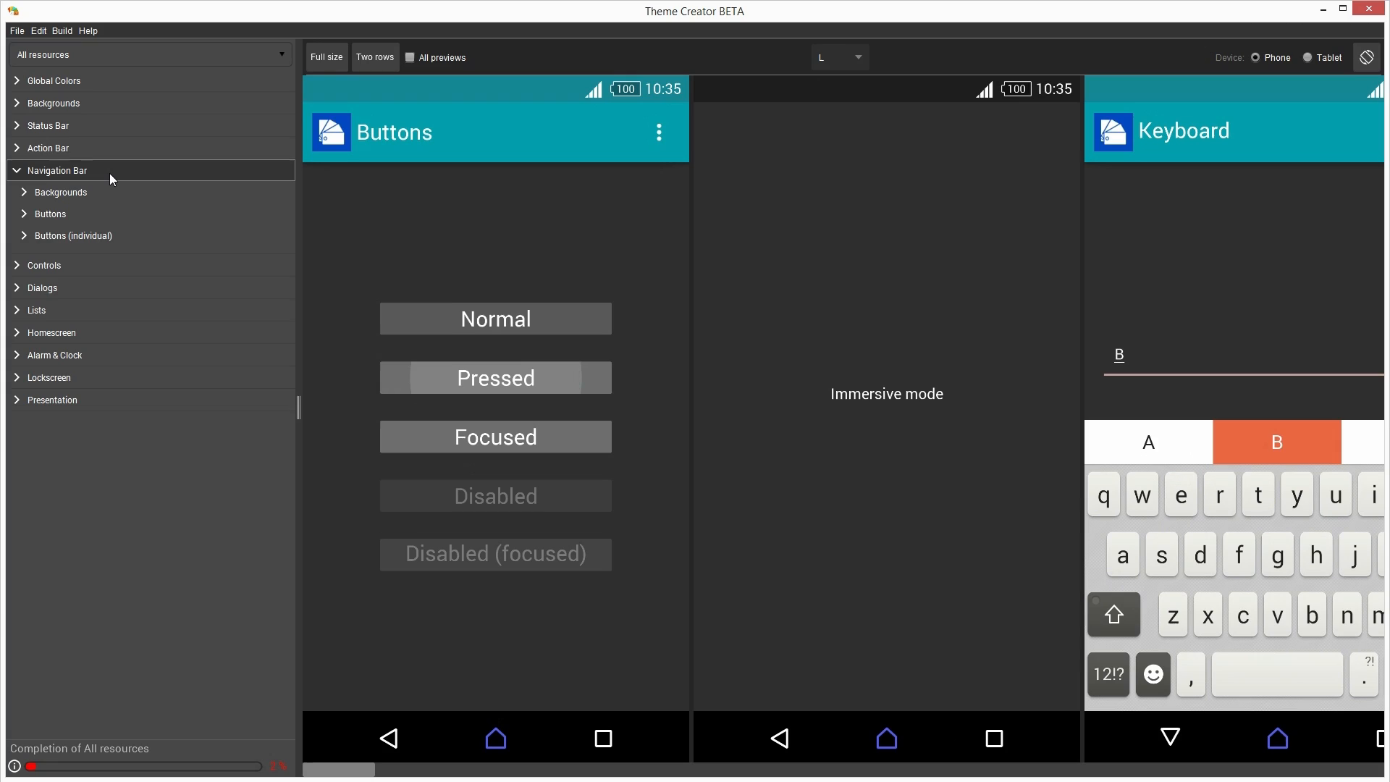
left_click(61, 191)
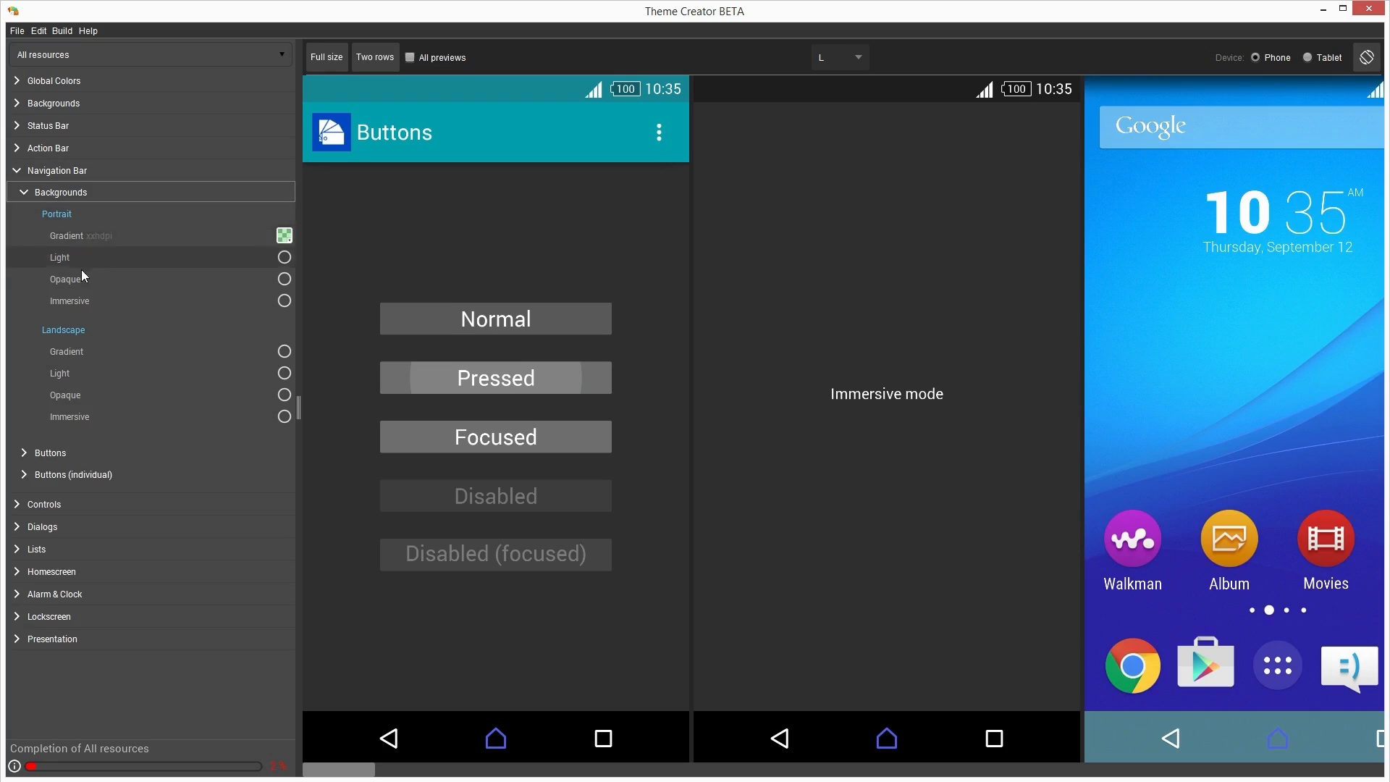
mouse_move(79, 236)
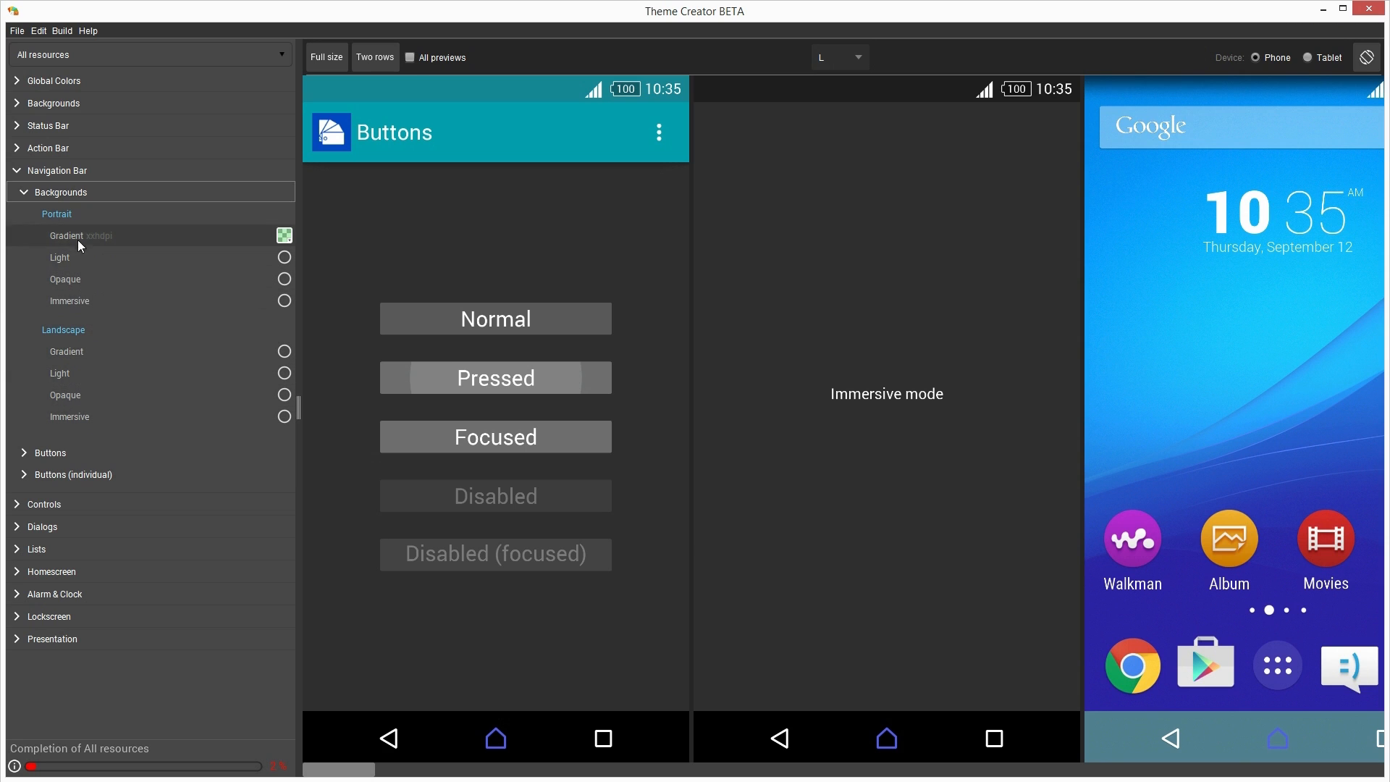
left_click(326, 57)
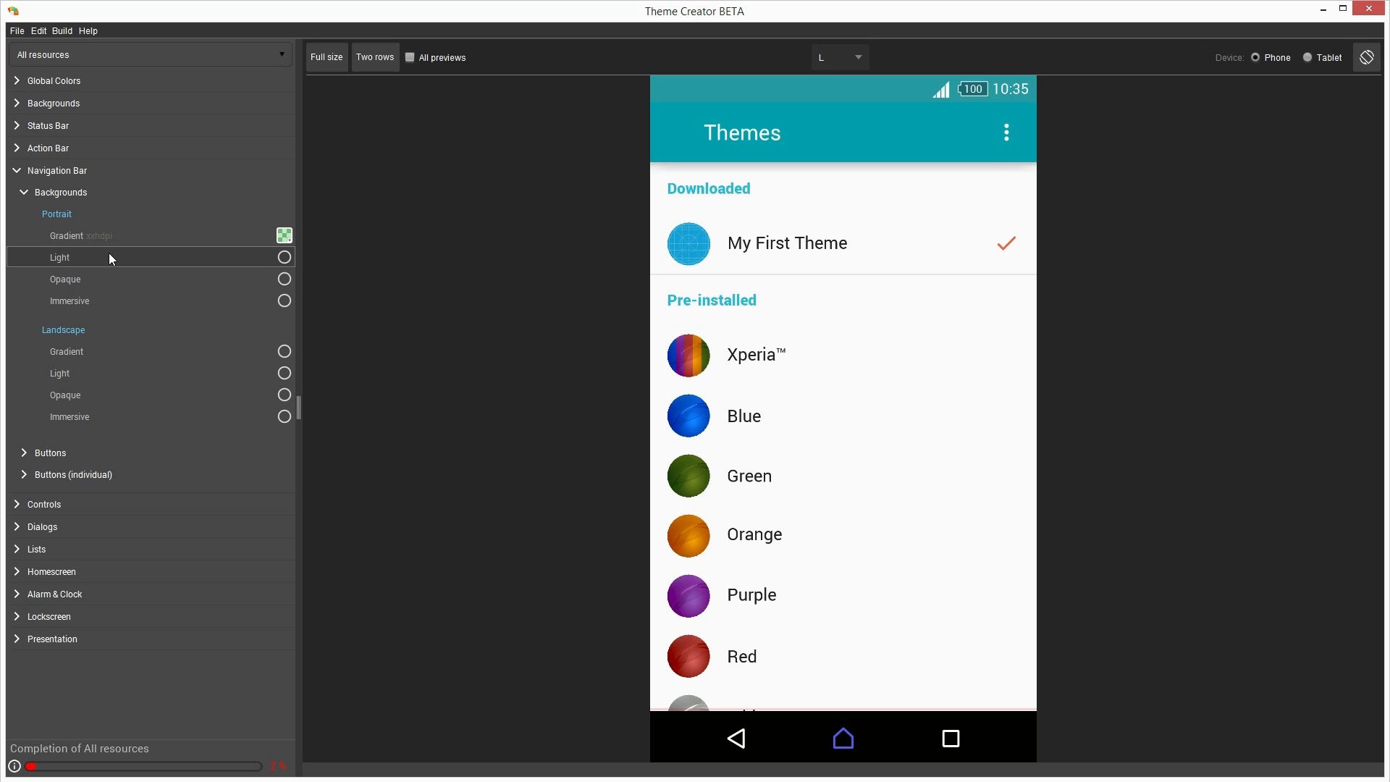
mouse_move(104, 280)
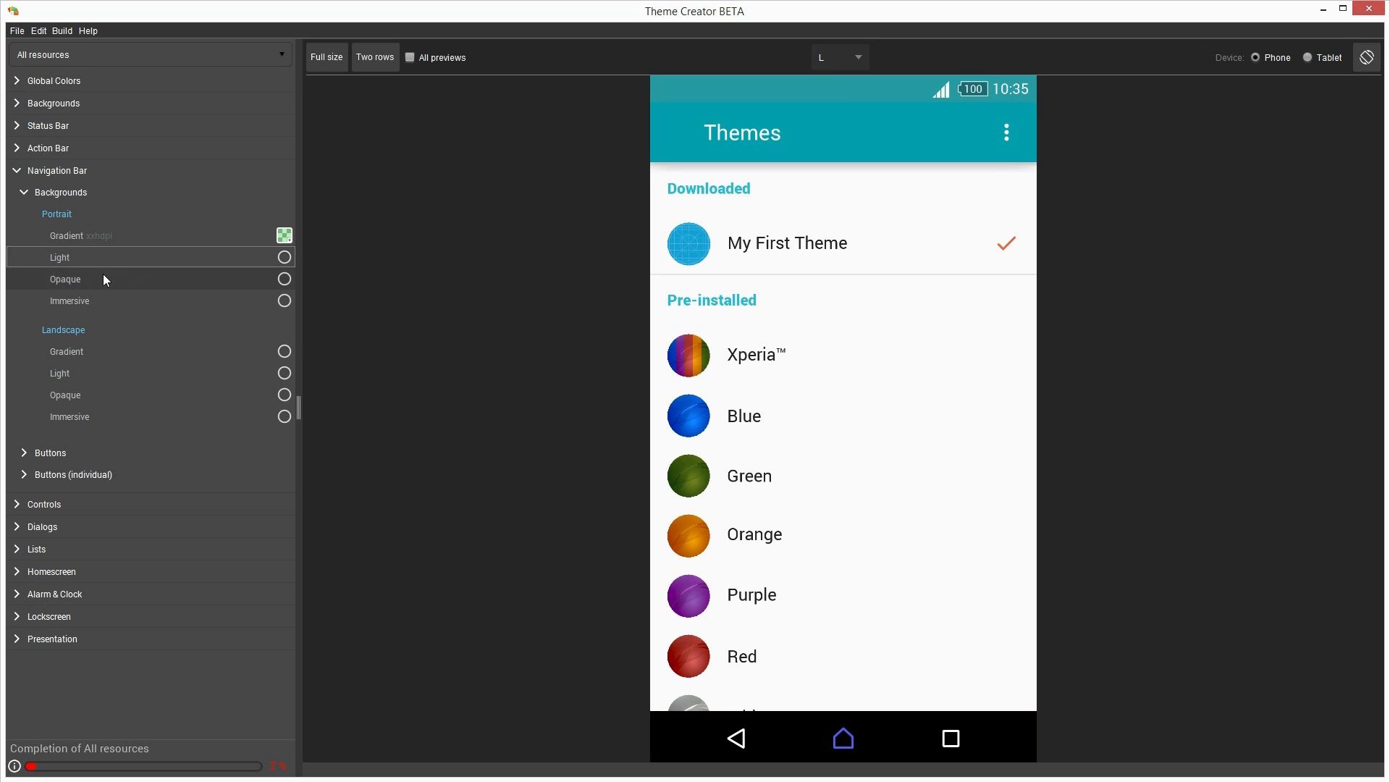
left_click(49, 452)
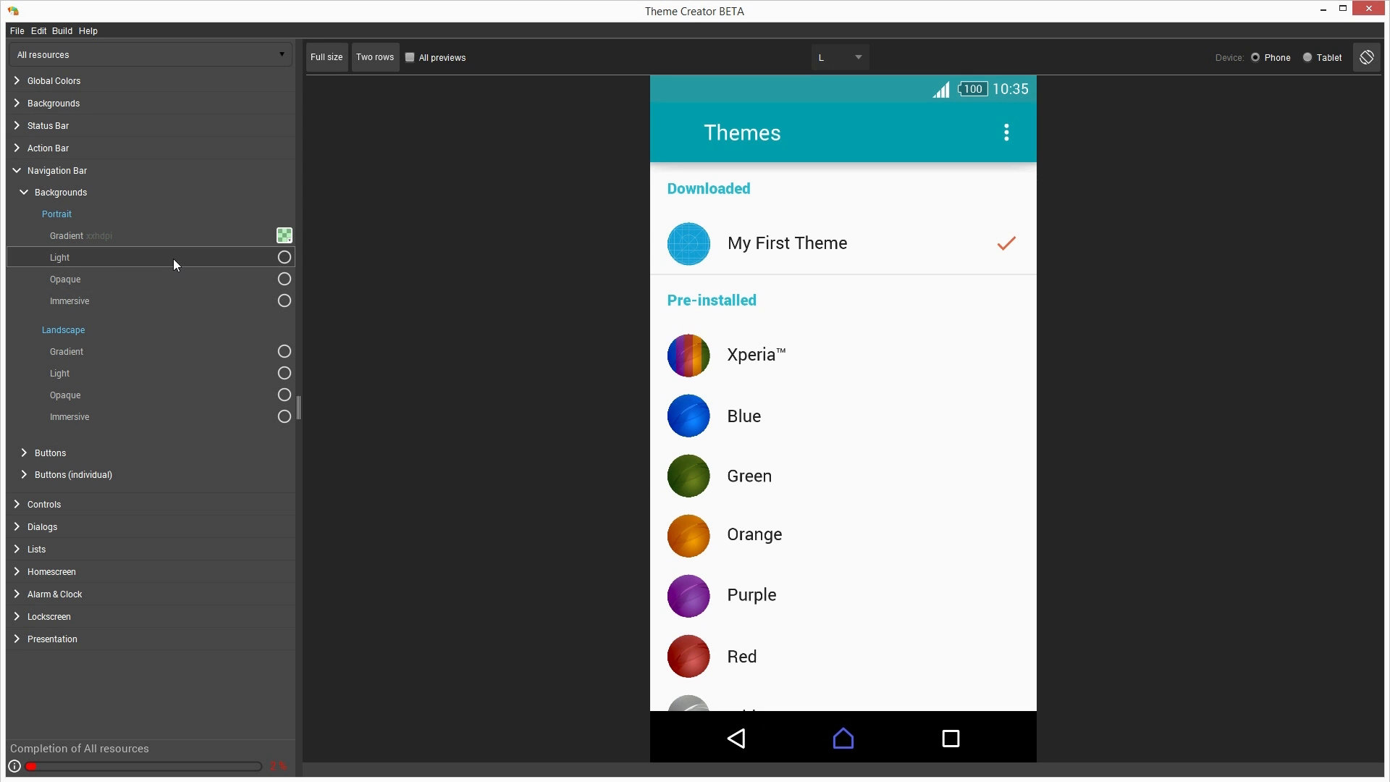
left_click(283, 258)
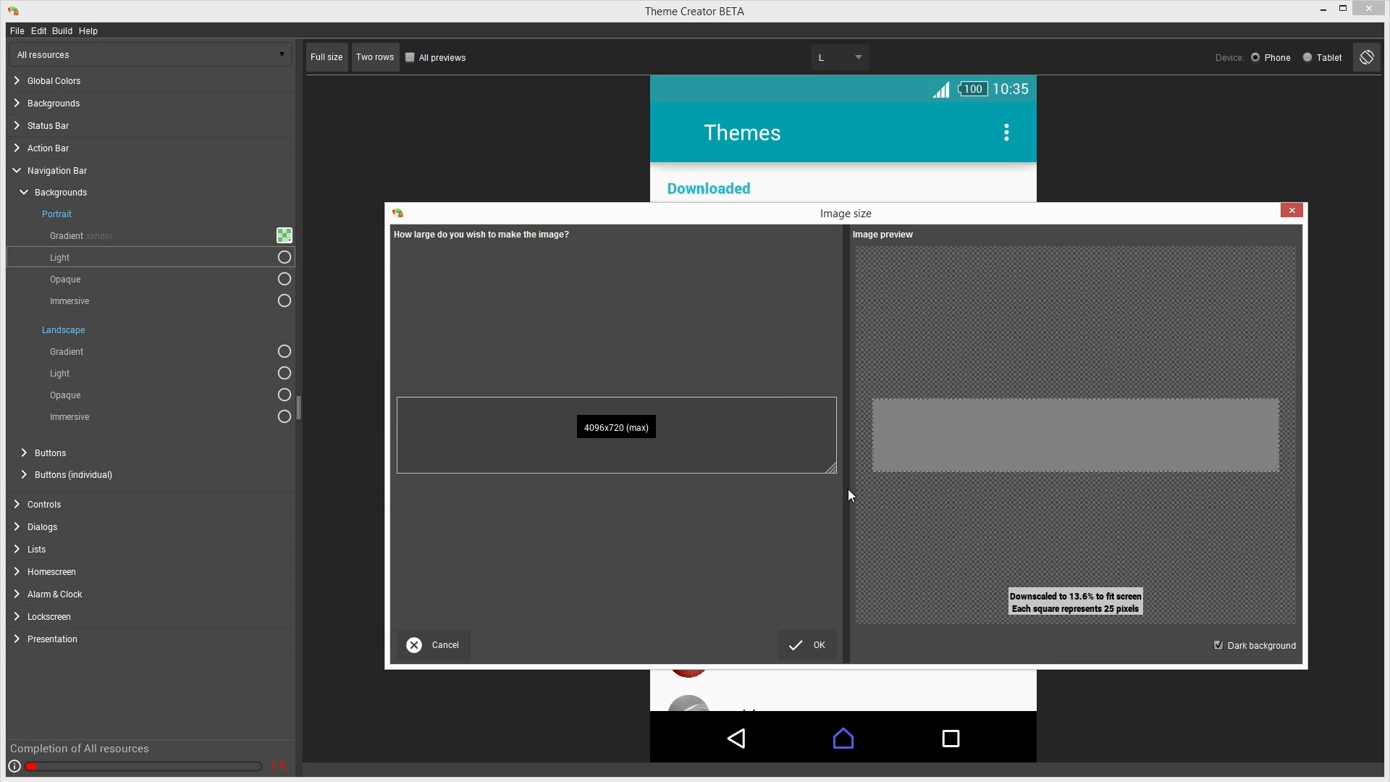
mouse_move(807, 514)
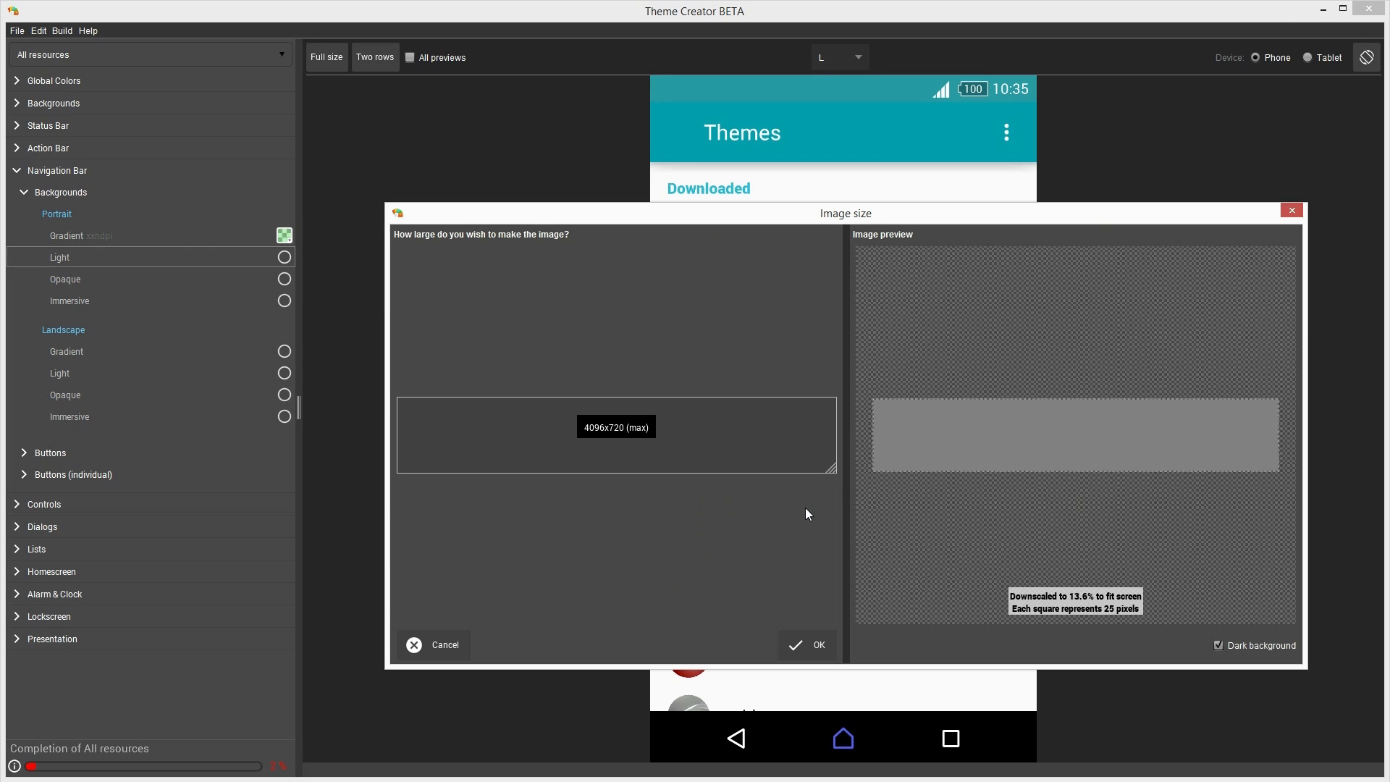
mouse_move(559, 494)
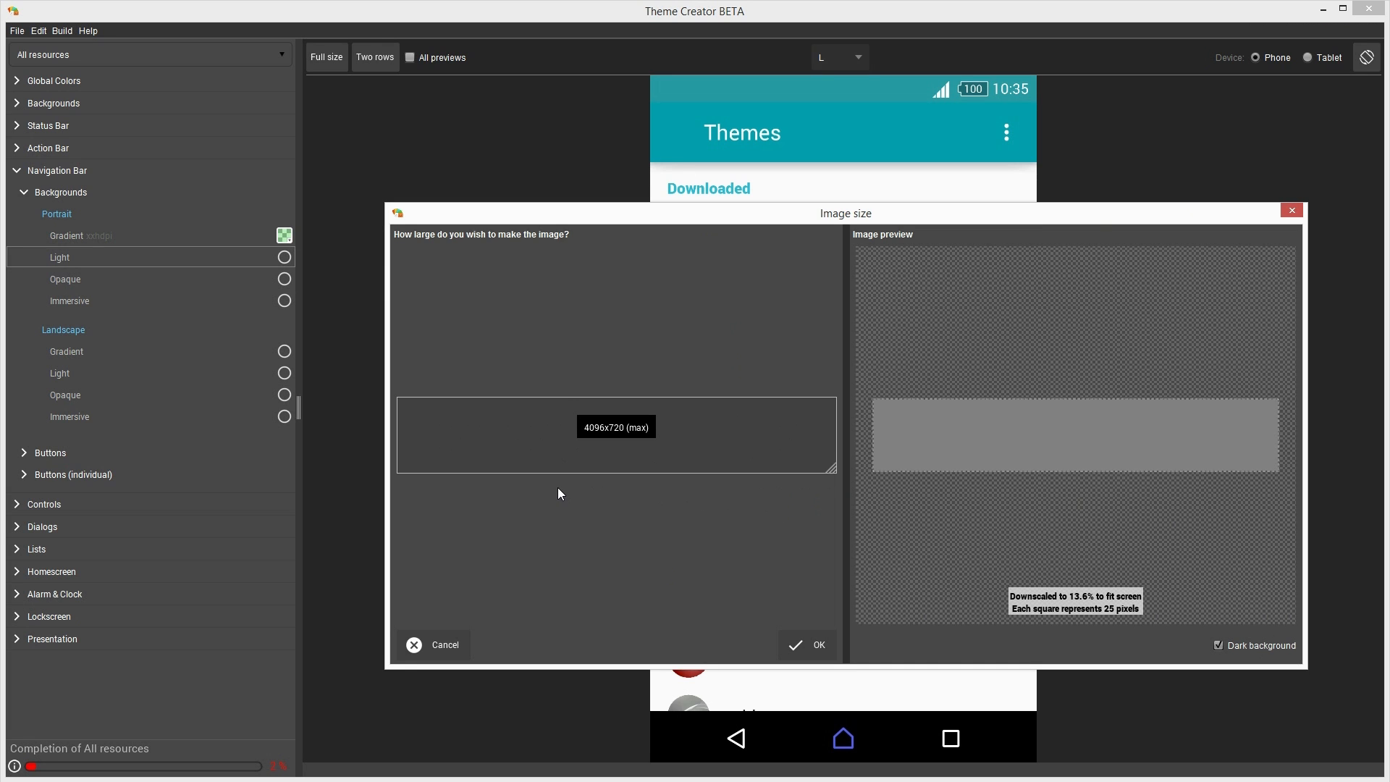
mouse_move(715, 451)
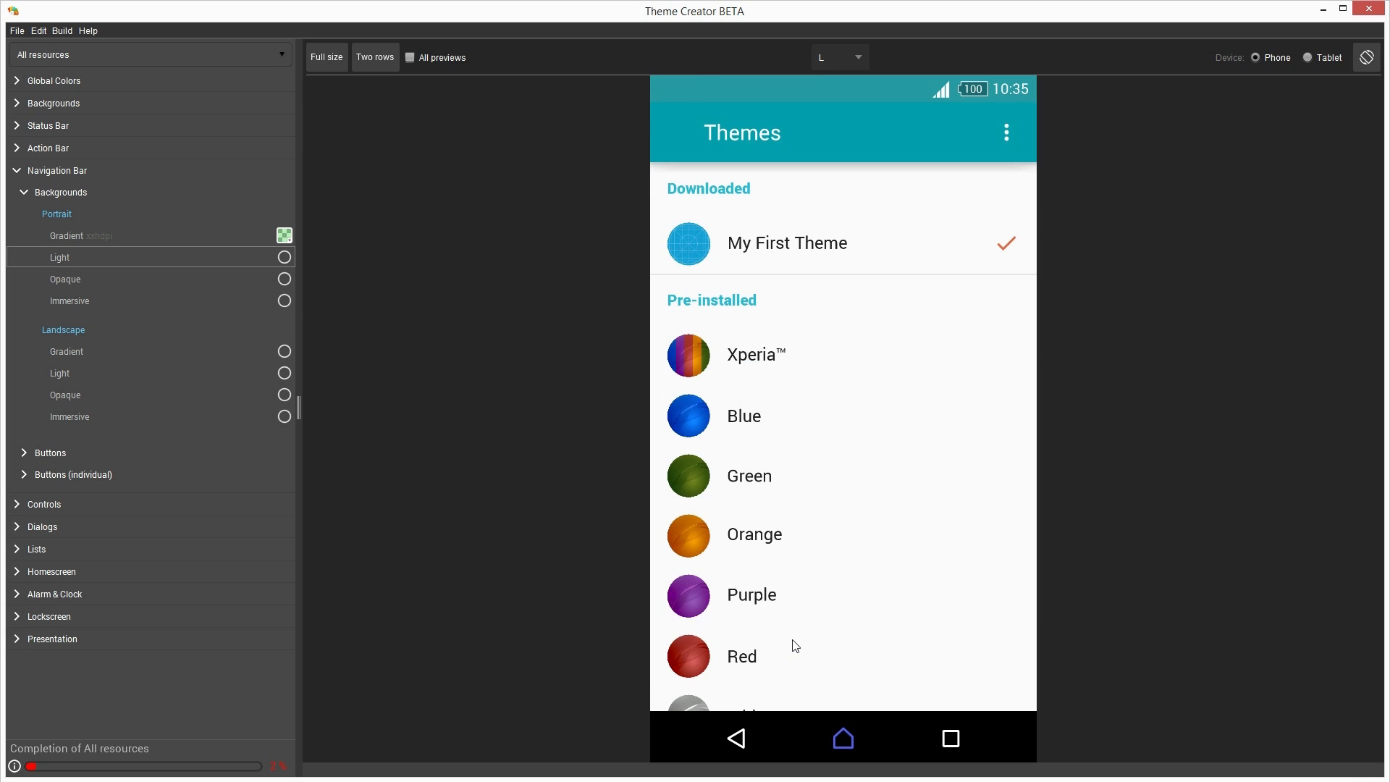
Fill the Light navbar background with a blue-to-white gradient in Photoshop and save it
double_click(60, 258)
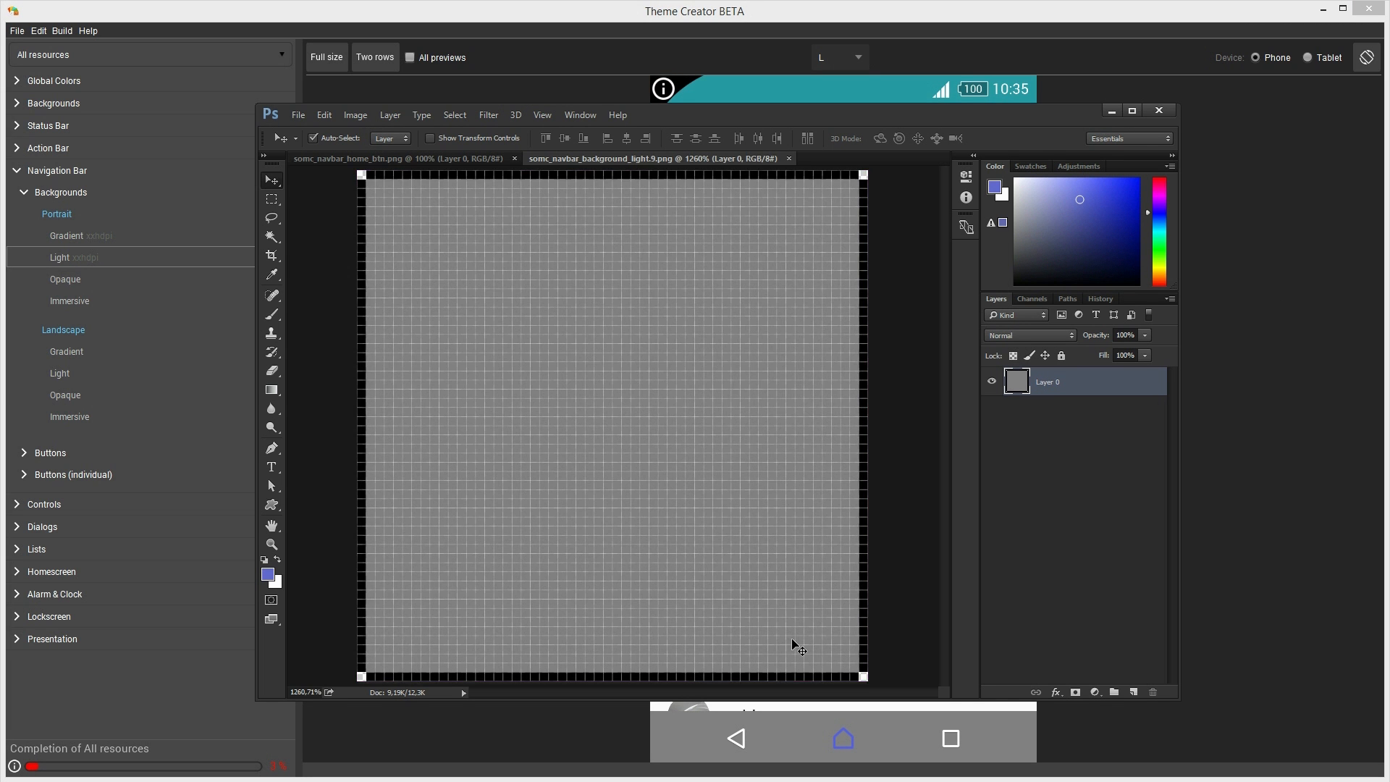
left_click(273, 198)
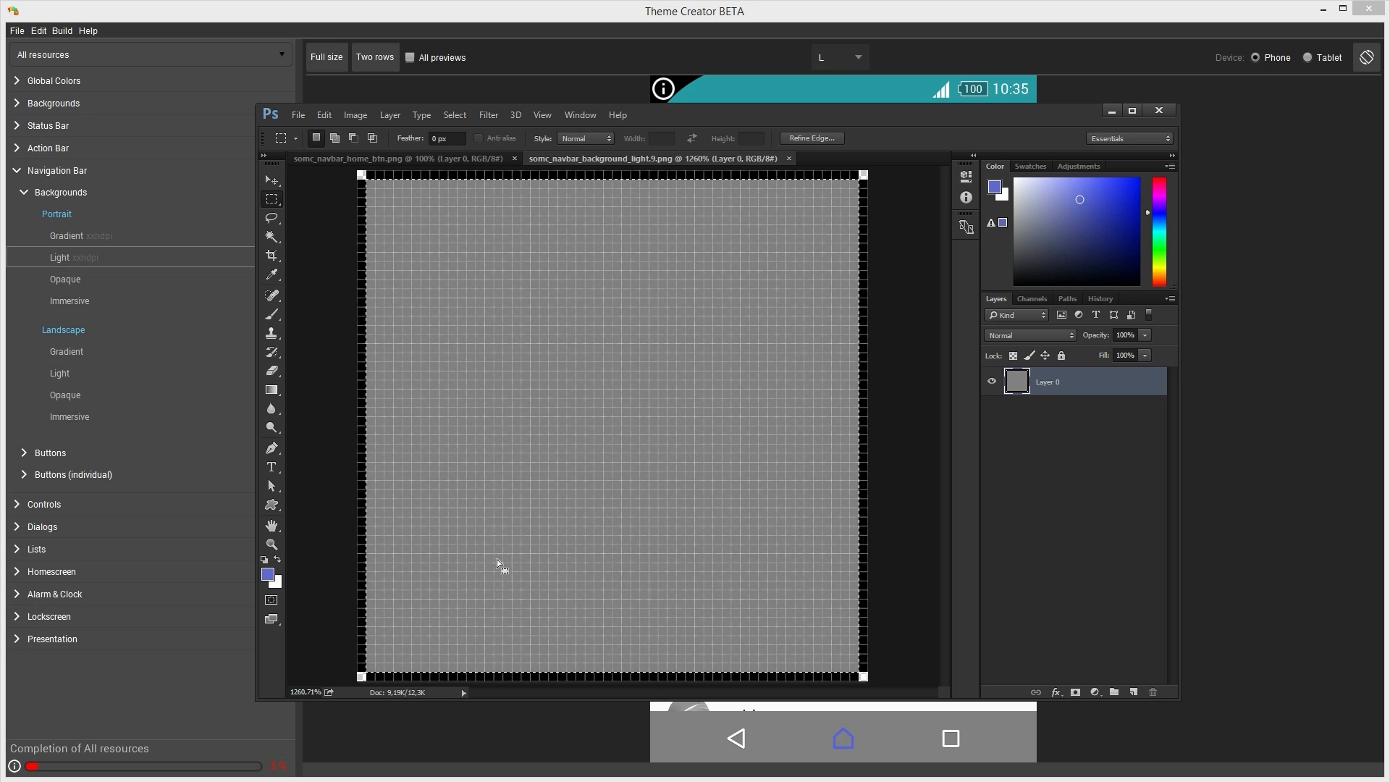
left_click(271, 390)
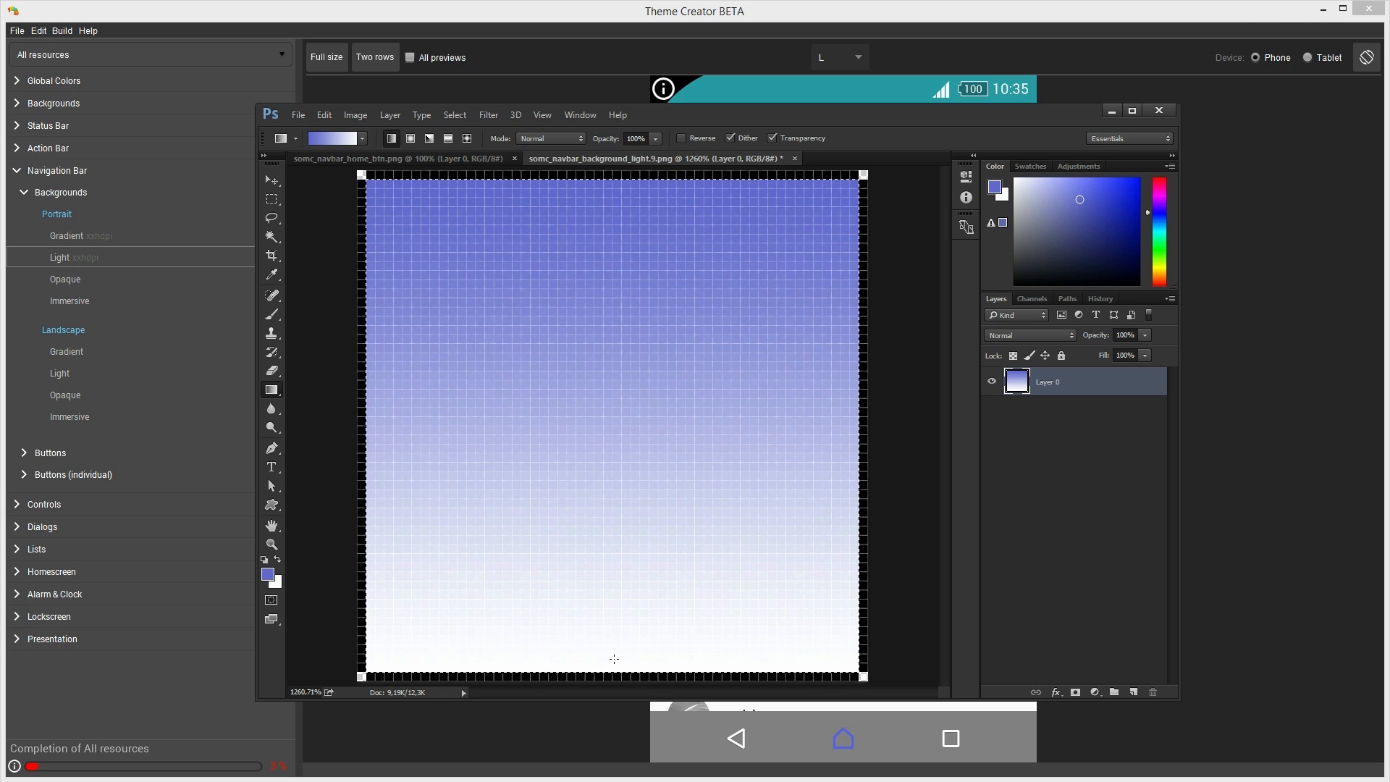
left_click(299, 114)
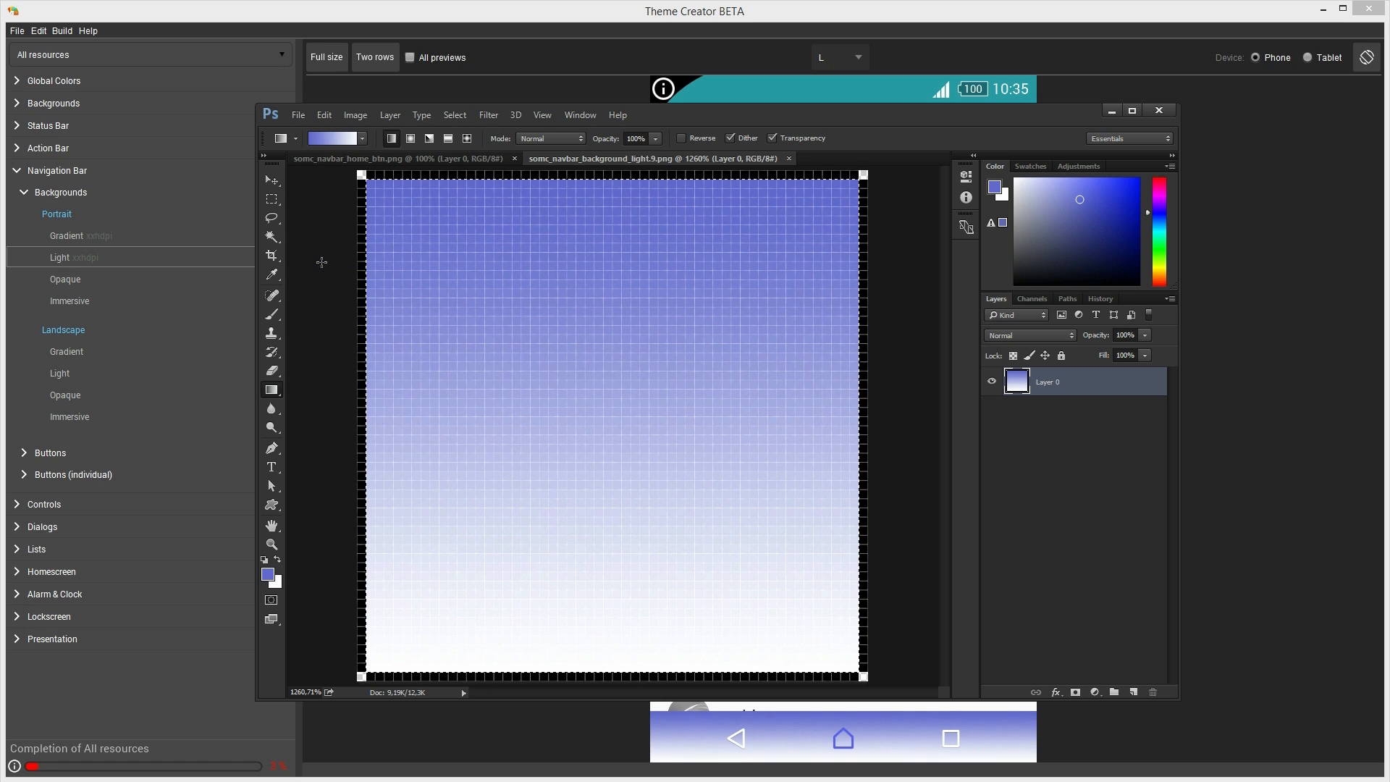
mouse_move(989, 132)
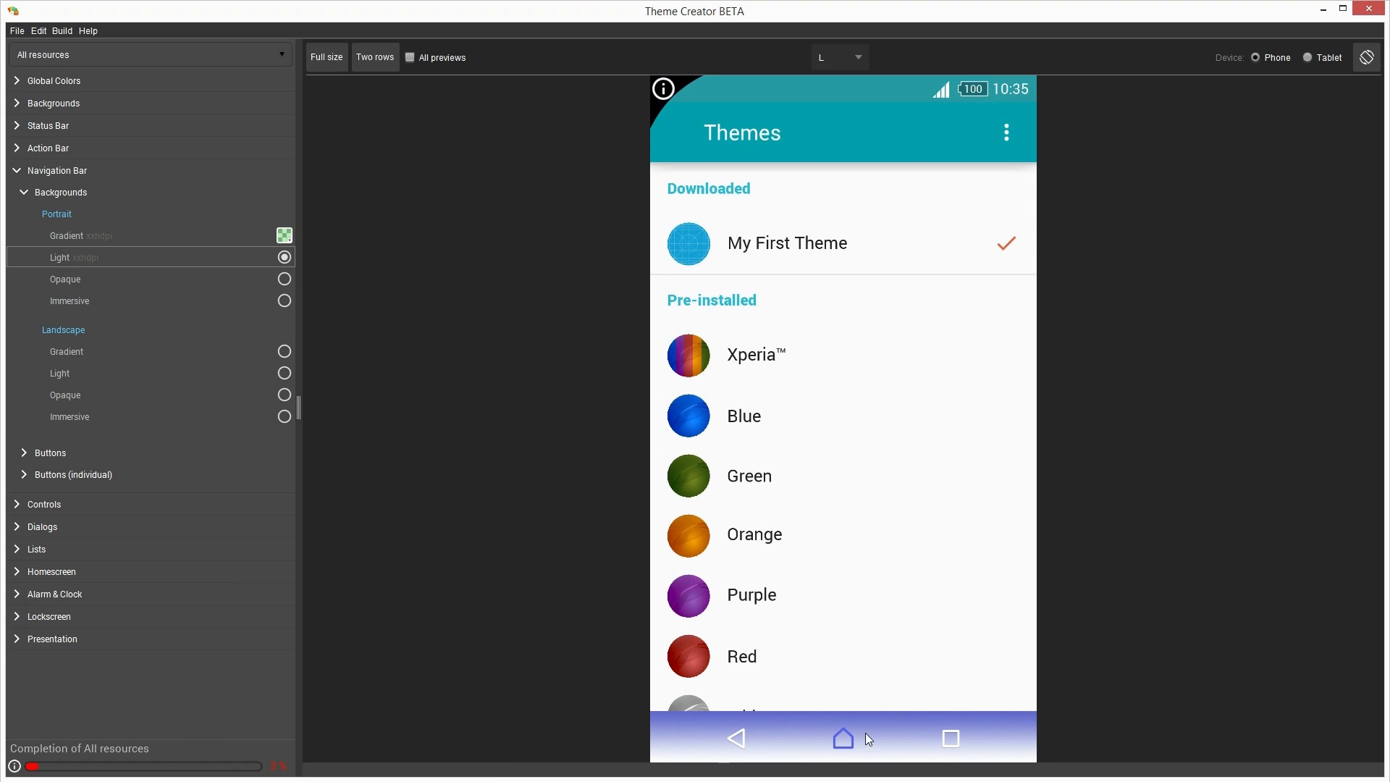
mouse_move(893, 743)
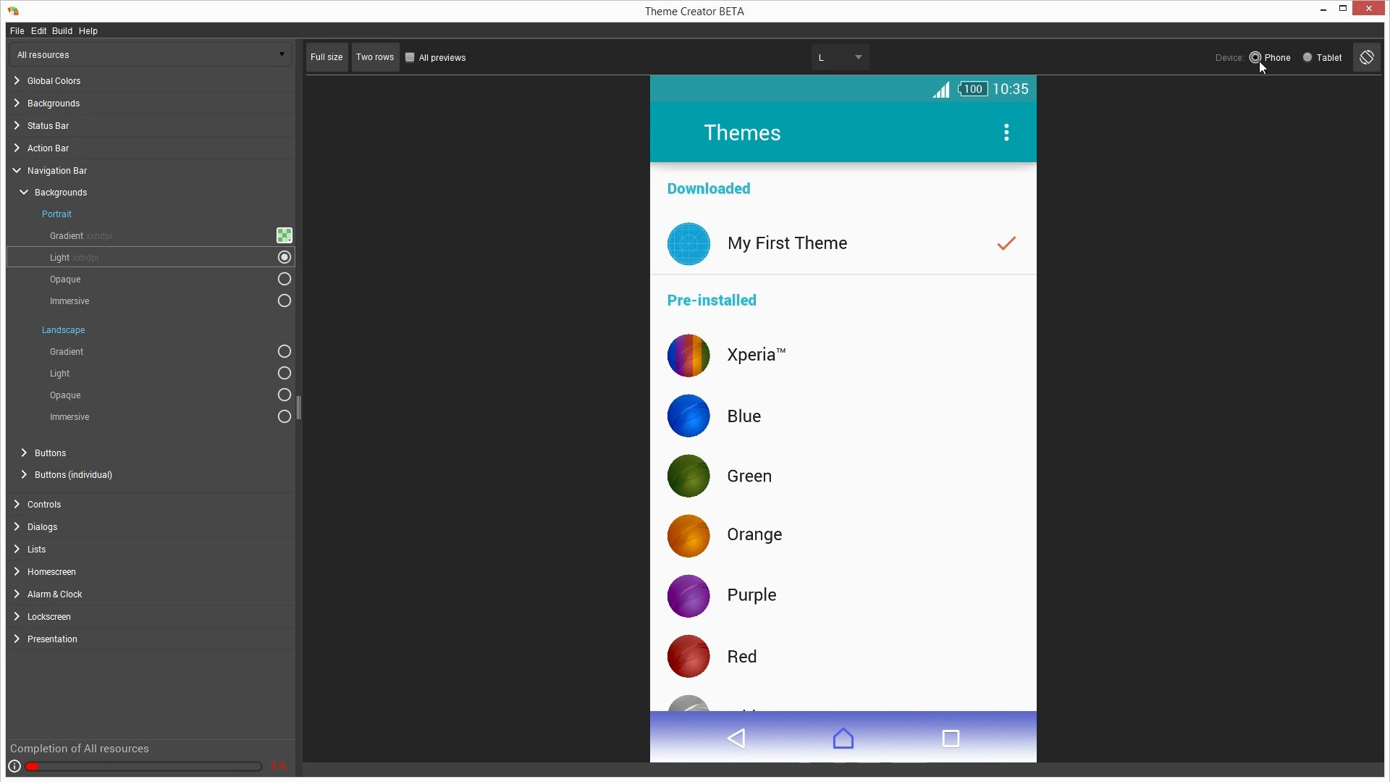
Preview the theme on a tablet, rotating through landscape back to portrait
left_click(1306, 58)
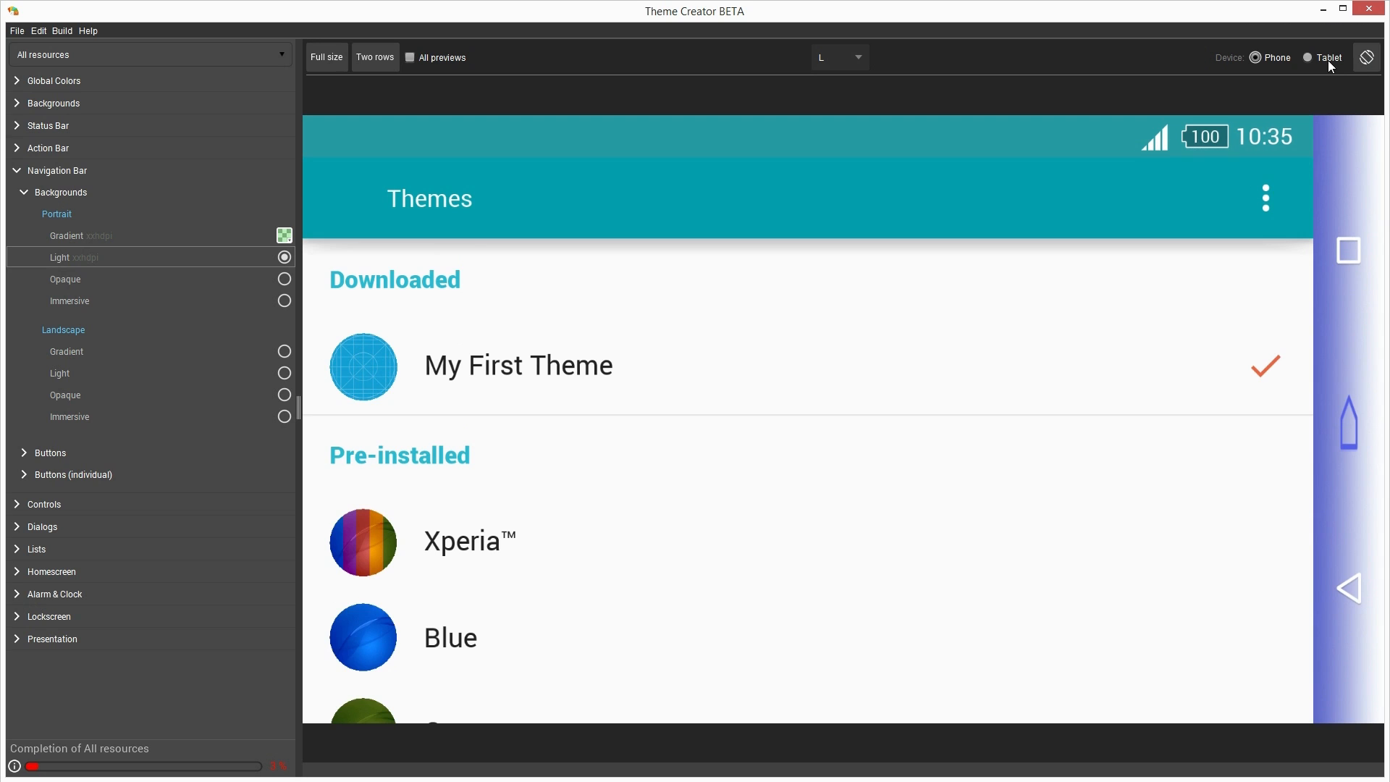
left_click(1306, 58)
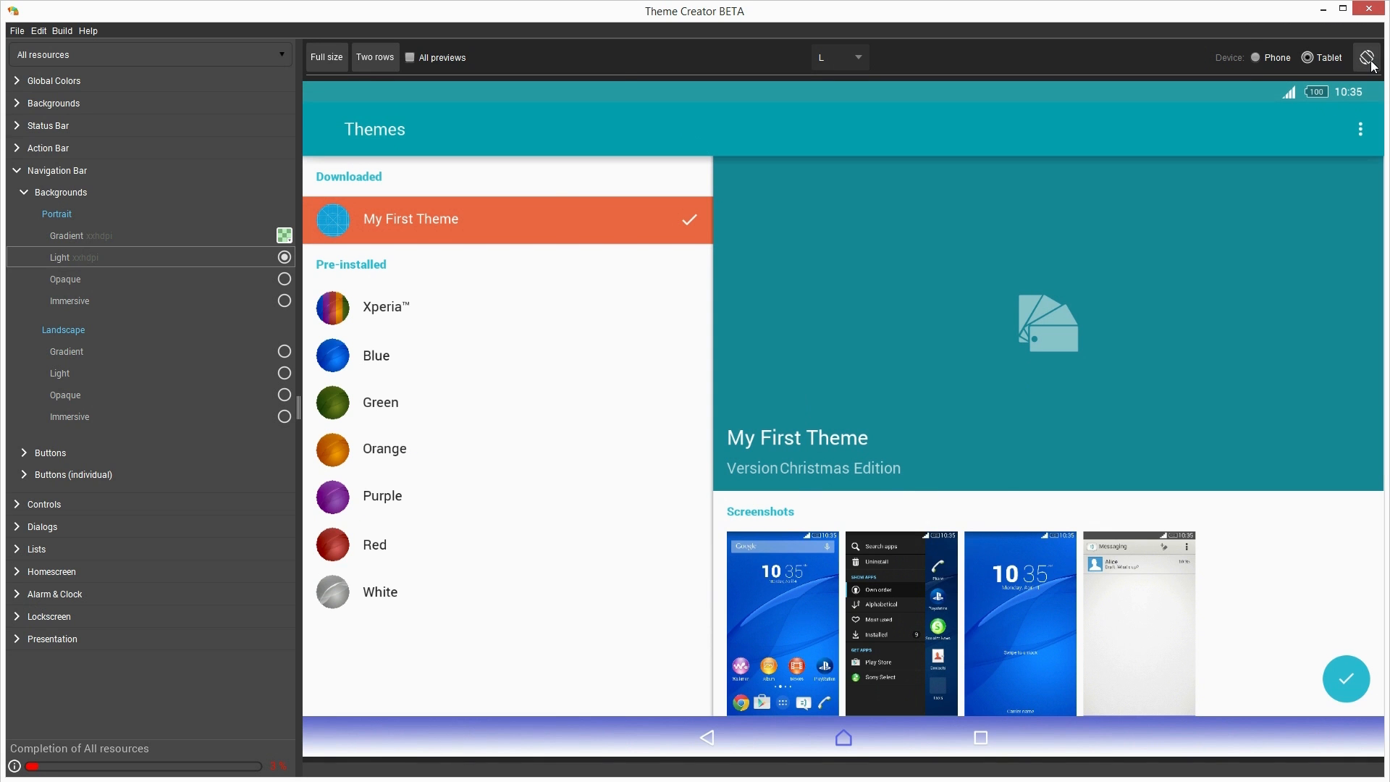
left_click(1369, 57)
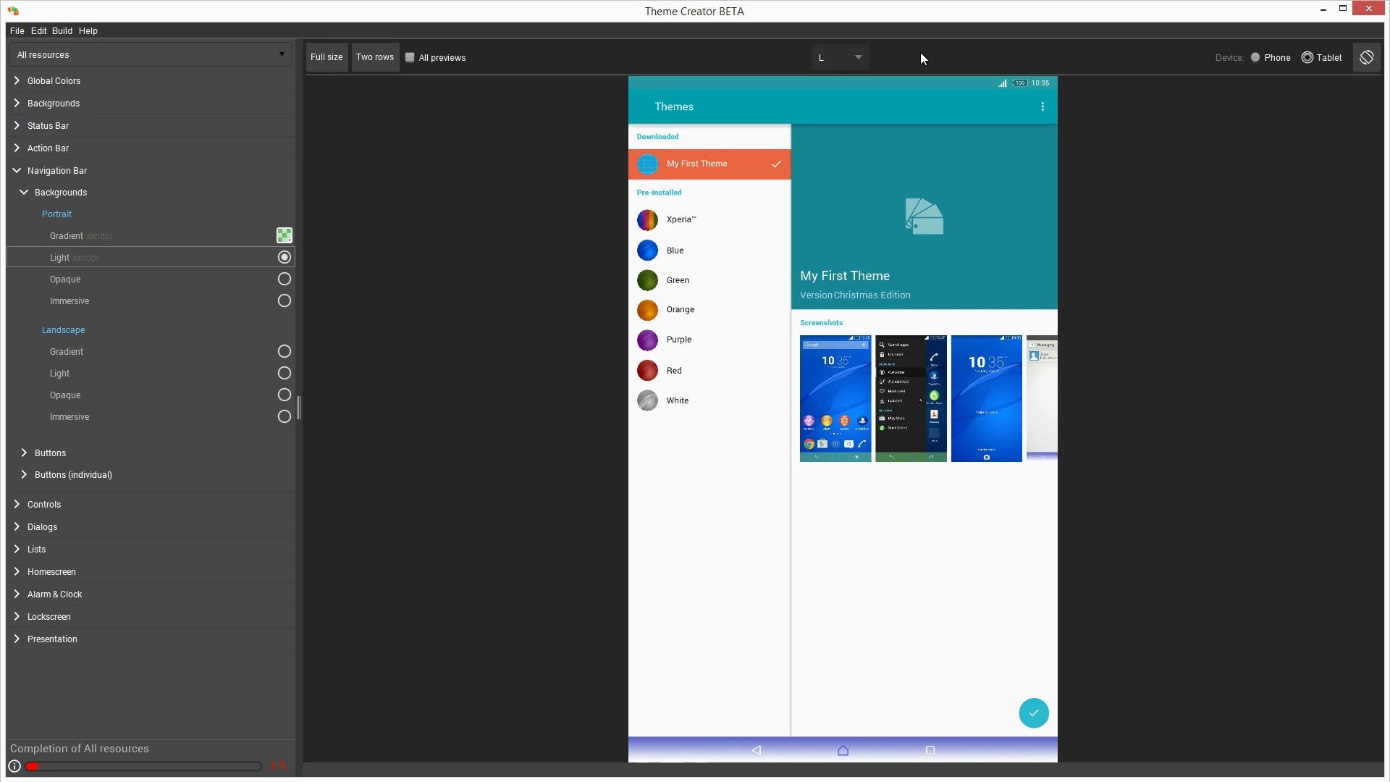
Add KitKat as a preview target alongside Lollipop and switch back to phone previews
left_click(838, 56)
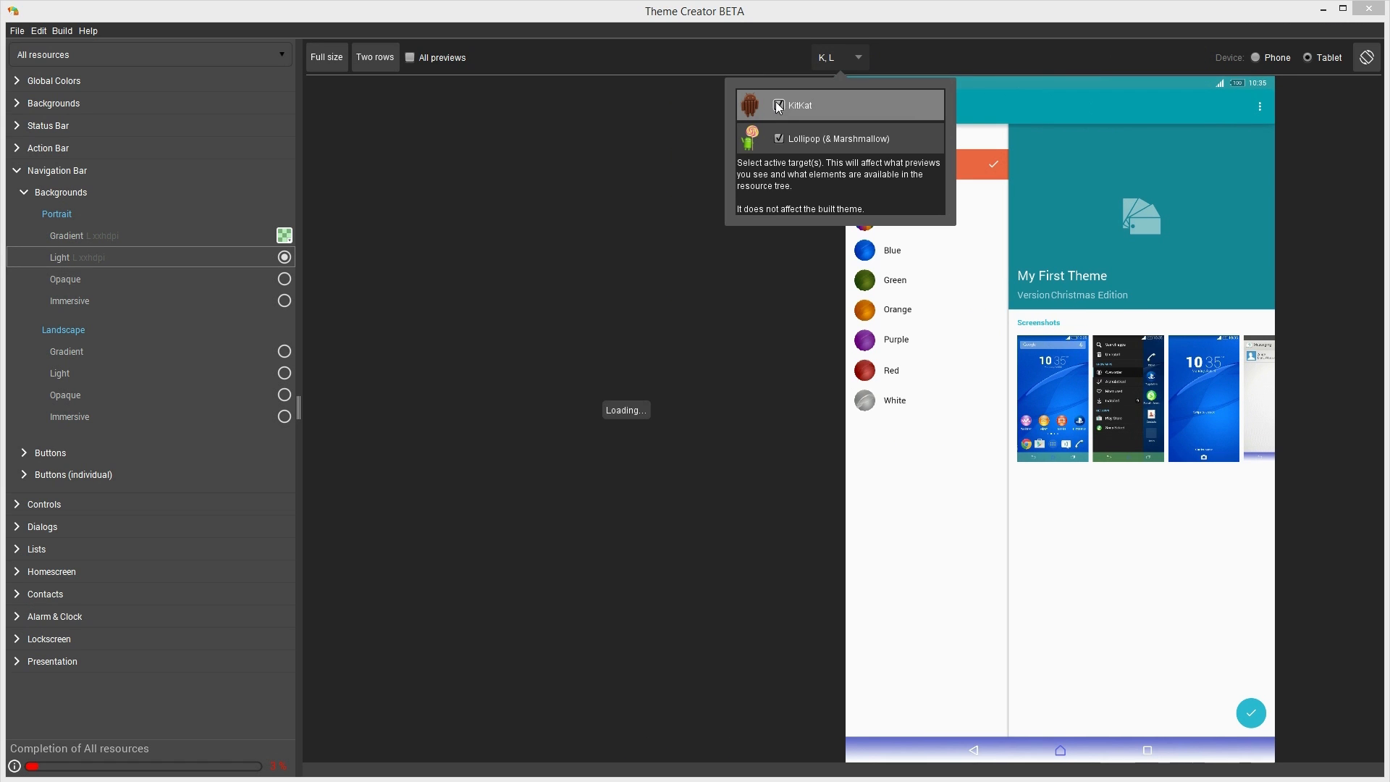
left_click(779, 105)
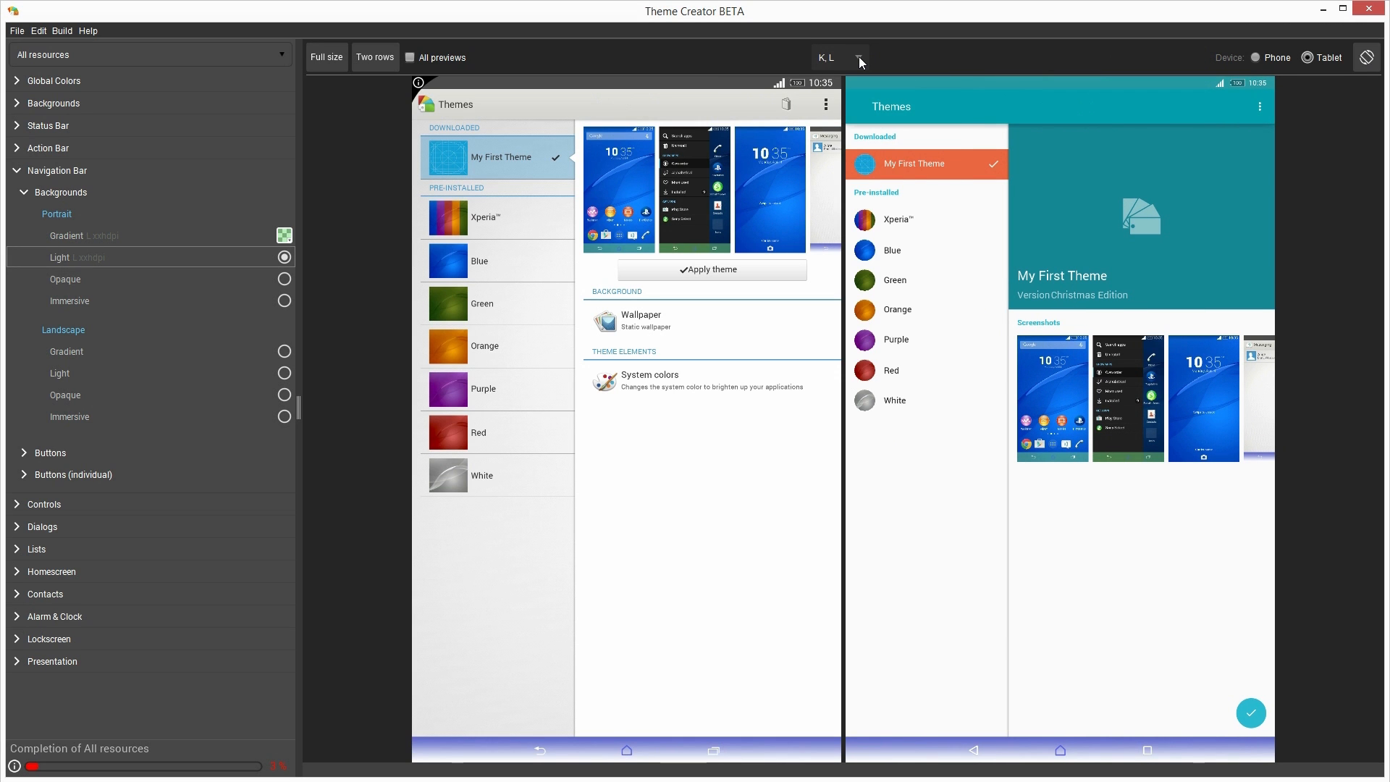
mouse_move(1154, 62)
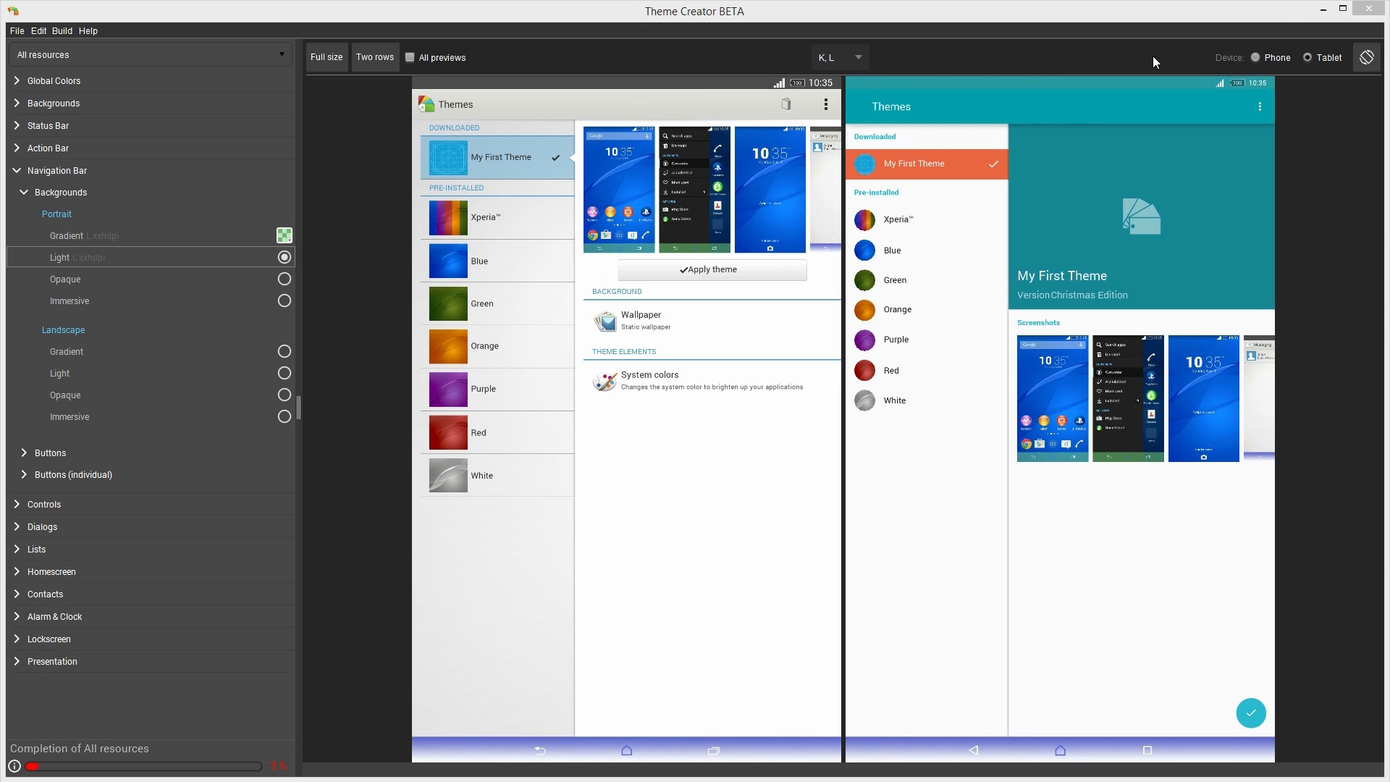
left_click(326, 56)
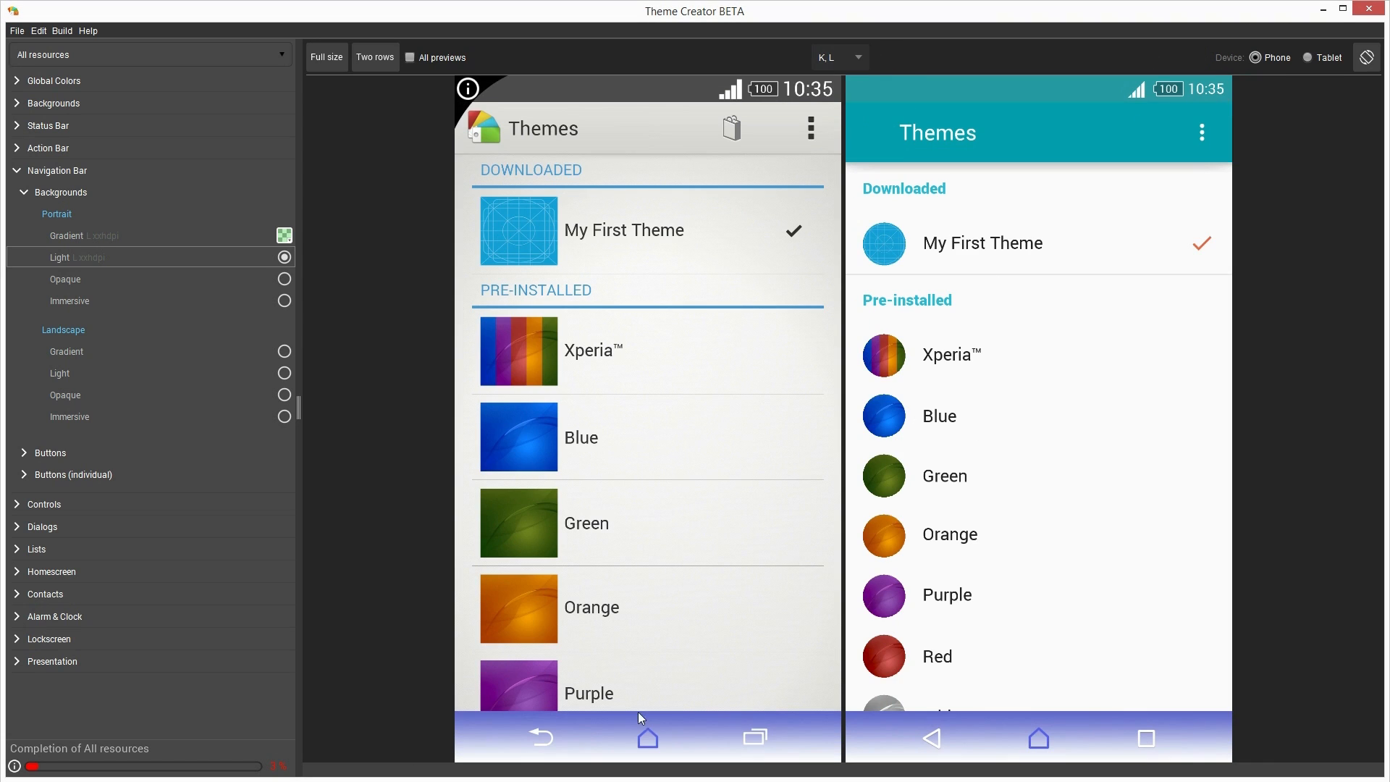
mouse_move(887, 751)
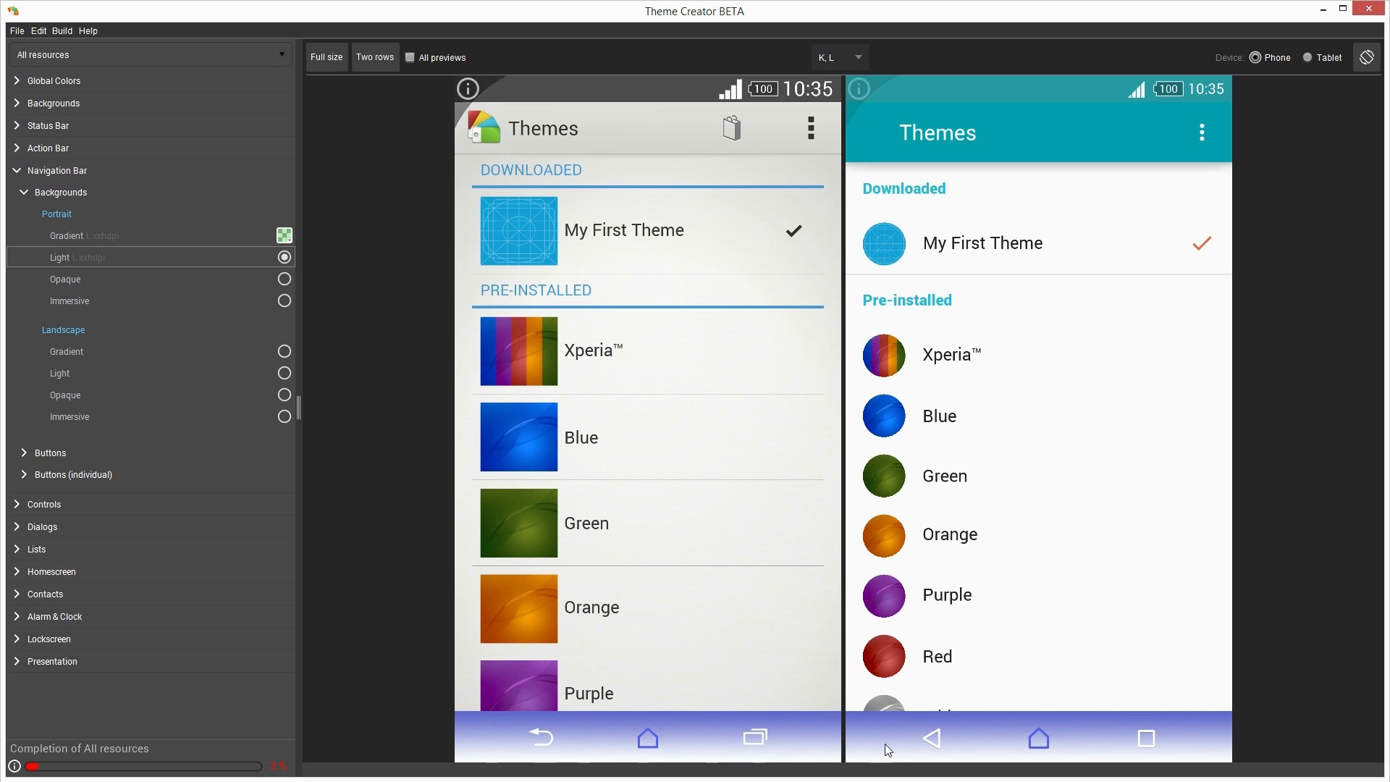
mouse_move(551, 745)
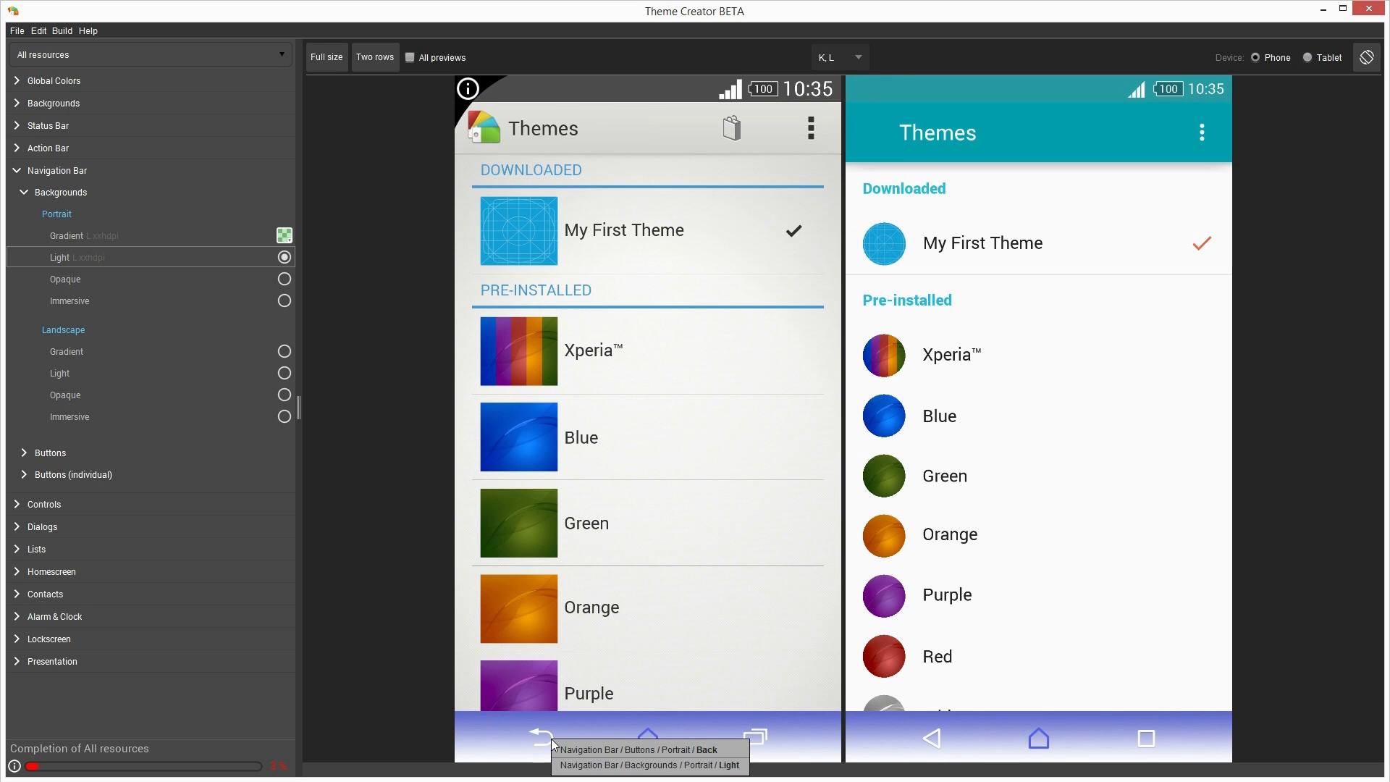
Jump to the navigation bar buttons and show the image options for the Back button
left_click(49, 452)
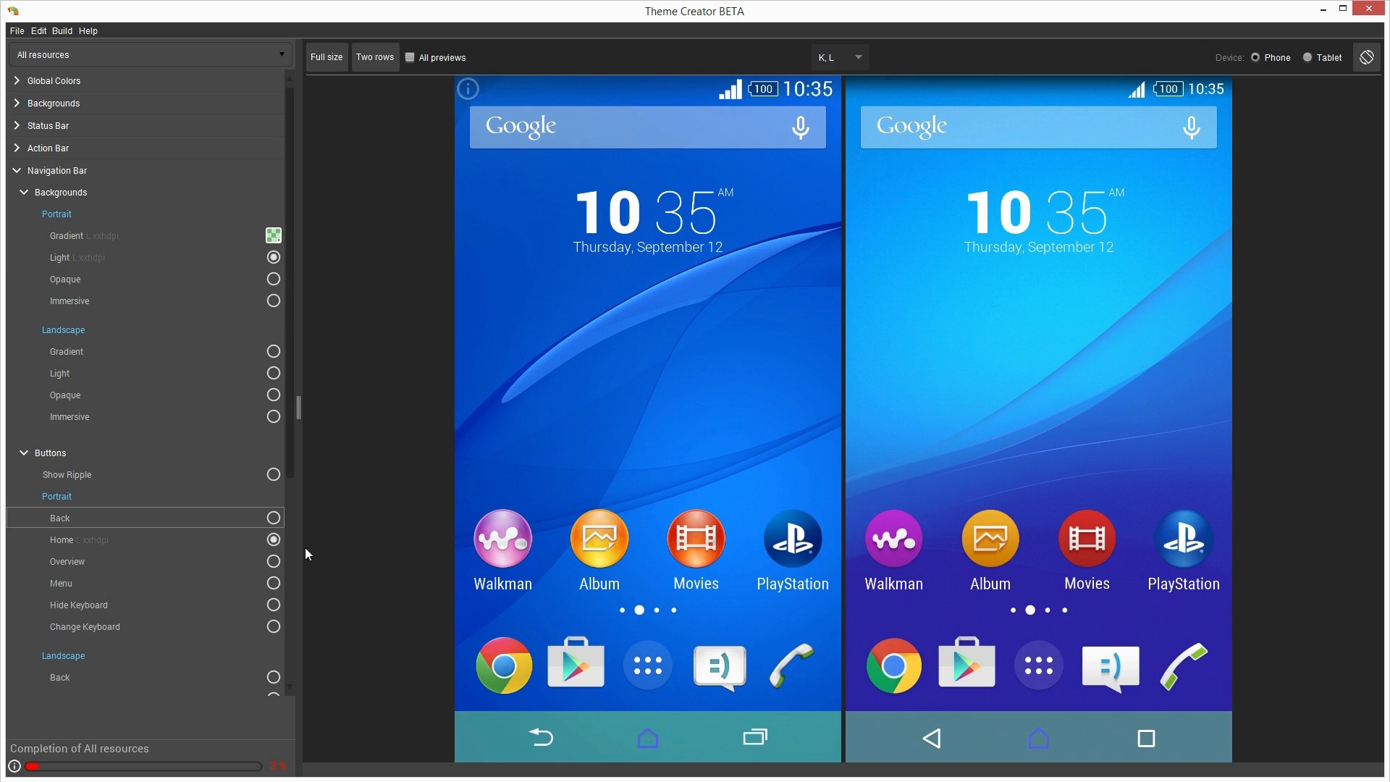
left_click(274, 235)
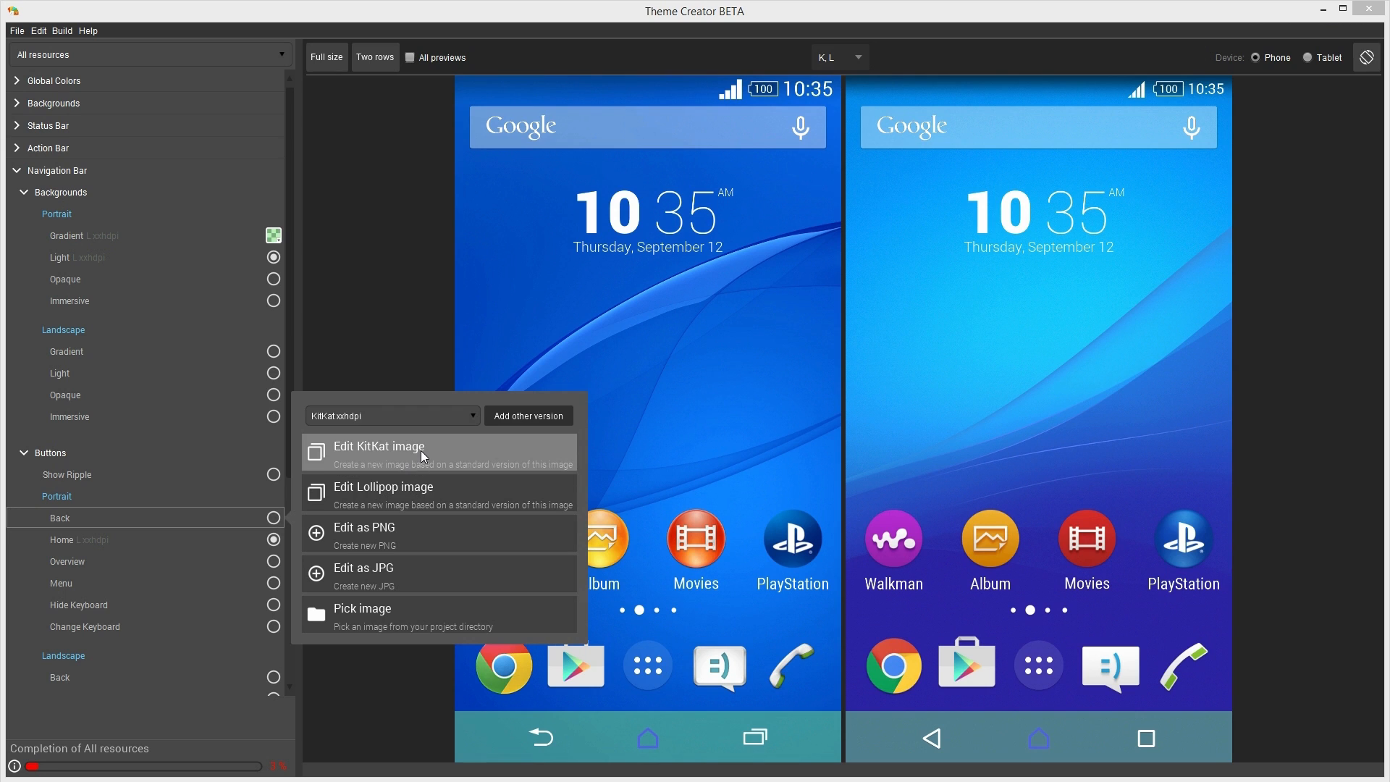
mouse_move(429, 459)
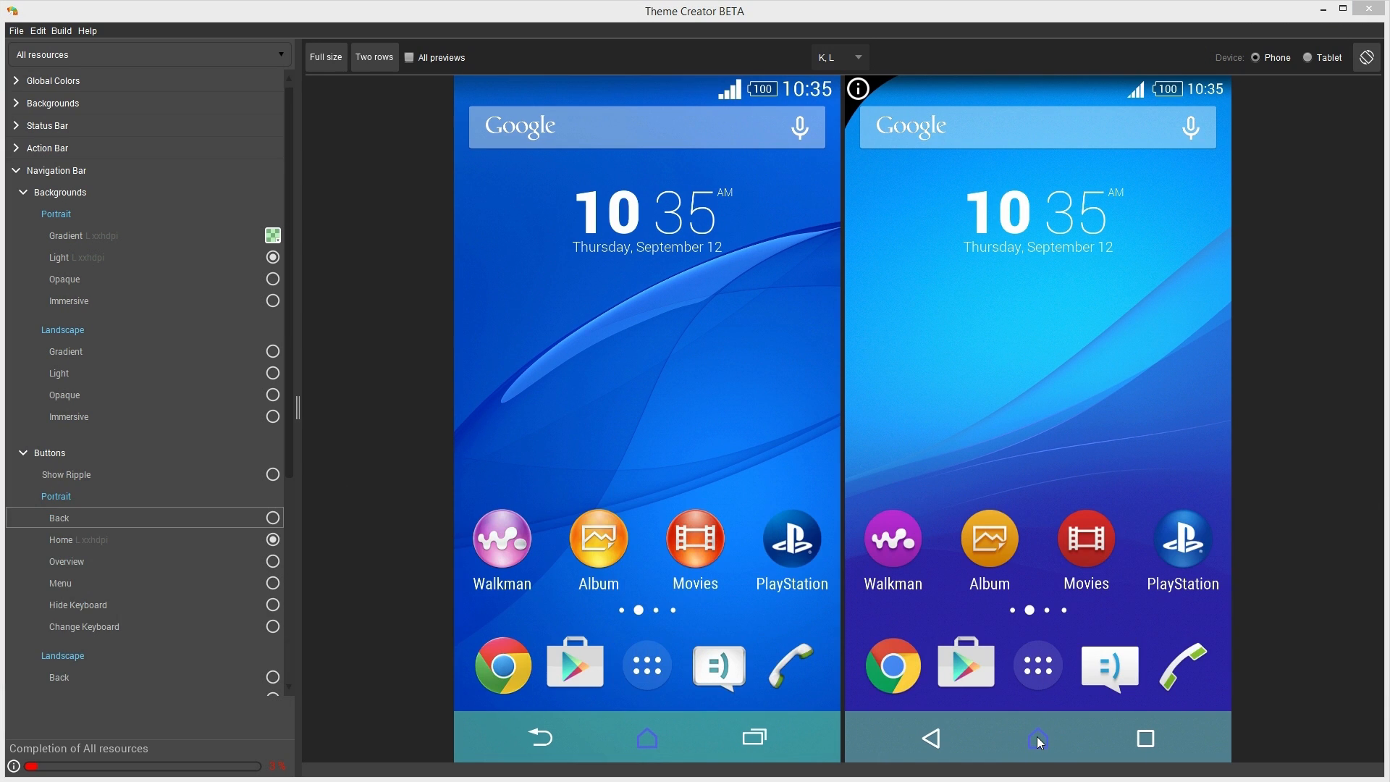
mouse_move(293, 335)
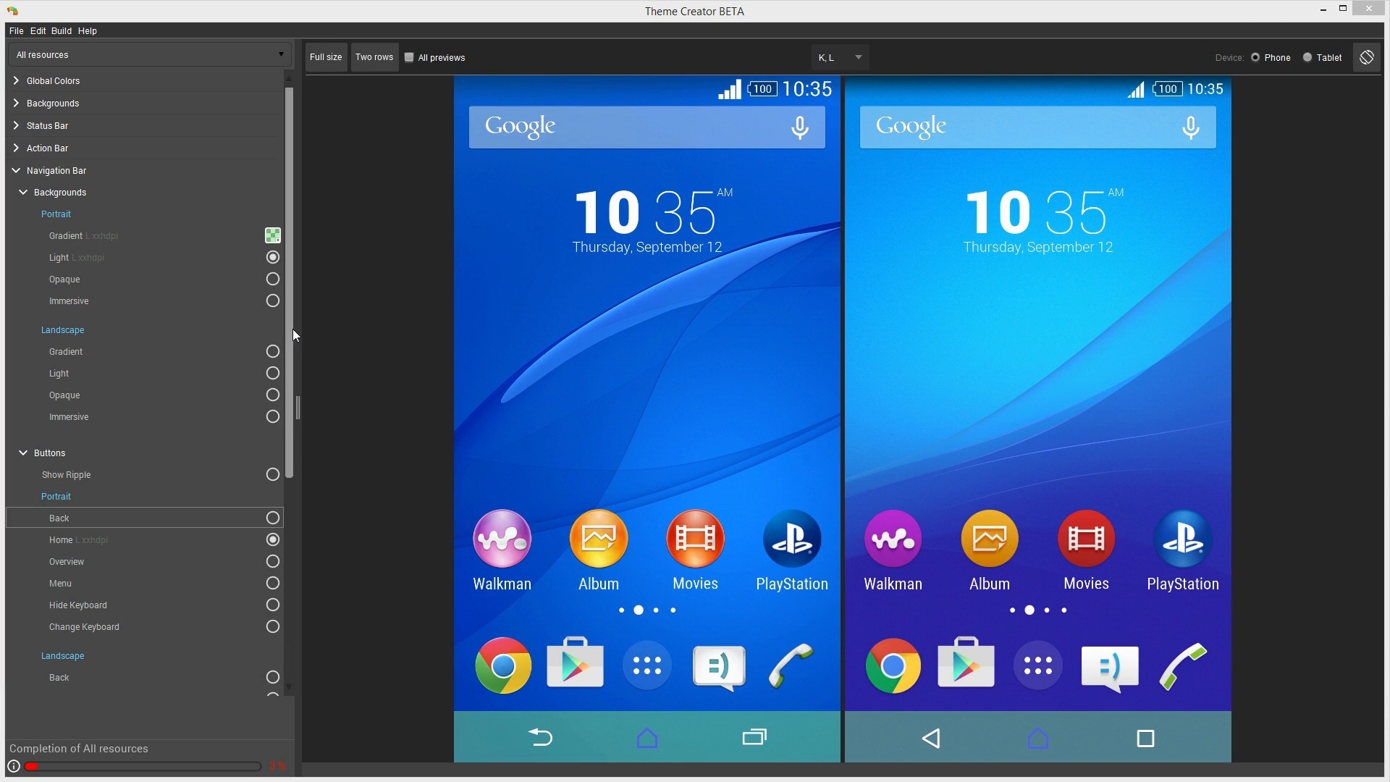
Preview the dark Composite dialog's top and bottom parts from Dialogs > Dark, then reach the target version list
scroll("down", 3)
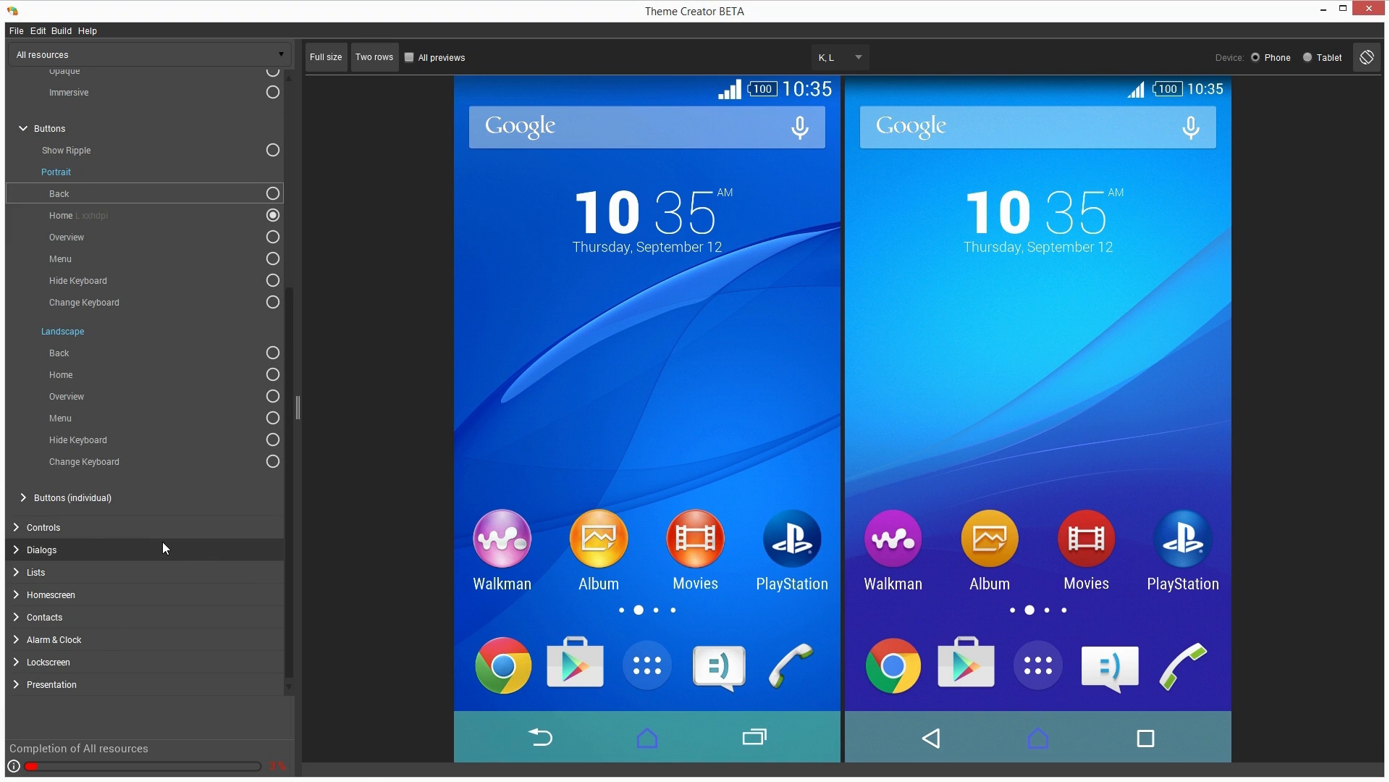
left_click(42, 550)
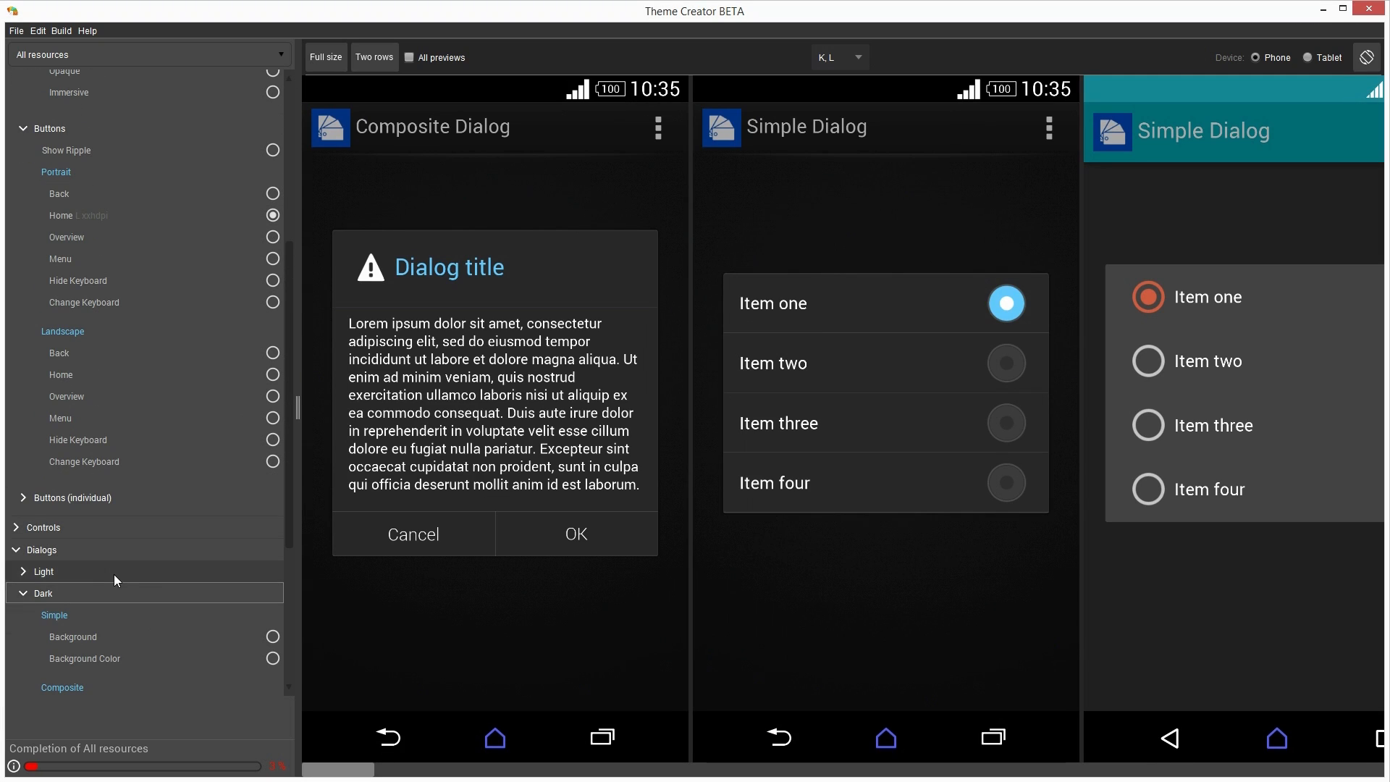
left_click(62, 687)
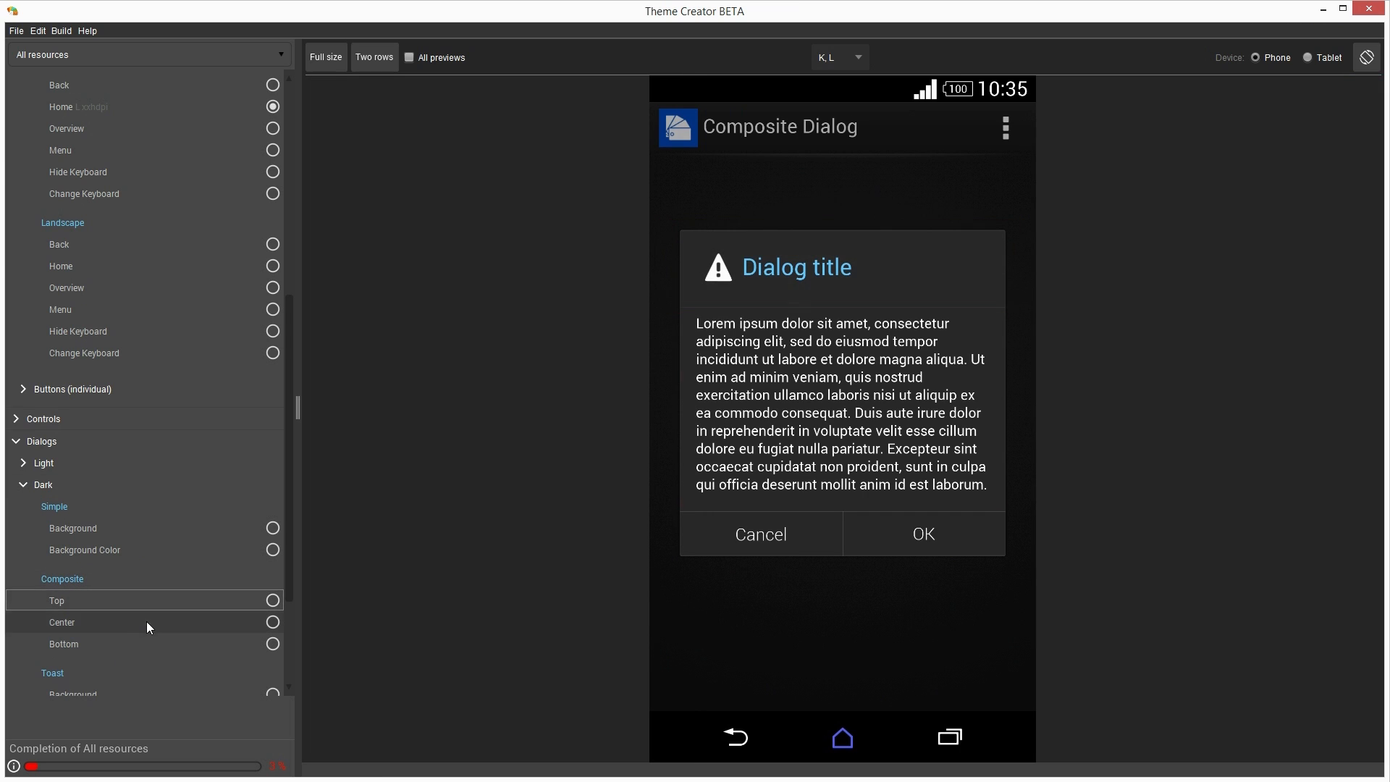
left_click(63, 643)
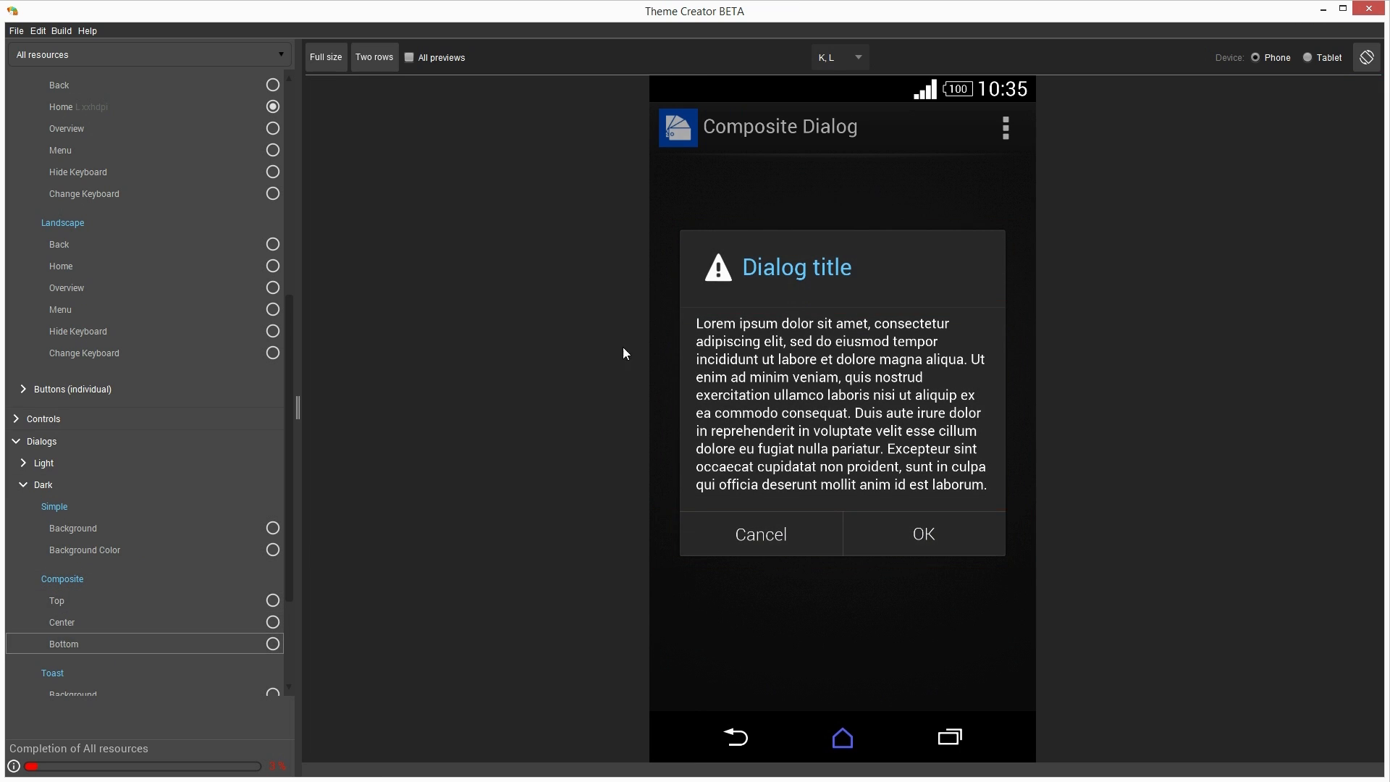
left_click(837, 57)
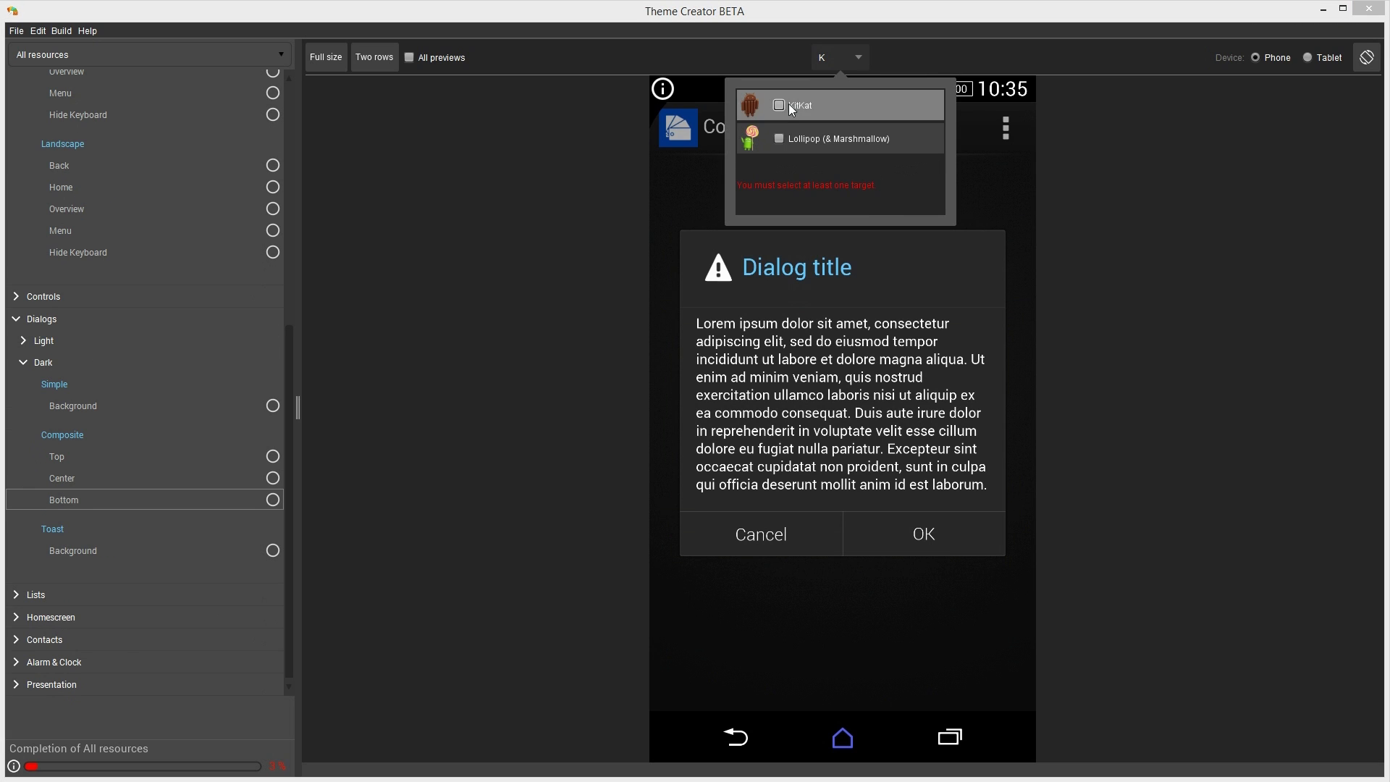
Untick Lollipop so KitKat is the sole target, then expand the Backgrounds resources
left_click(779, 139)
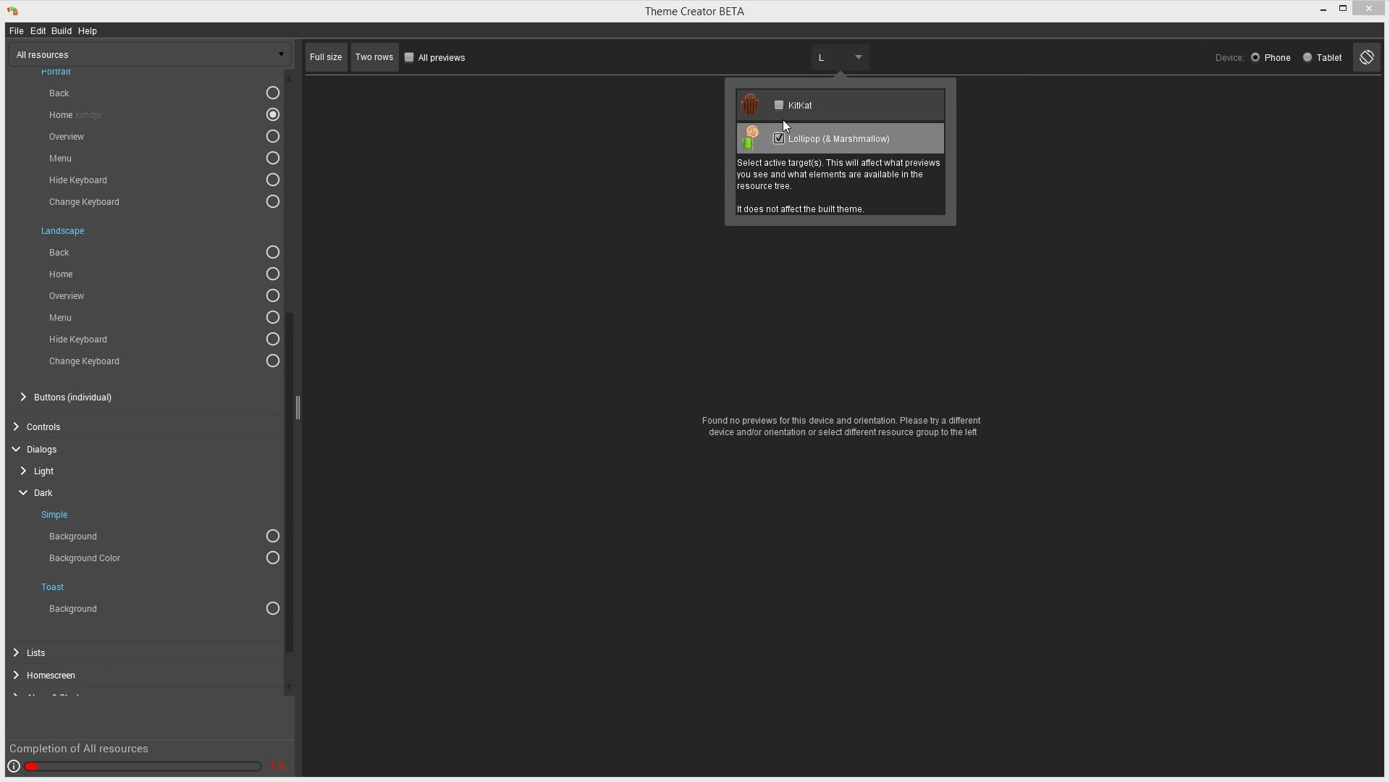
left_click(779, 104)
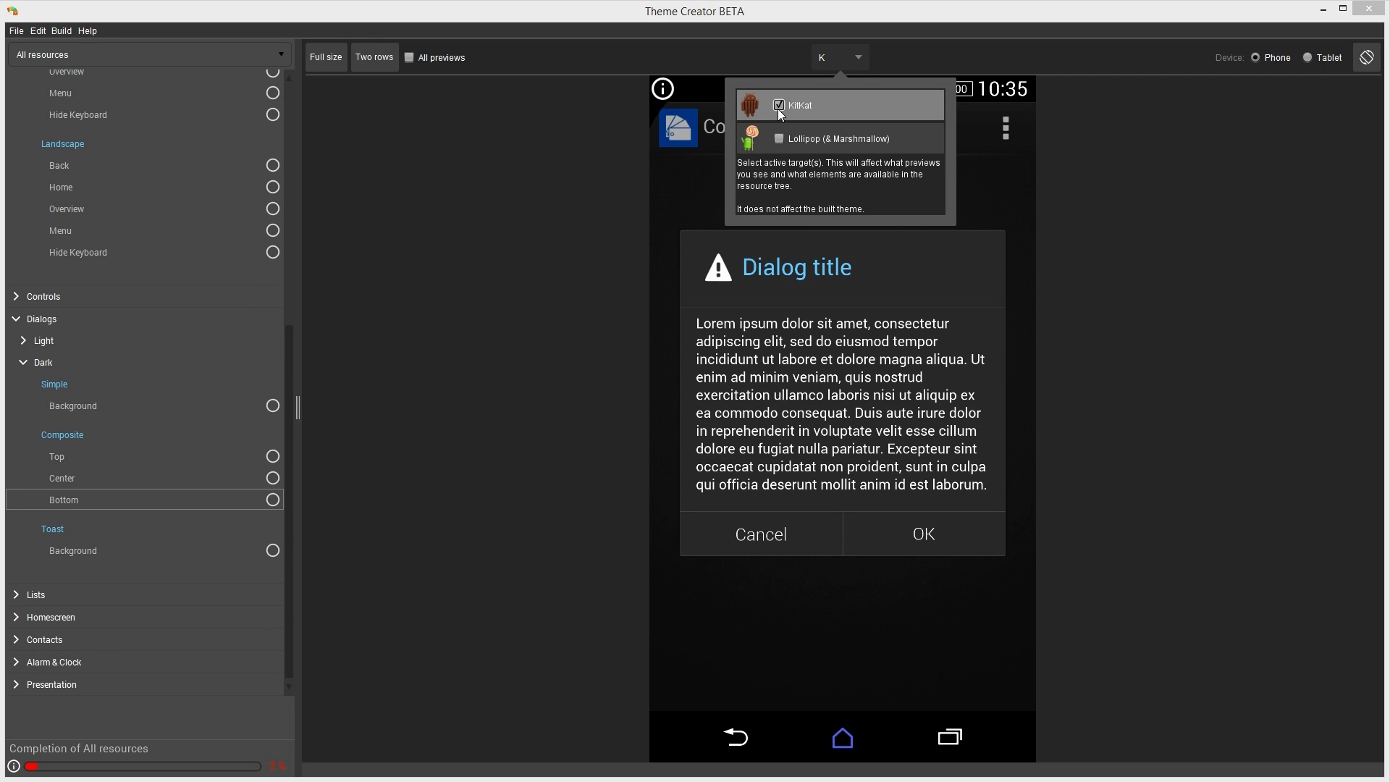
left_click(515, 204)
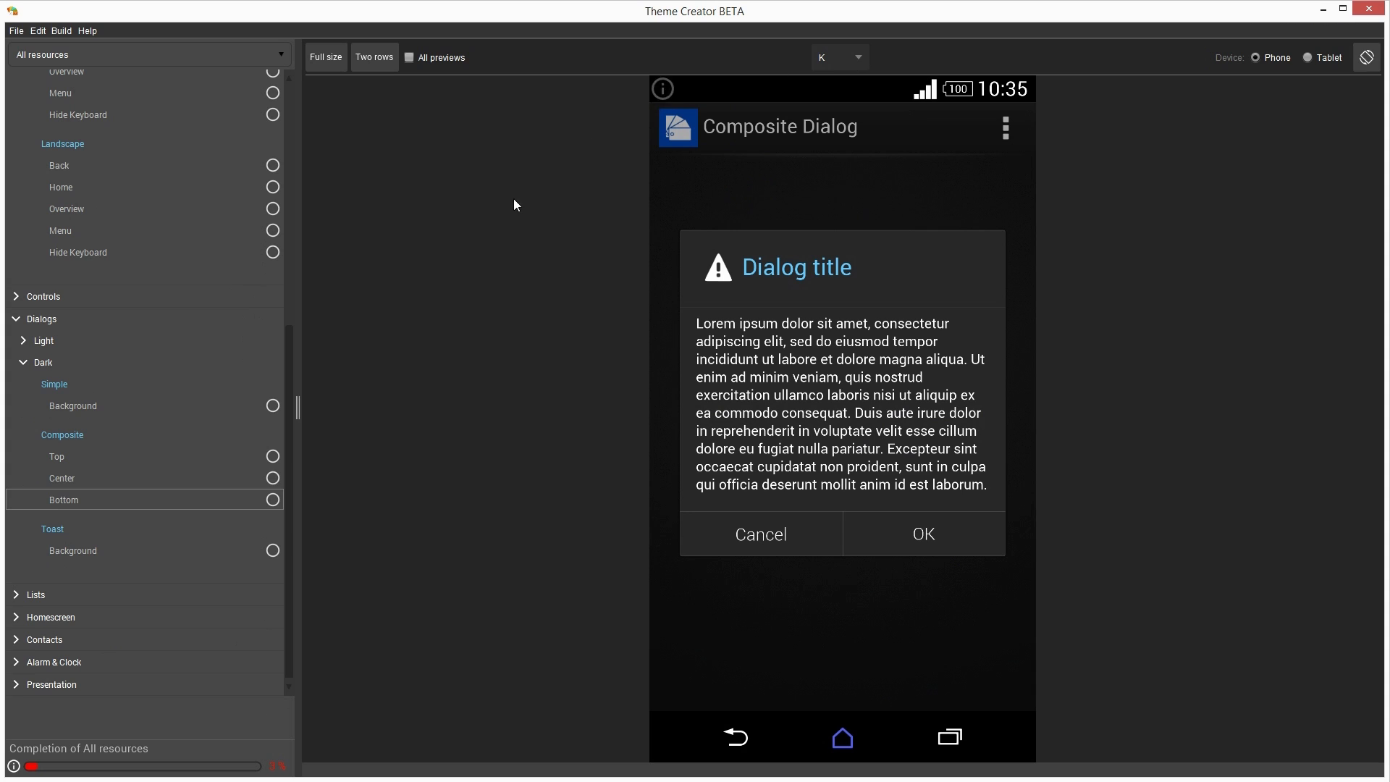
scroll("up", 3)
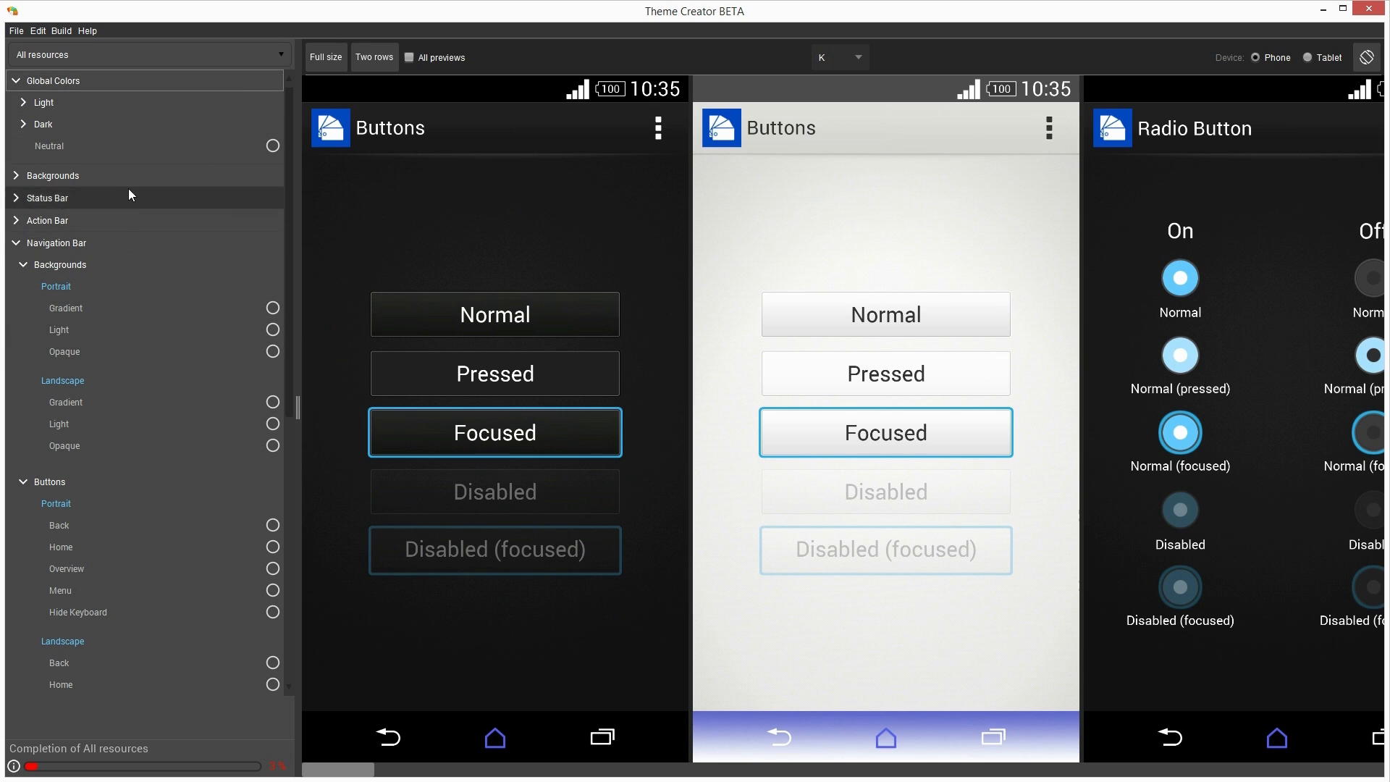
left_click(51, 175)
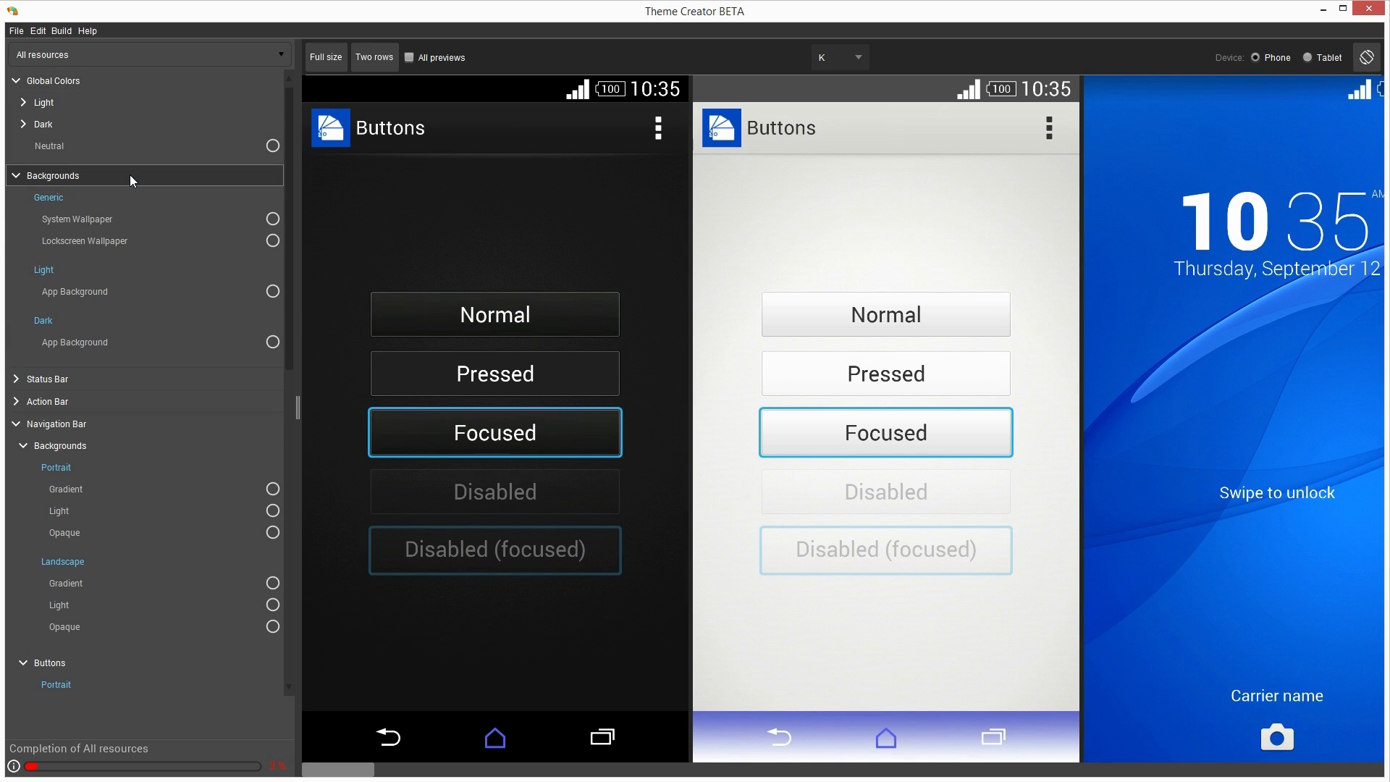